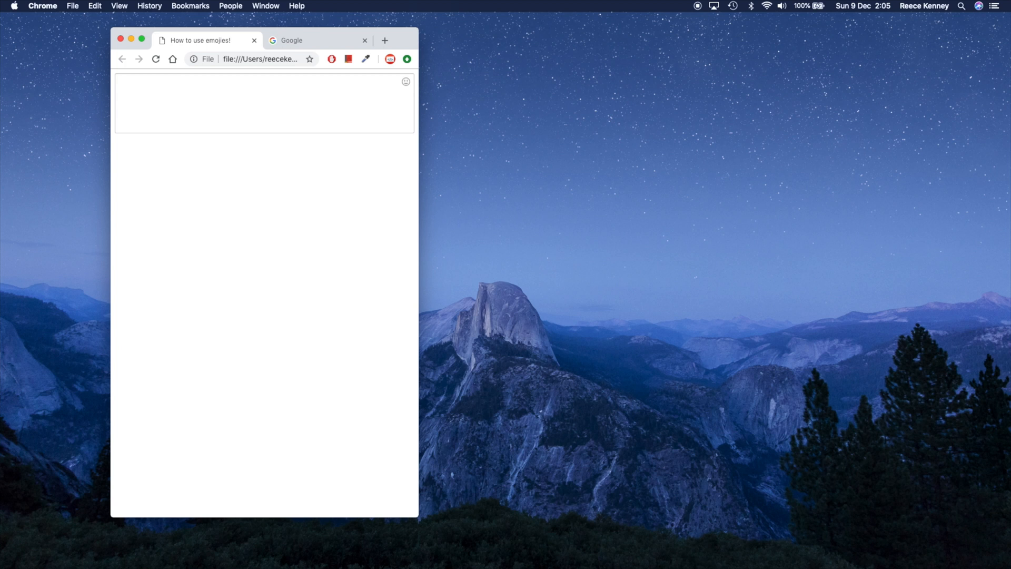
mouse_move(285, 151)
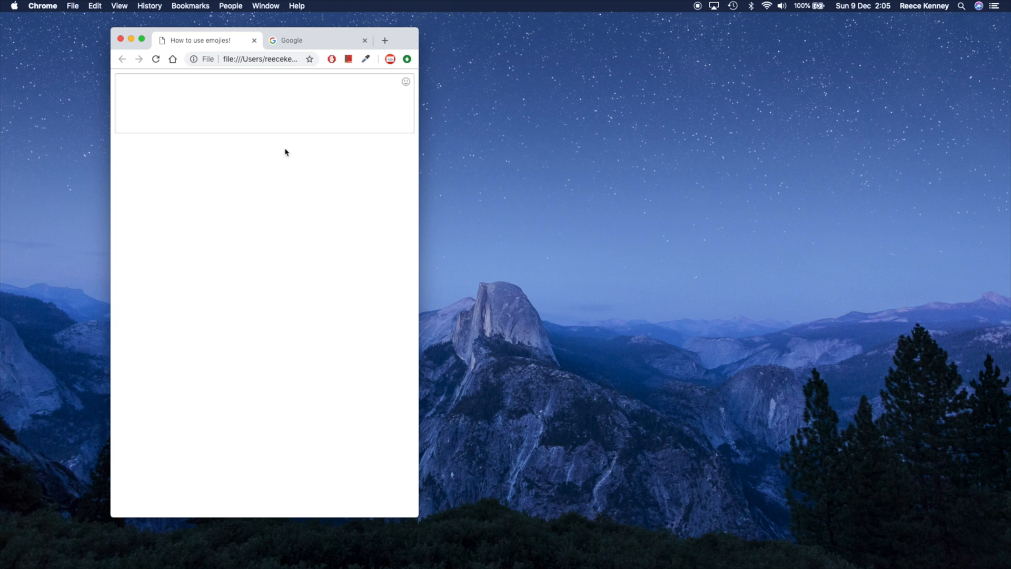
- Insert frog and pizza emojis from the picker, then type the filler text 'sfjknsfdkj sdf sf sdf'
left_click(264, 103)
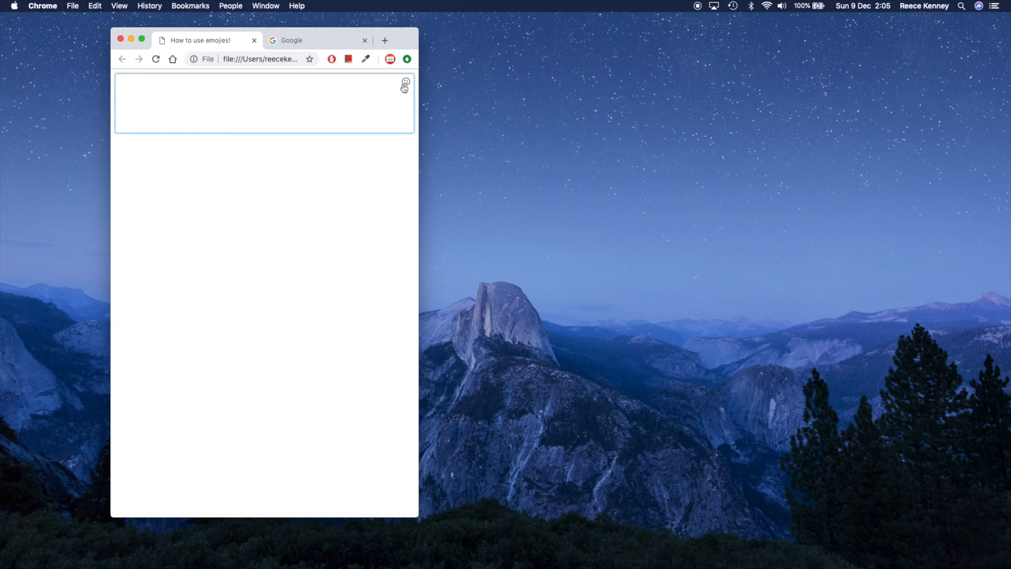
left_click(404, 82)
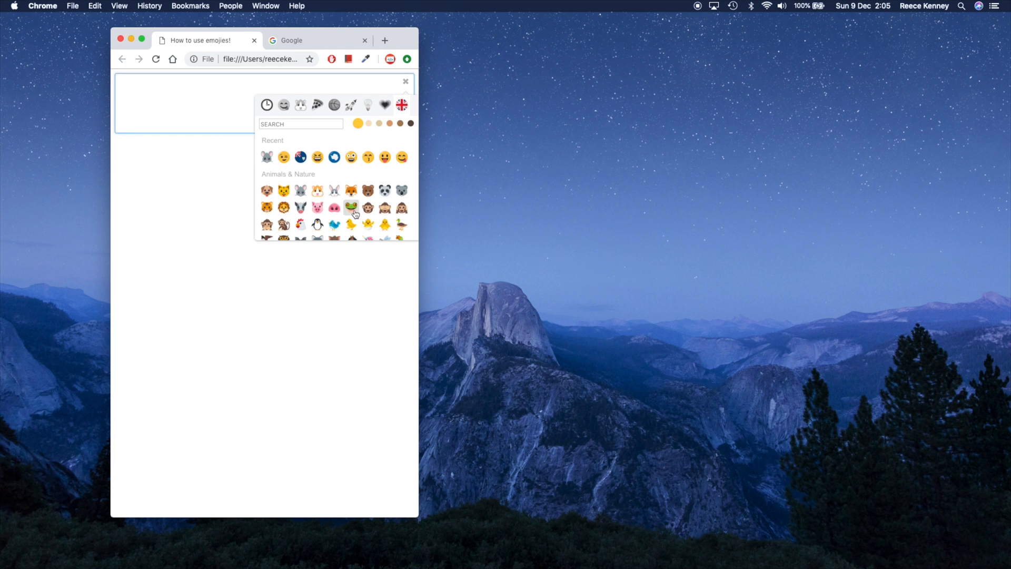
left_click(351, 208)
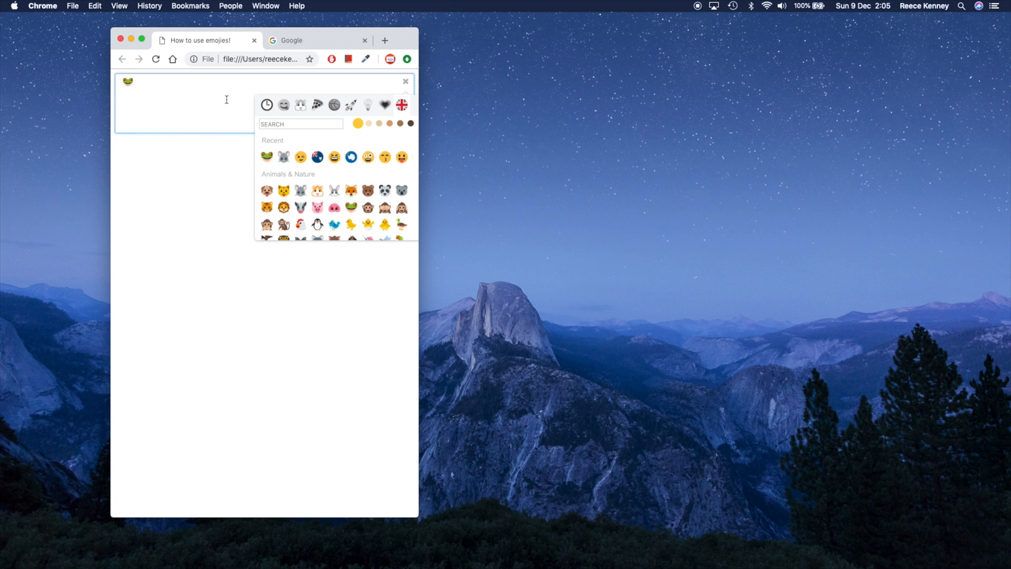
type("pi")
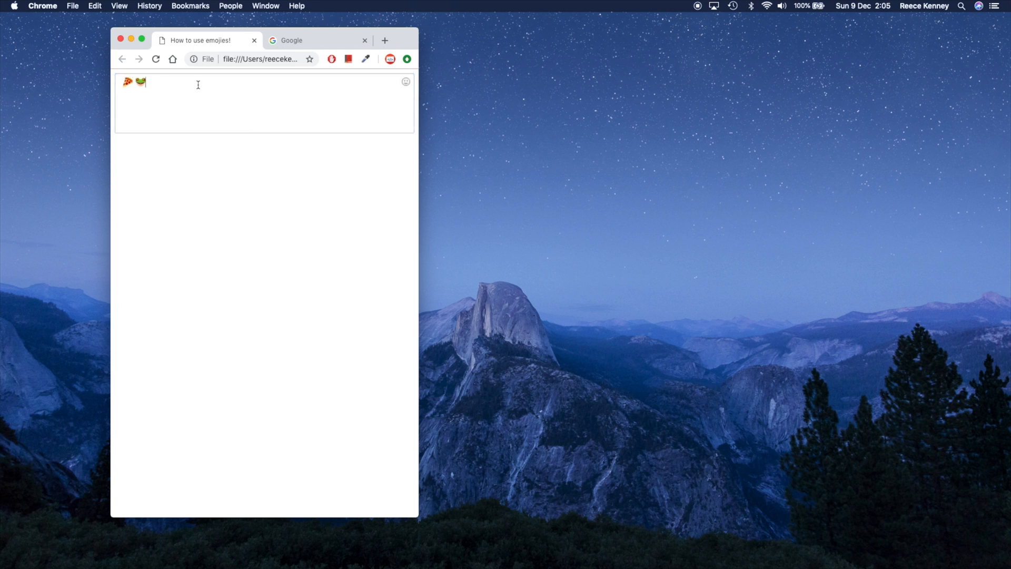
type("sfjknsfdkj sdf sf sdf jnf sf")
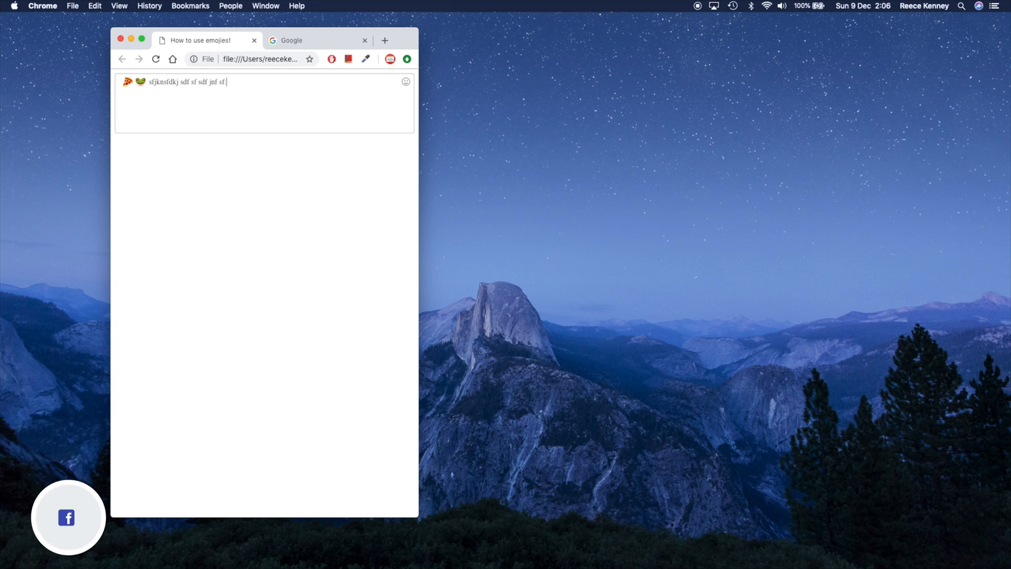
- Insert the smirk_cat emoji via ':smi' shortcode autocomplete, then switch to the Google tab
type(":")
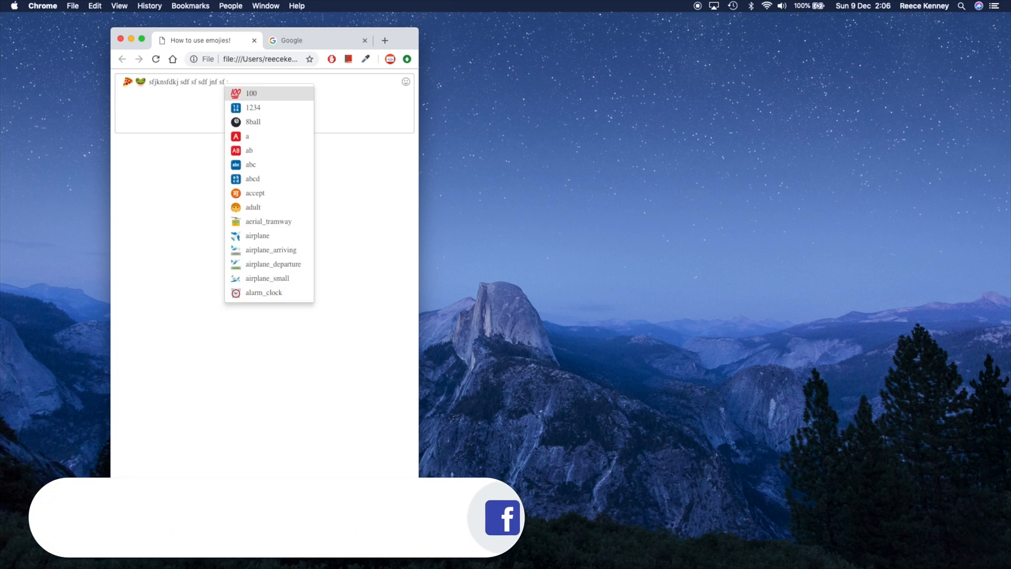
type("sa")
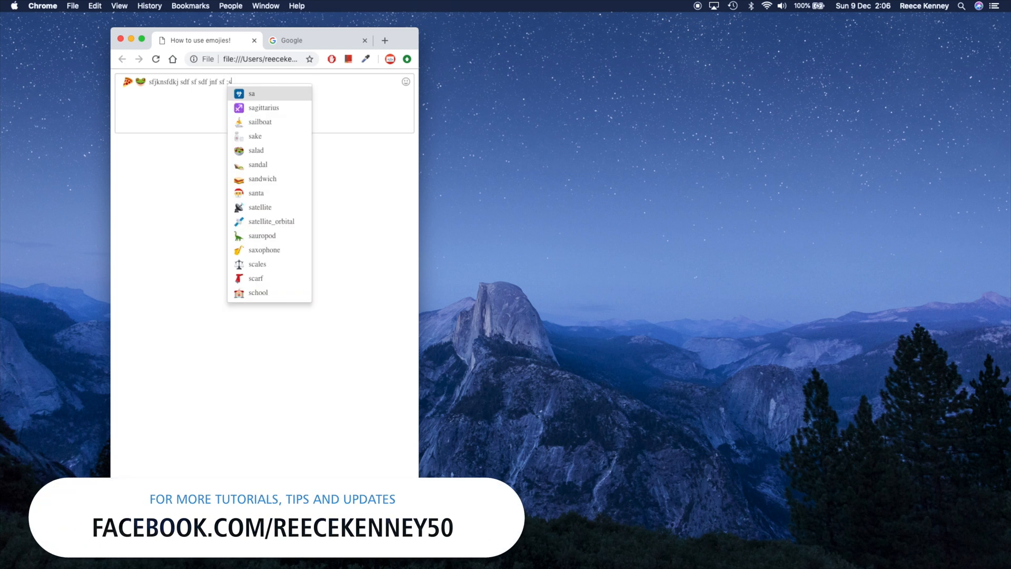
type("mi")
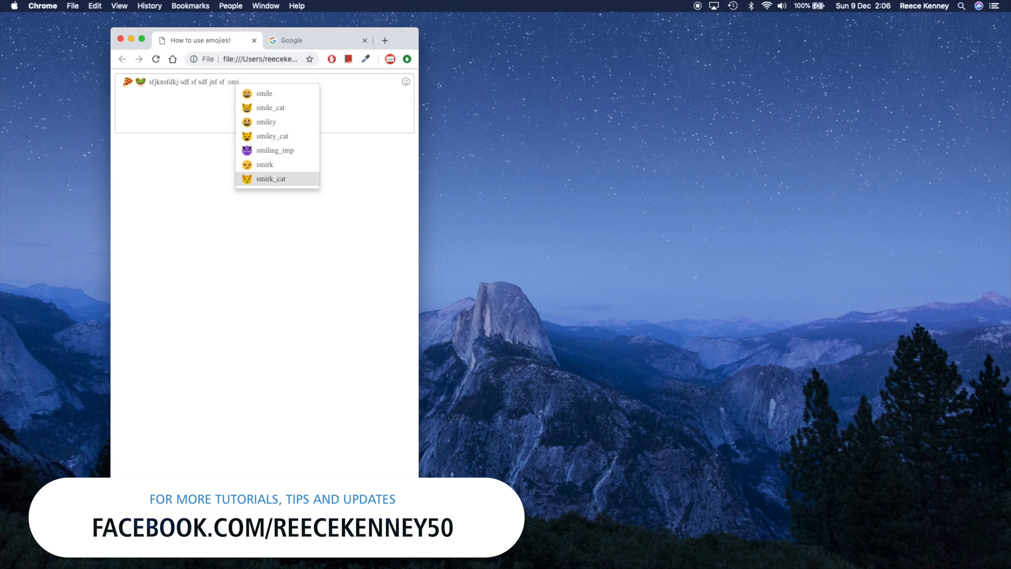
left_click(270, 179)
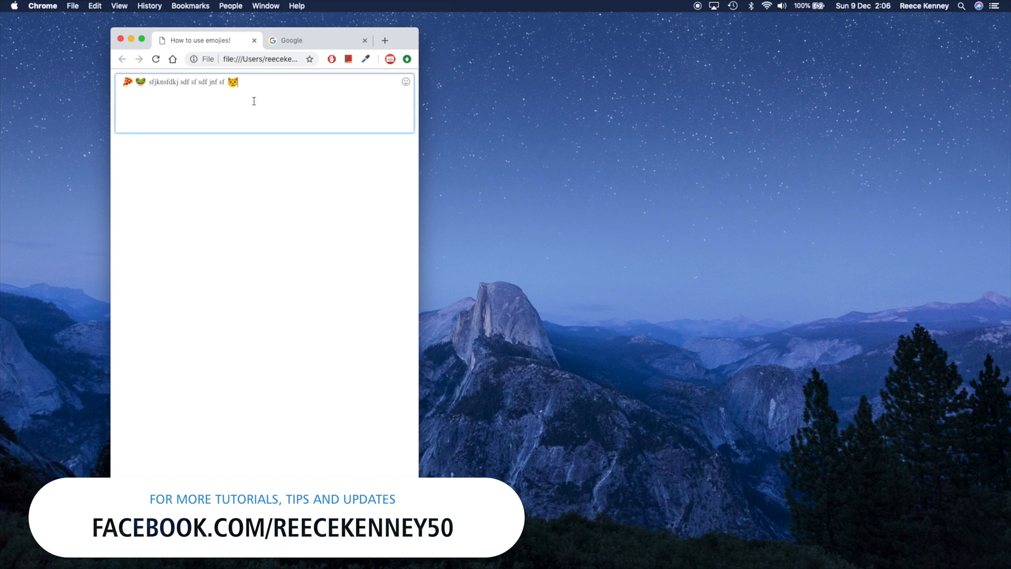
mouse_move(405, 81)
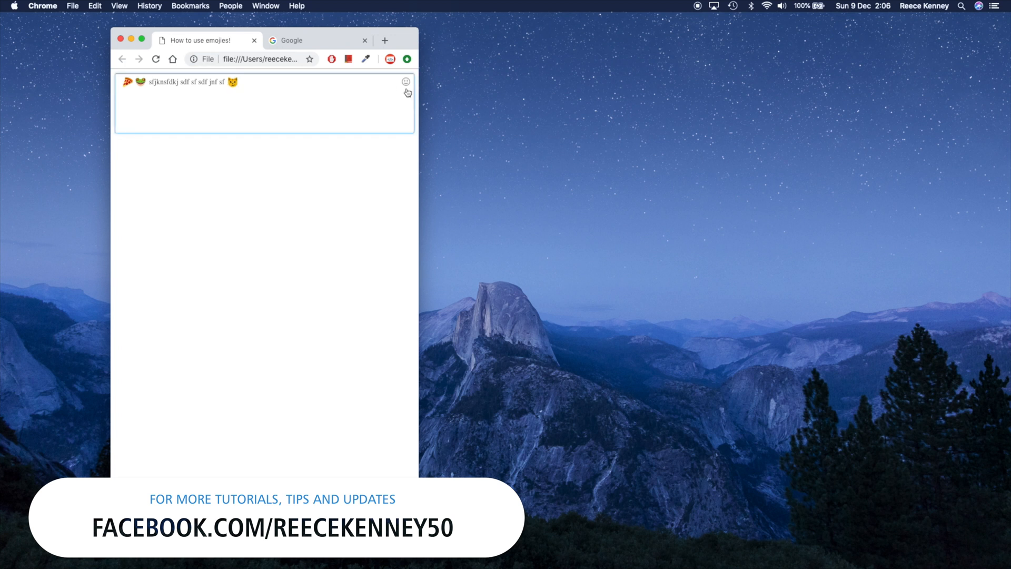
left_click(405, 81)
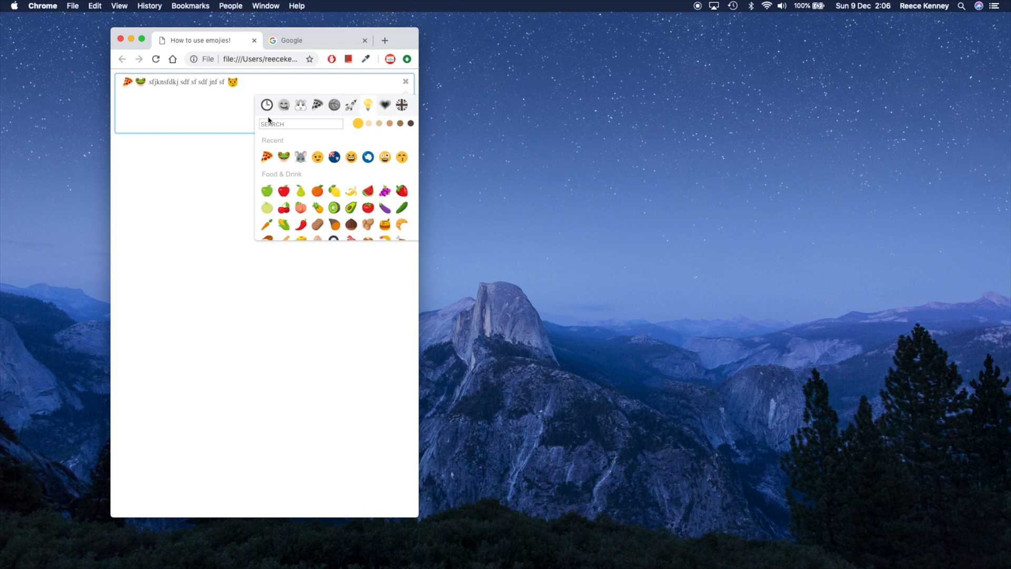
left_click(291, 40)
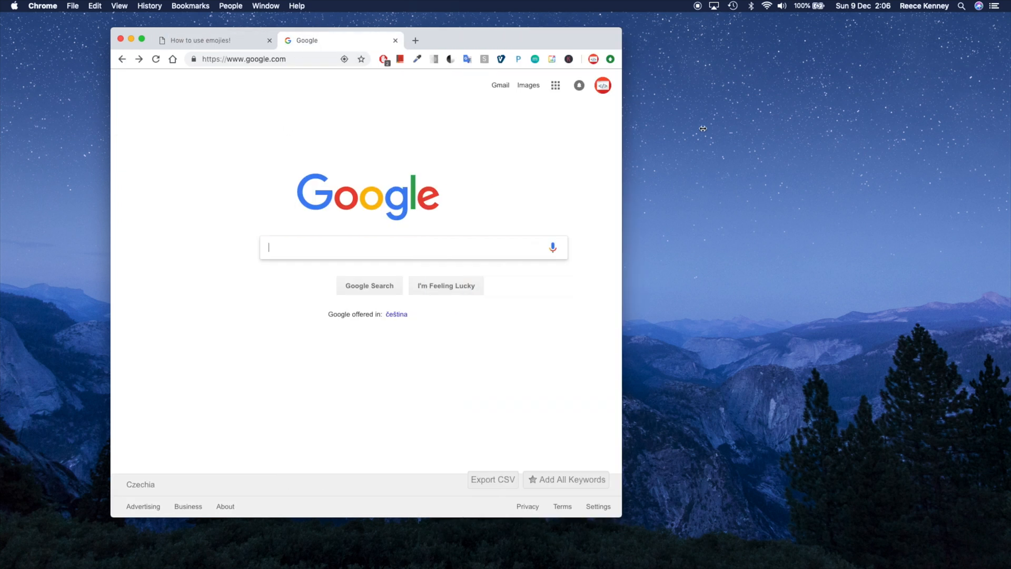
- Search Google for 'emoji one area' from the 'emoji' suggestion list
type("emojie")
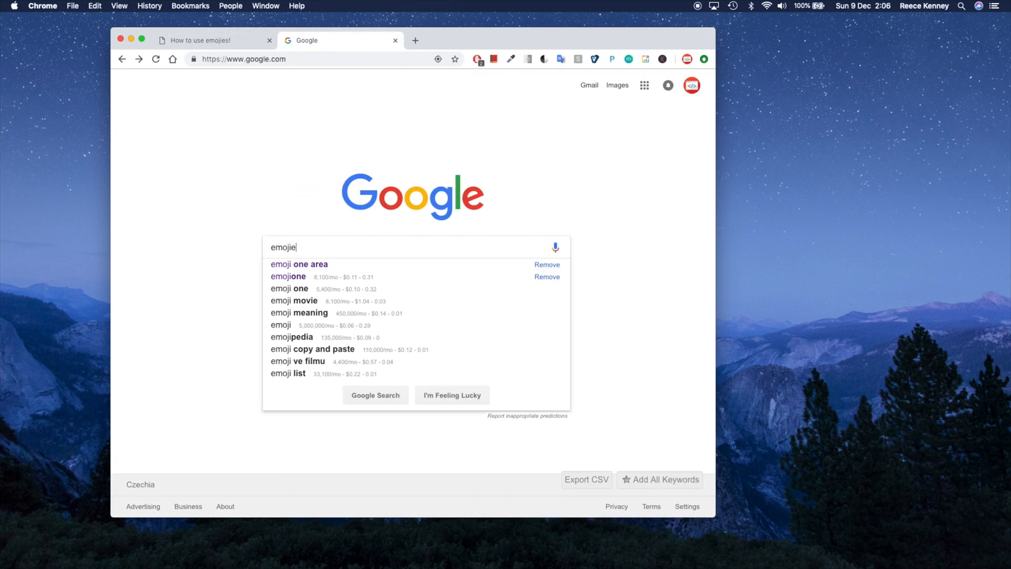
key("backspace")
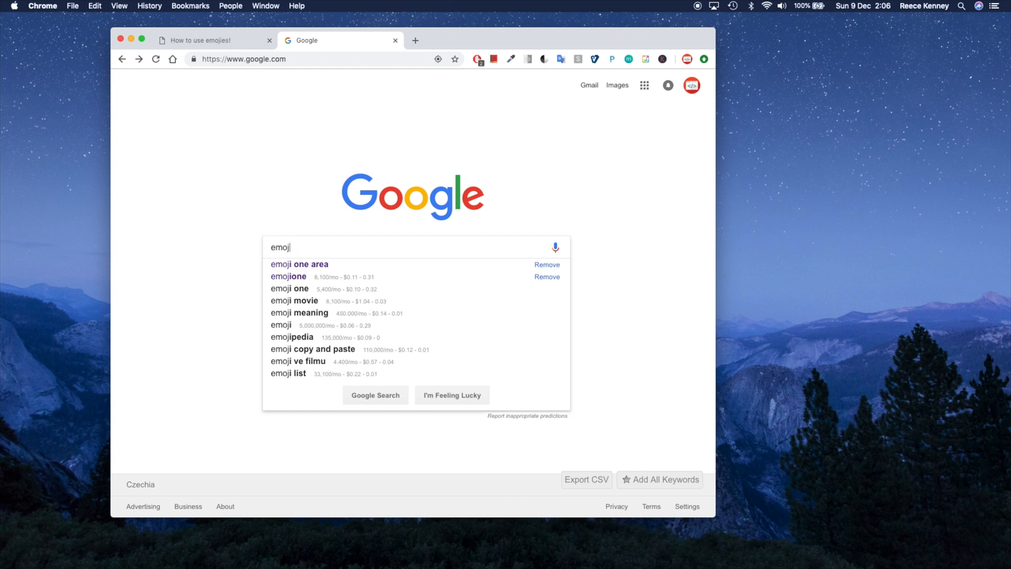
left_click(299, 263)
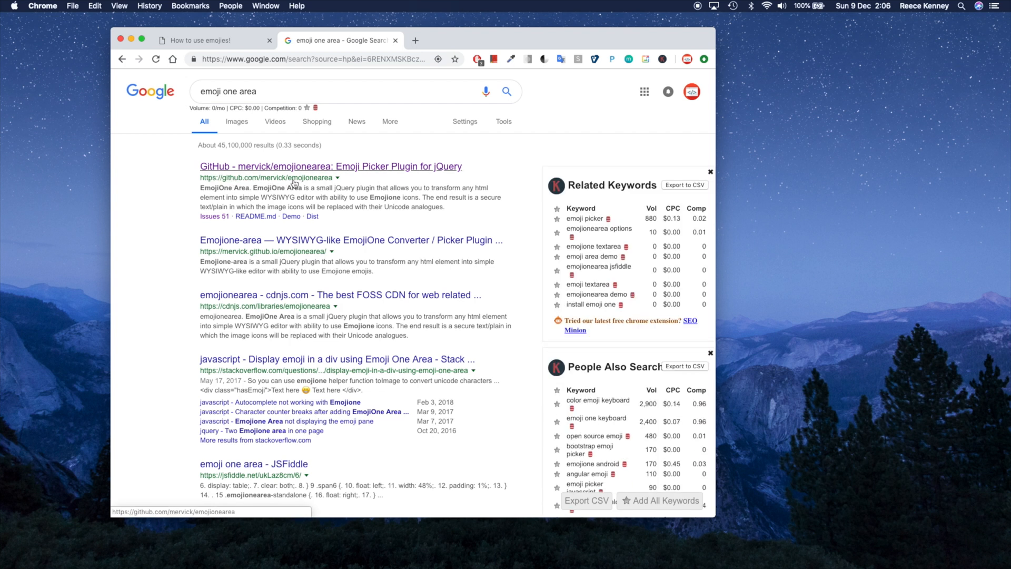
- Open the GitHub emojionearea result and skim its README options
left_click(329, 166)
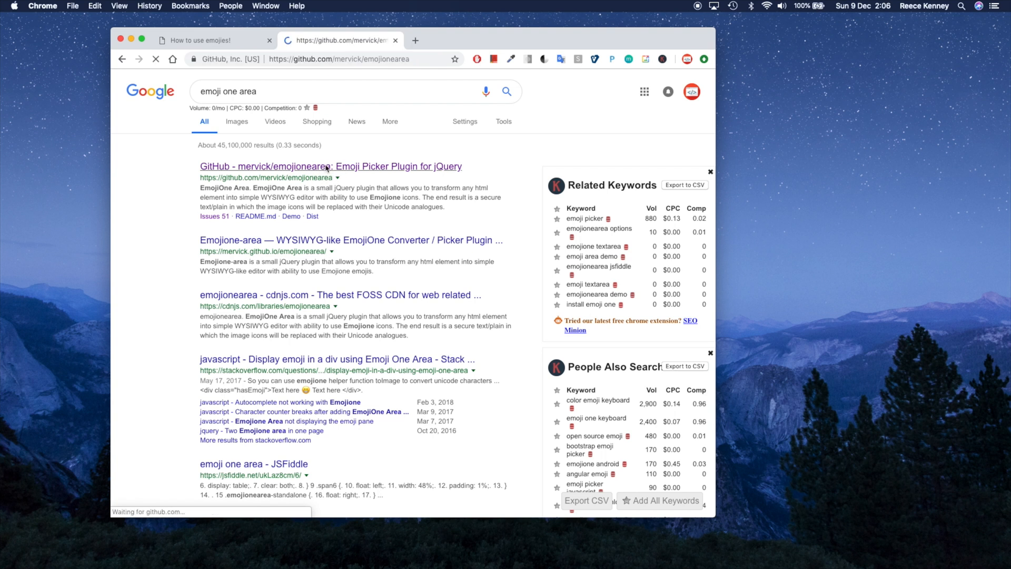
left_click(329, 166)
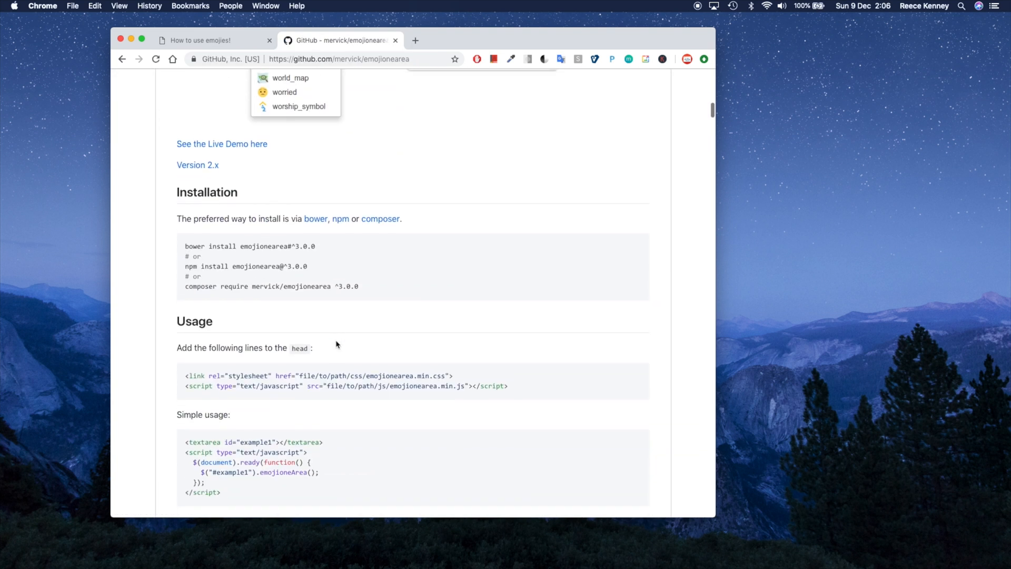
scroll("down", 3)
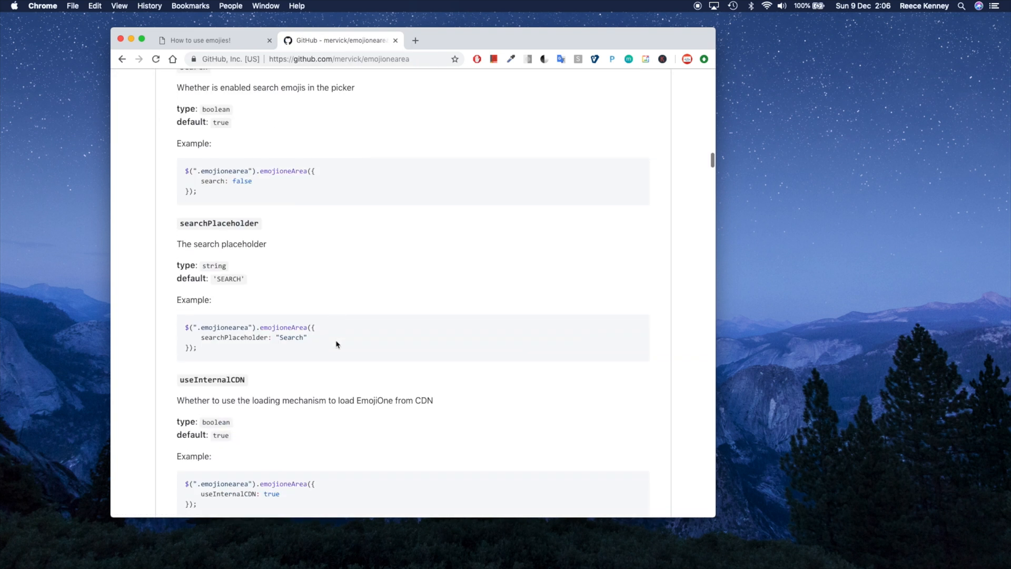
scroll("up", 3)
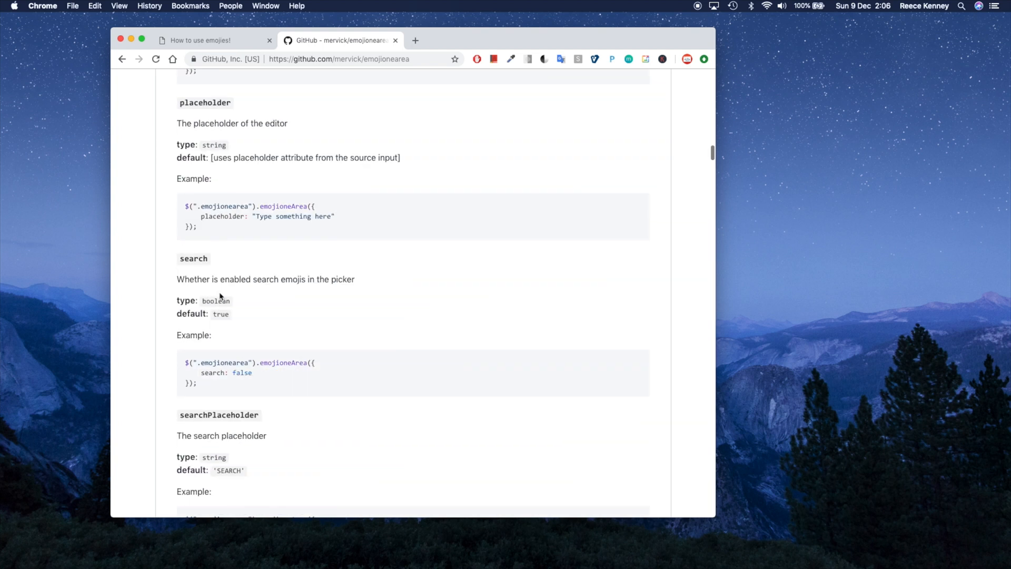
- Check the demo page's emoji picker briefly and return to the GitHub tab
left_click(213, 40)
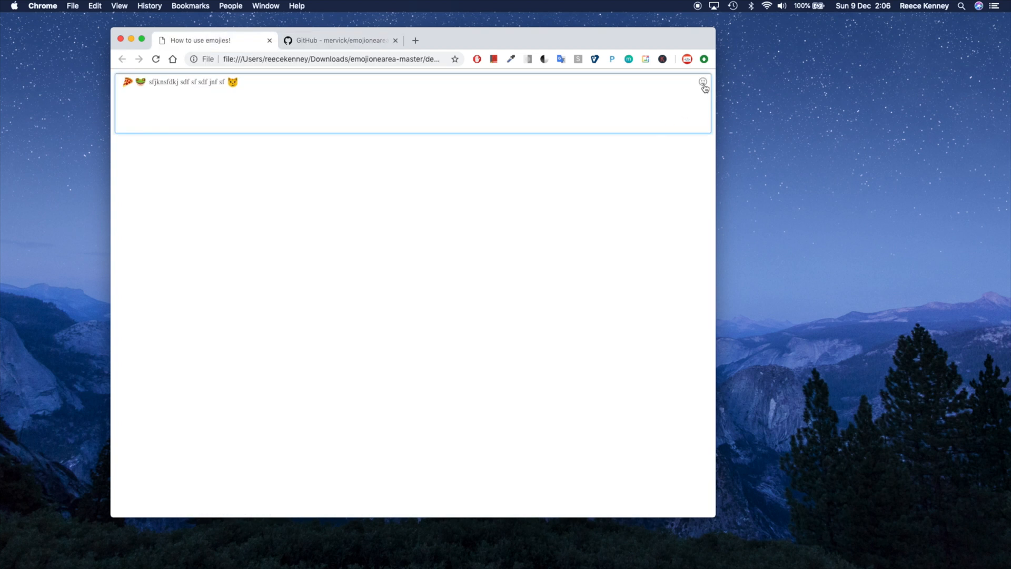
left_click(702, 82)
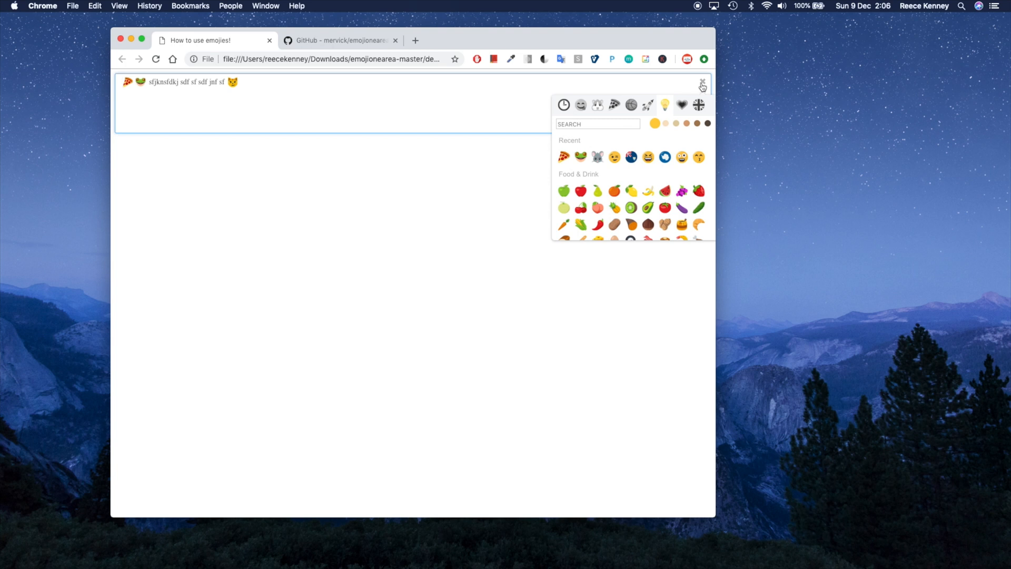
left_click(340, 40)
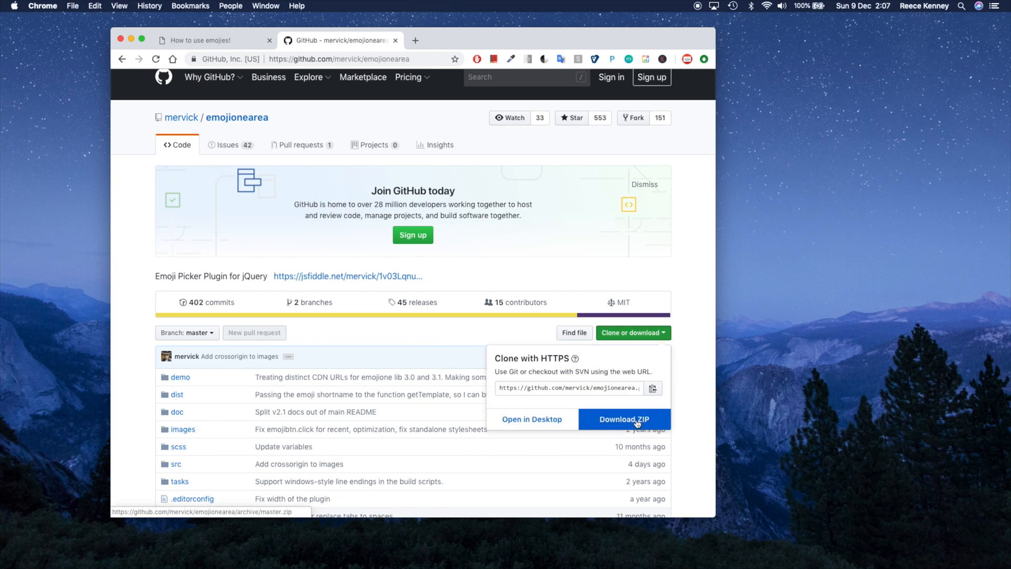
- Download the repository as emojionearea-master.zip into Downloads and open the archive
left_click(624, 418)
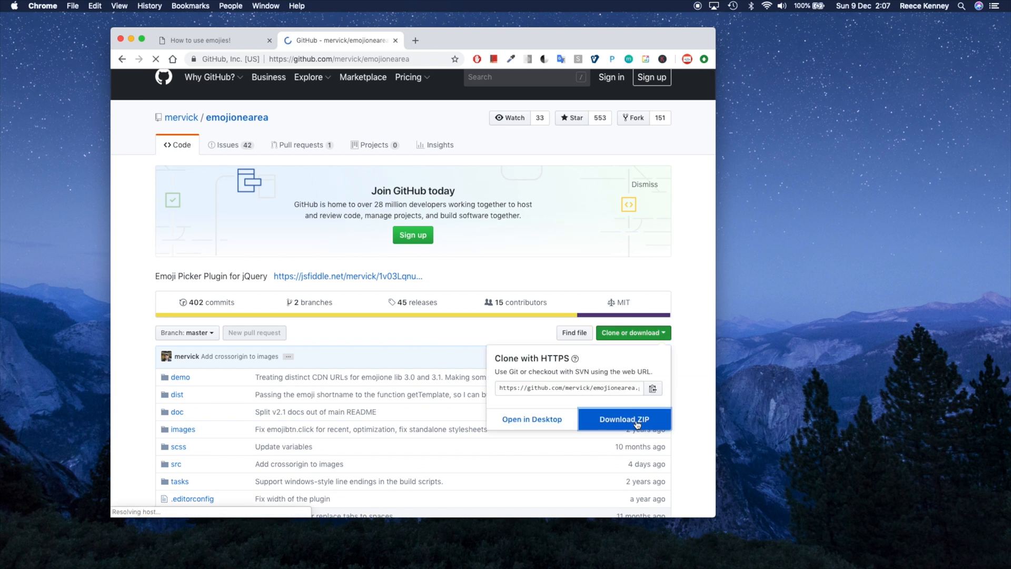
left_click(622, 418)
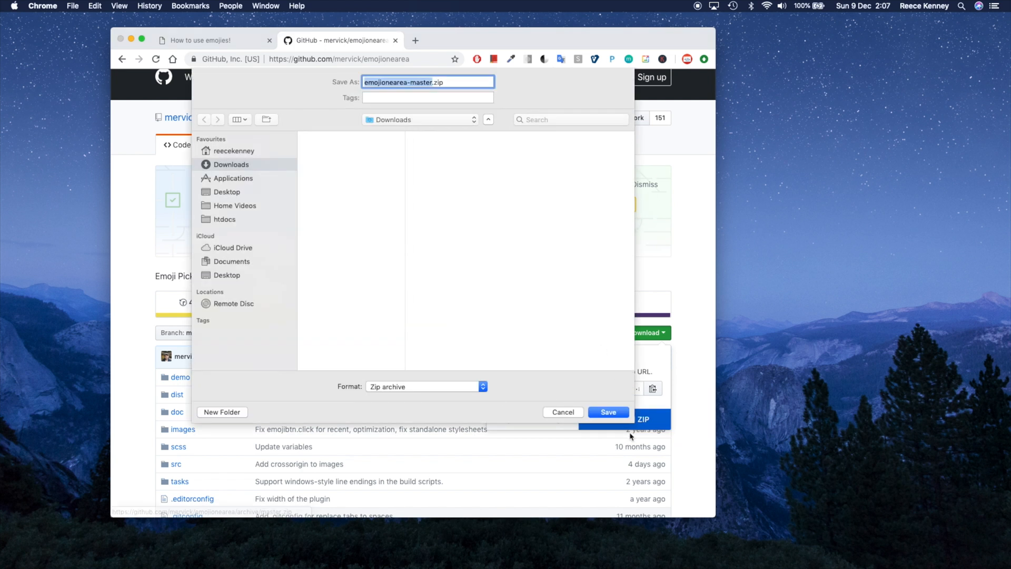
left_click(607, 412)
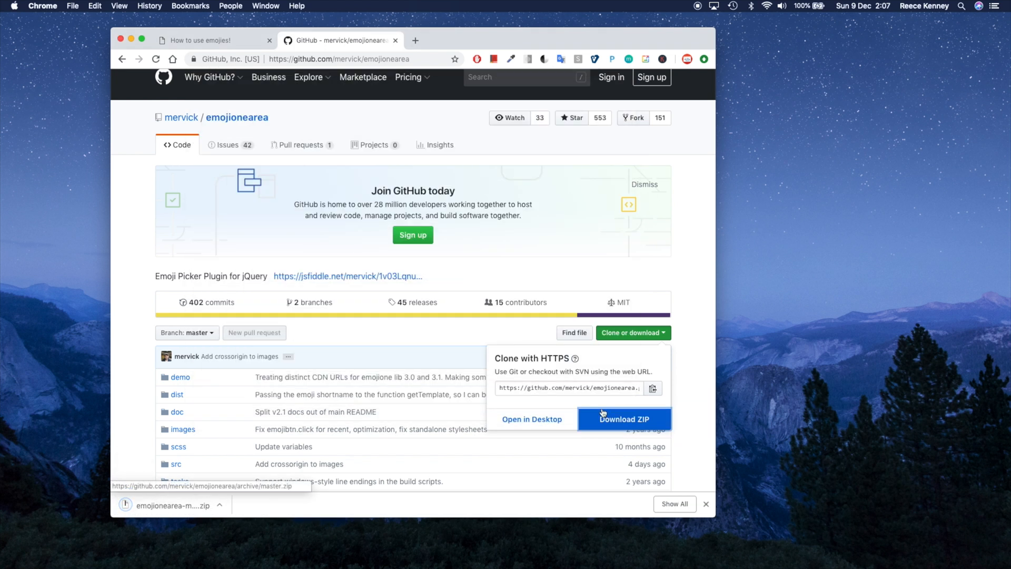
left_click(622, 418)
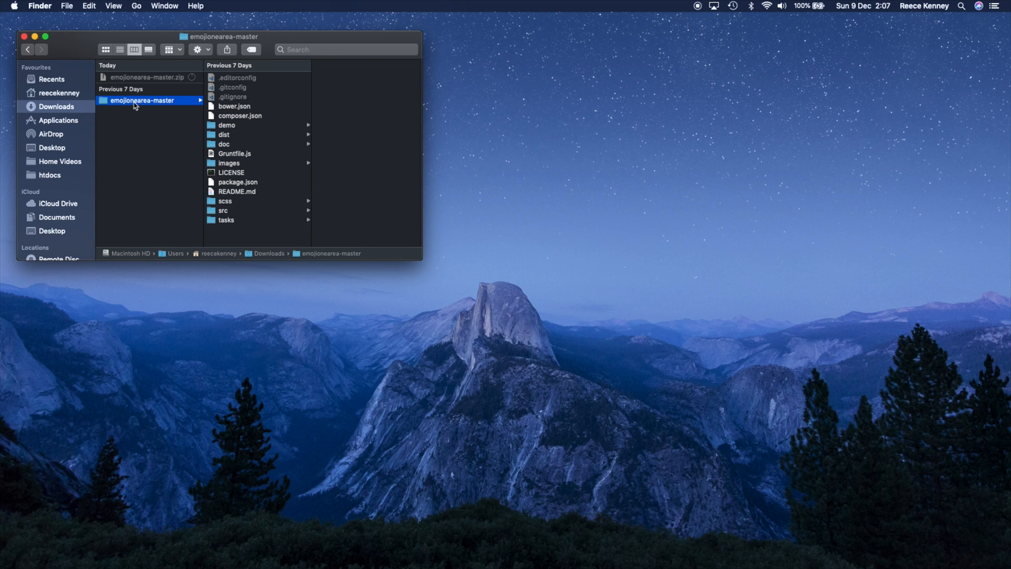
mouse_move(243, 145)
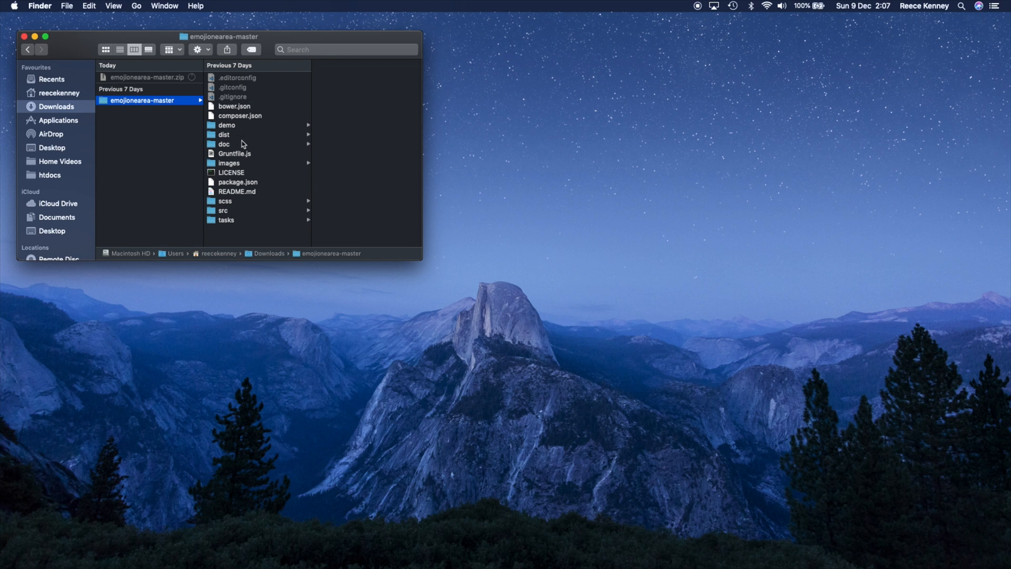
- Browse emojionearea's dist folder and preview emojionearea.min.js and emojionearea.min.css
left_click(225, 134)
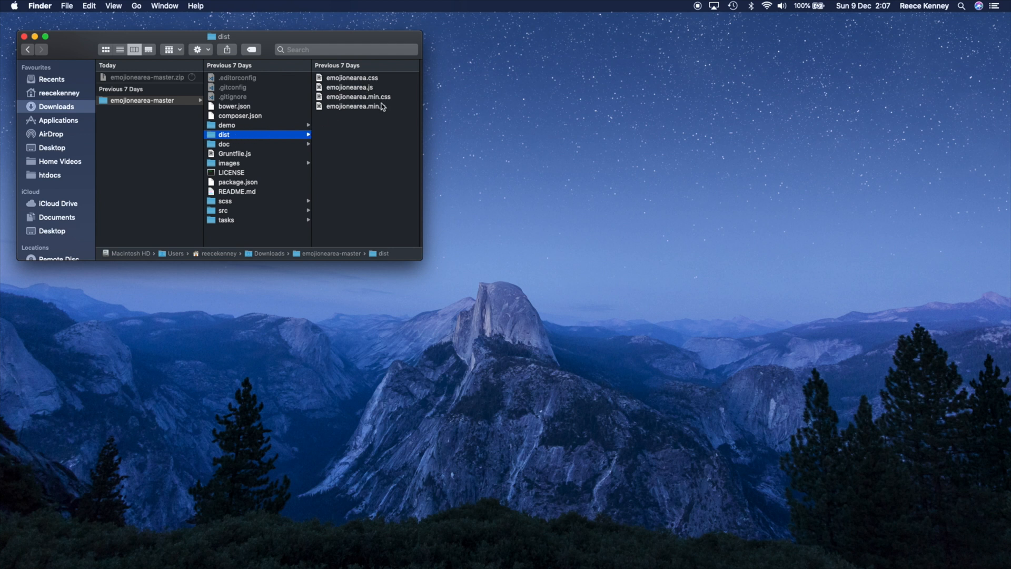
left_click(355, 105)
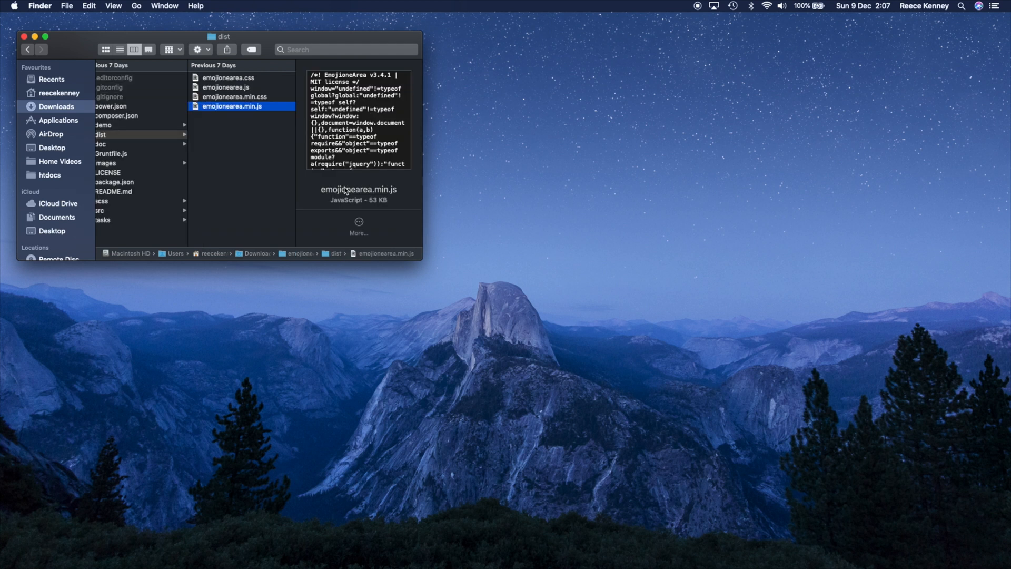
left_click(234, 97)
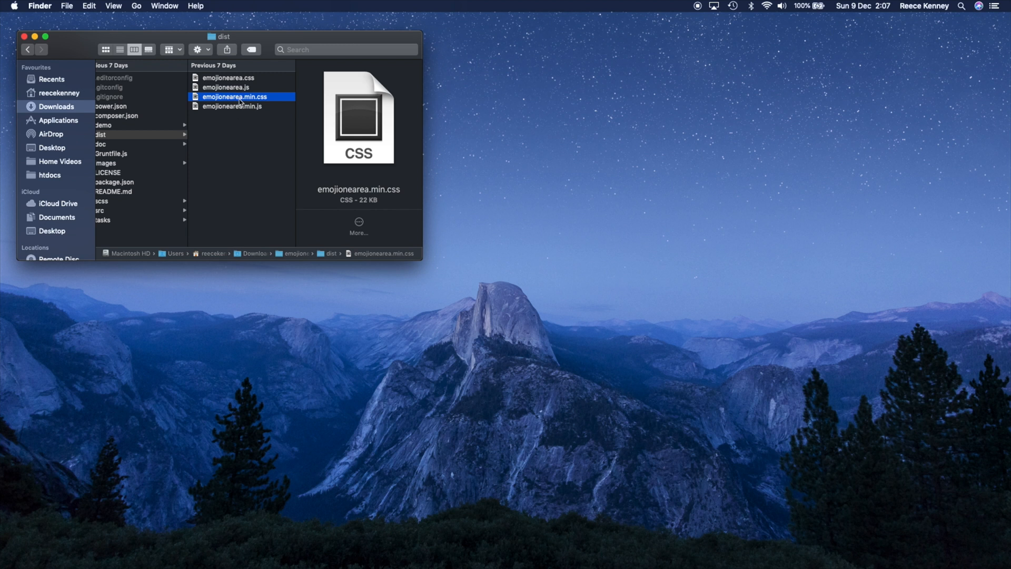
mouse_move(234, 134)
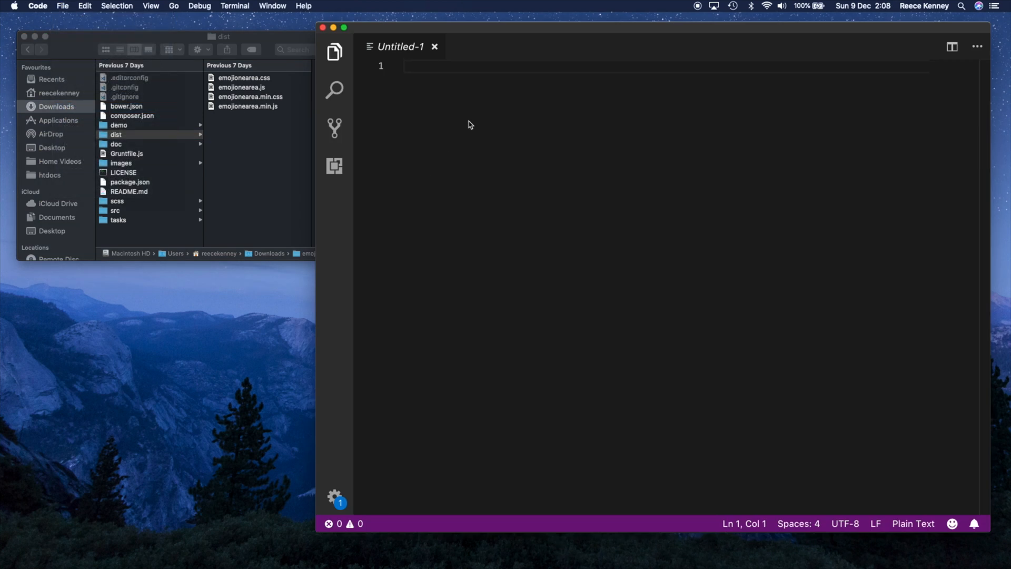
- Start saving the new file and create an 'emoji' folder under iCloud Documents > websites
key("cmd+s")
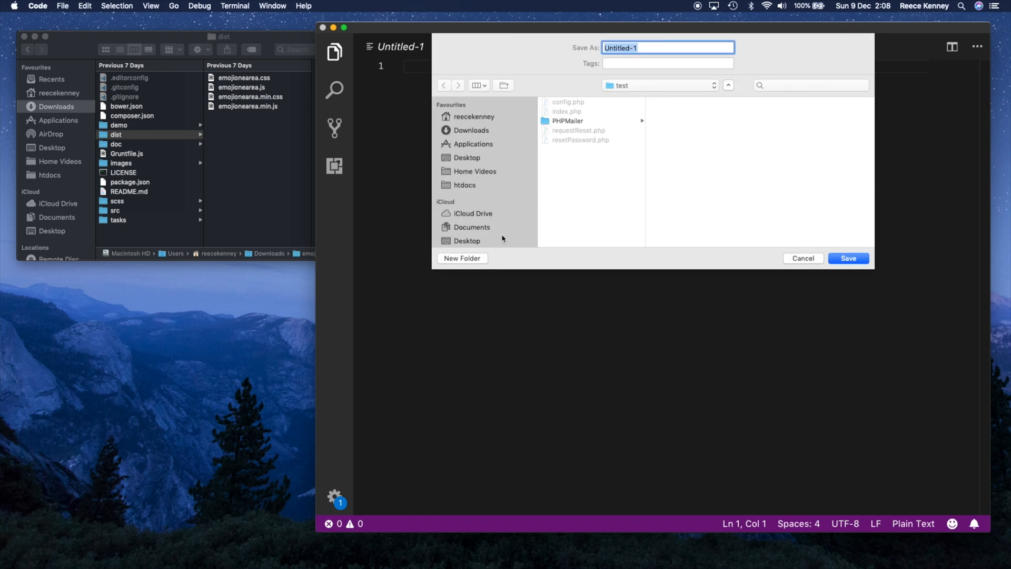
left_click(472, 228)
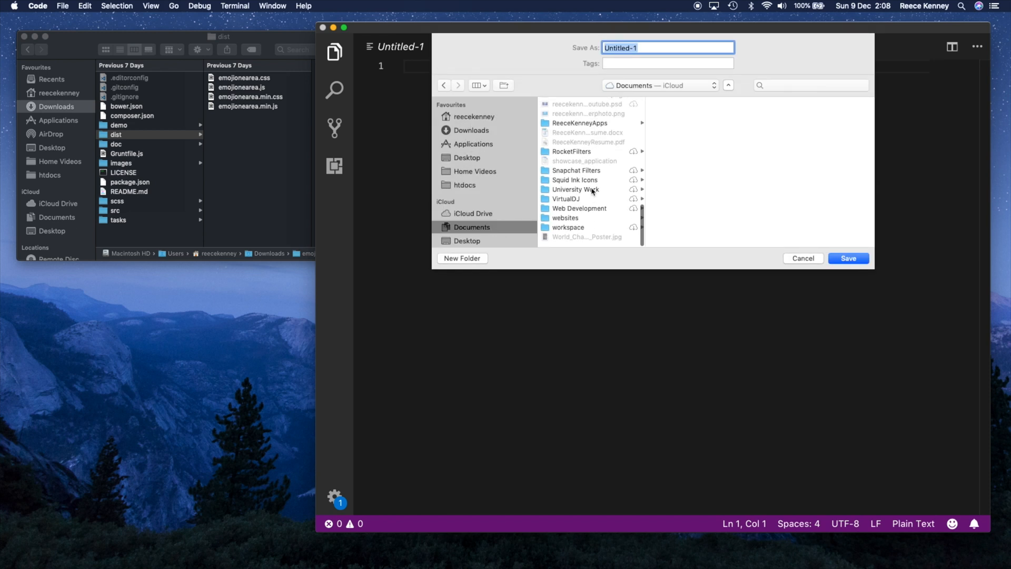
left_click(566, 223)
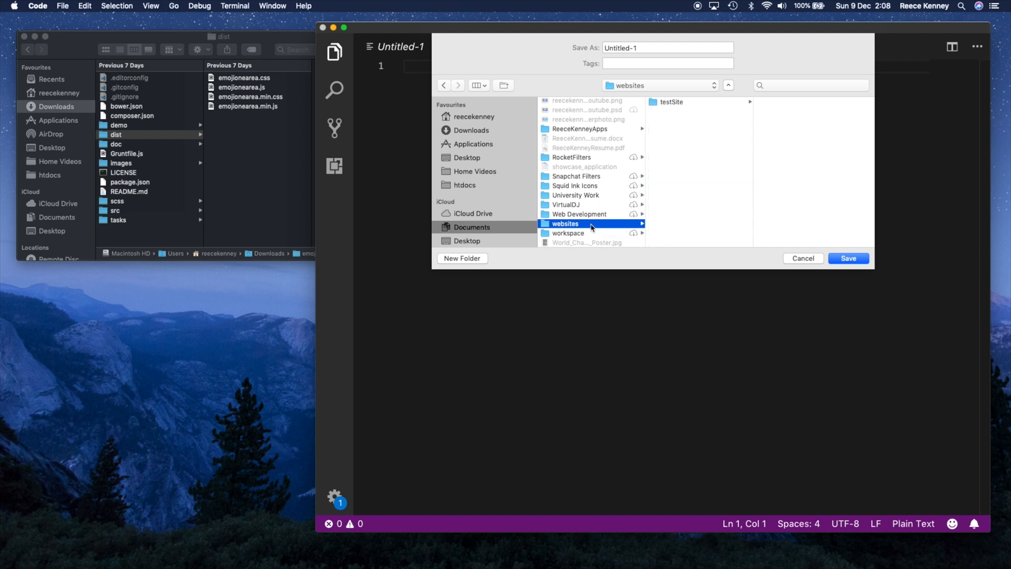
mouse_move(702, 157)
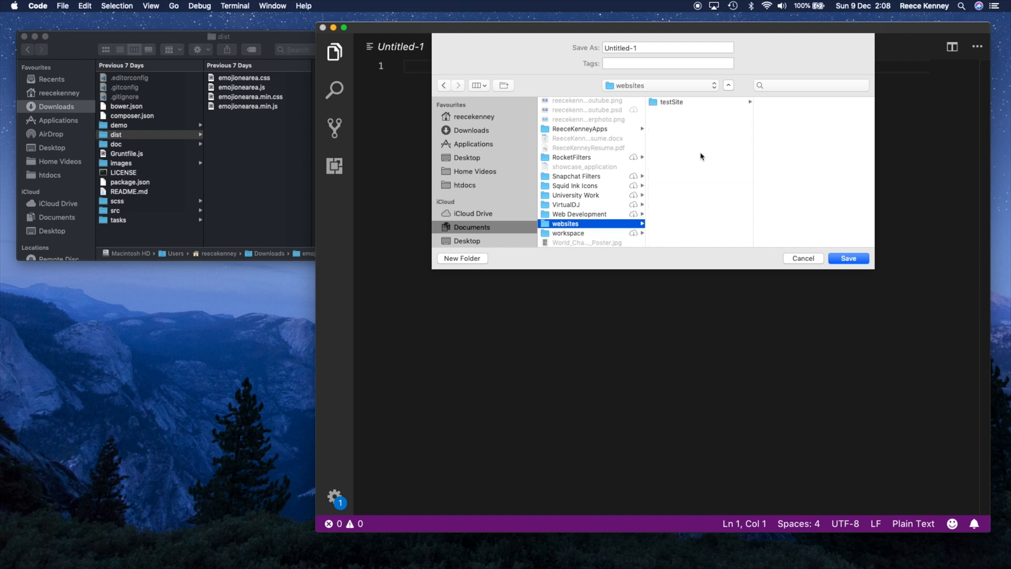
type("emo")
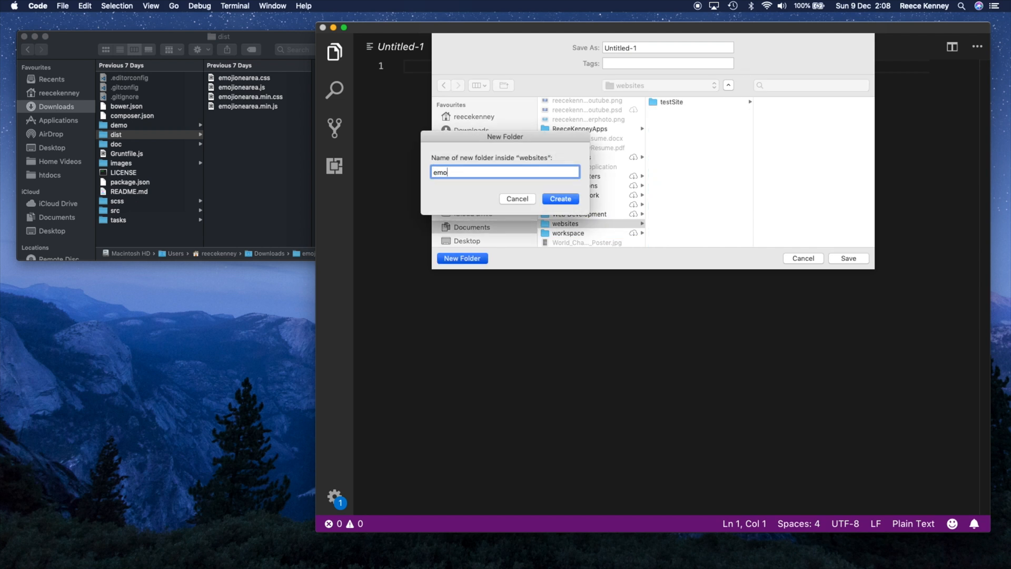
left_click(559, 199)
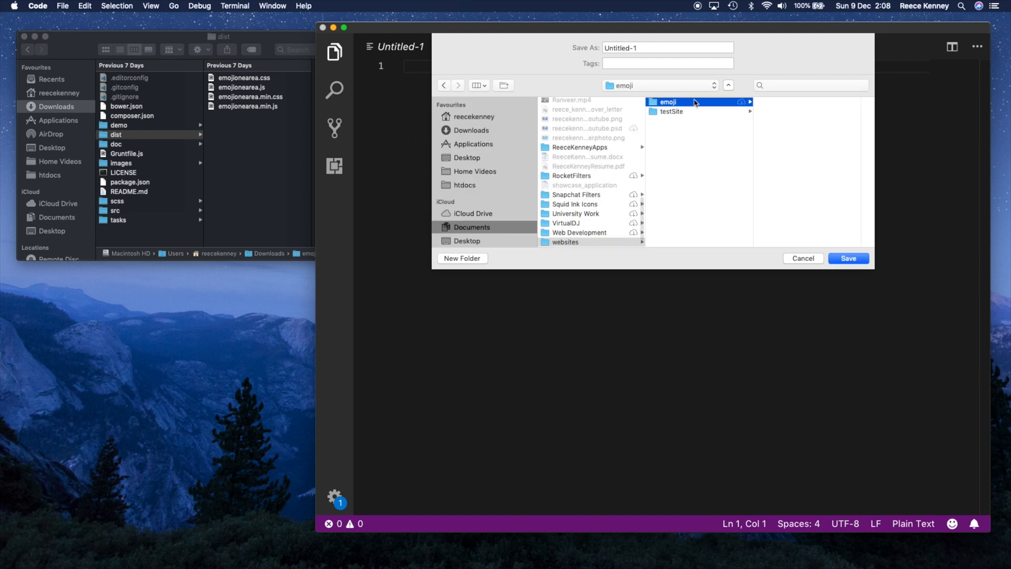
- Name the file index.html and save it into the emoji folder
left_click(667, 48)
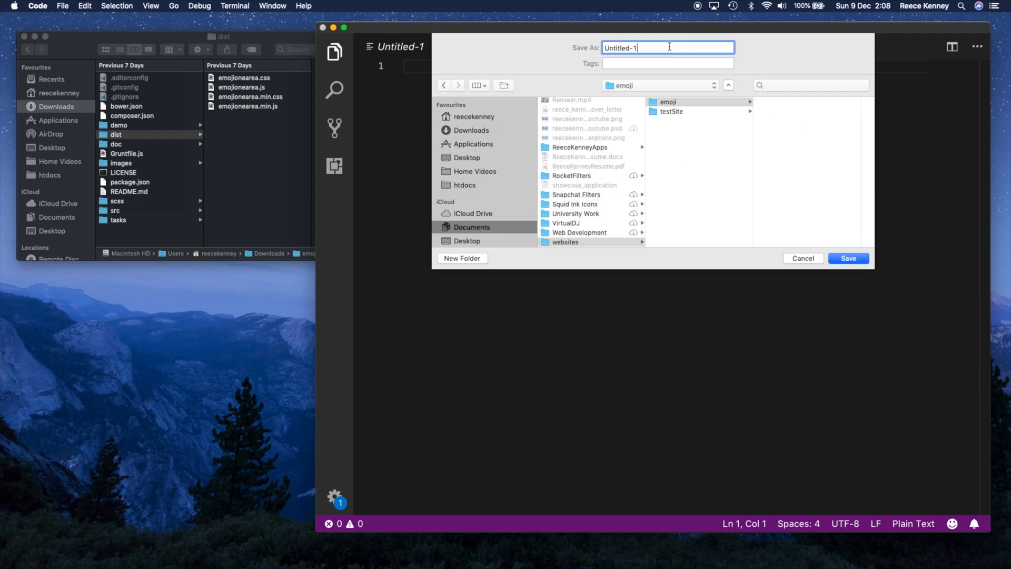
type("index.h")
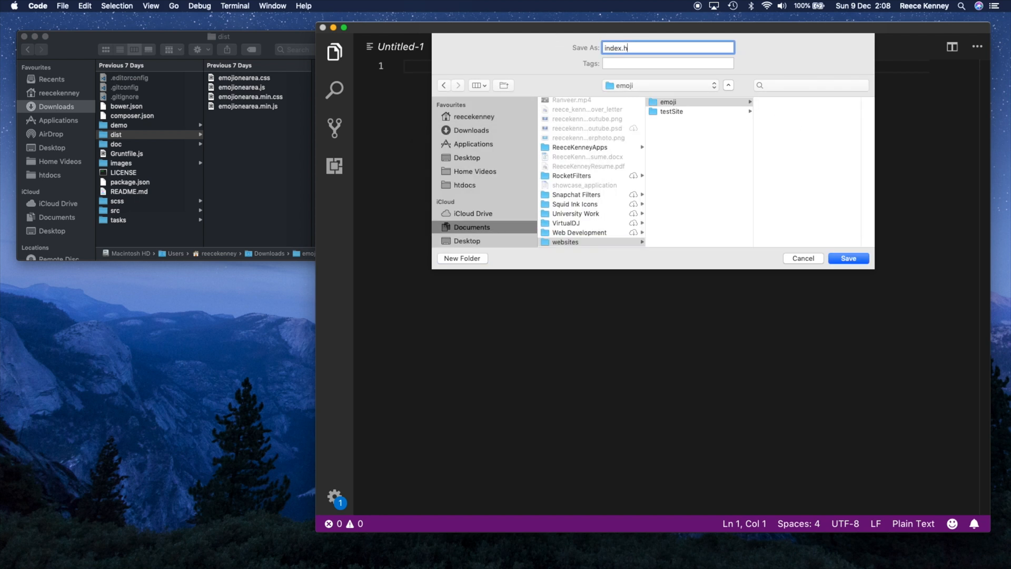
left_click(846, 258)
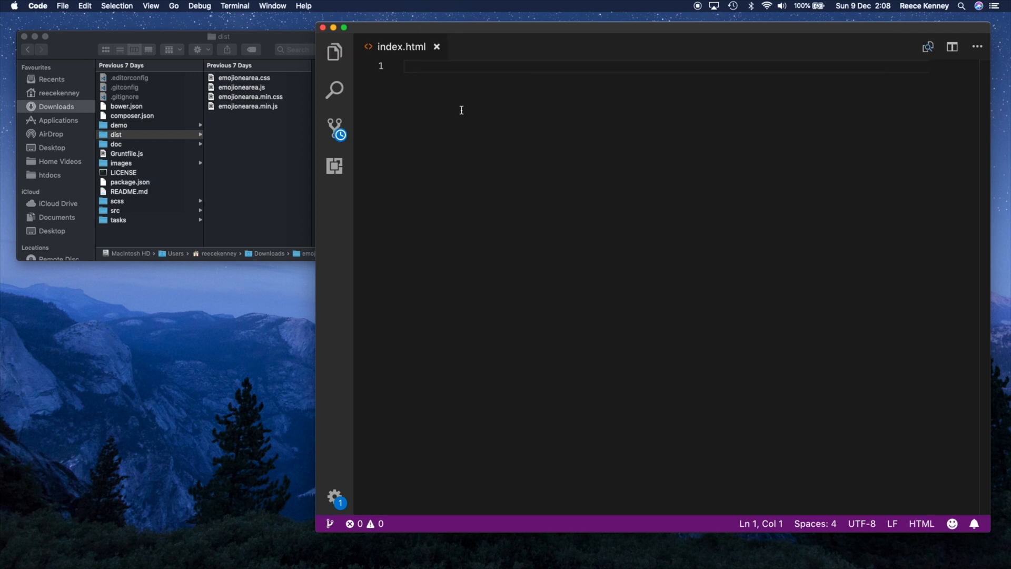
- Write the html/head/body skeleton with the title 'This is my site'
type("html>")
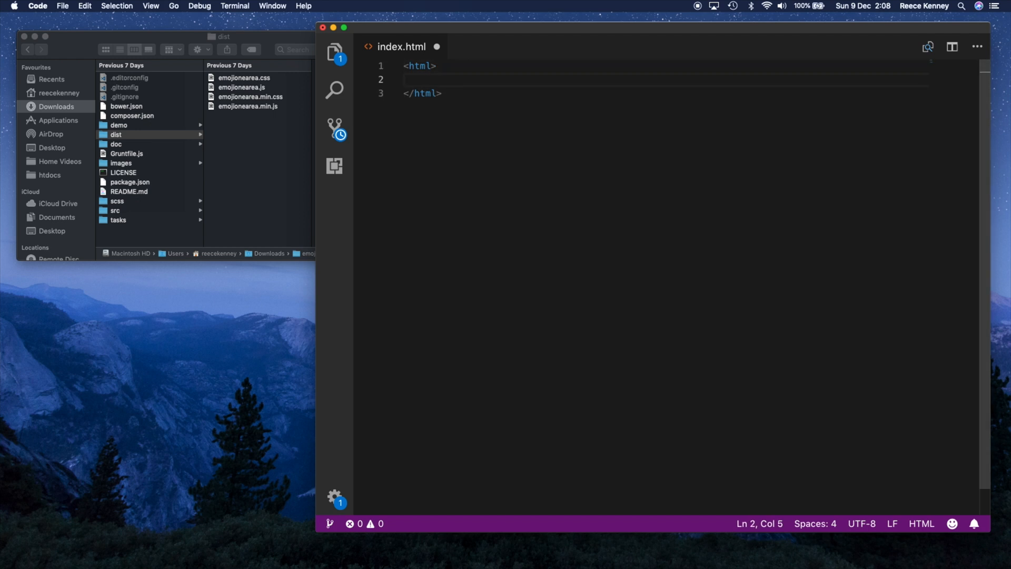
type("<head></head>")
type("<body>")
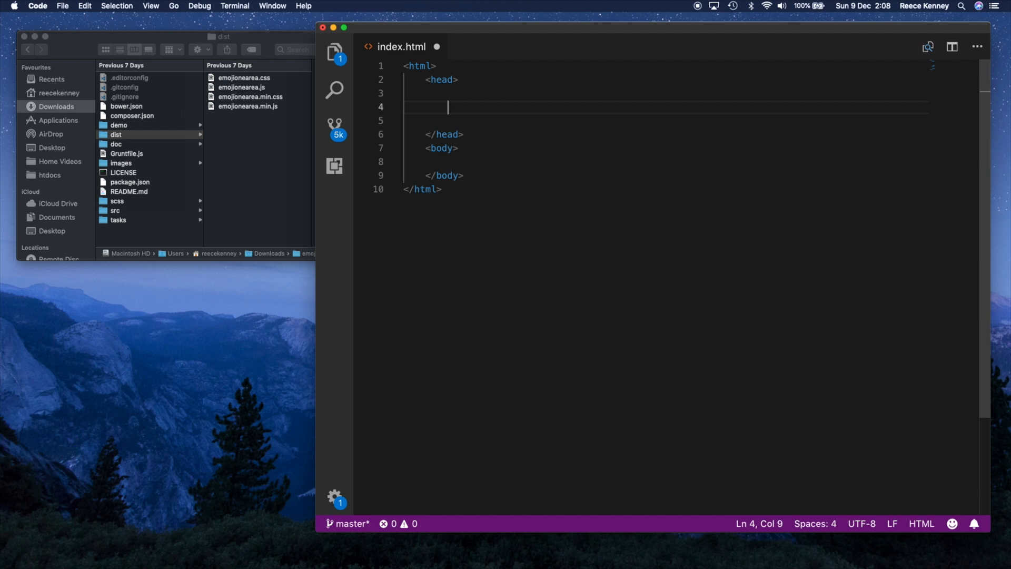
type("titlw")
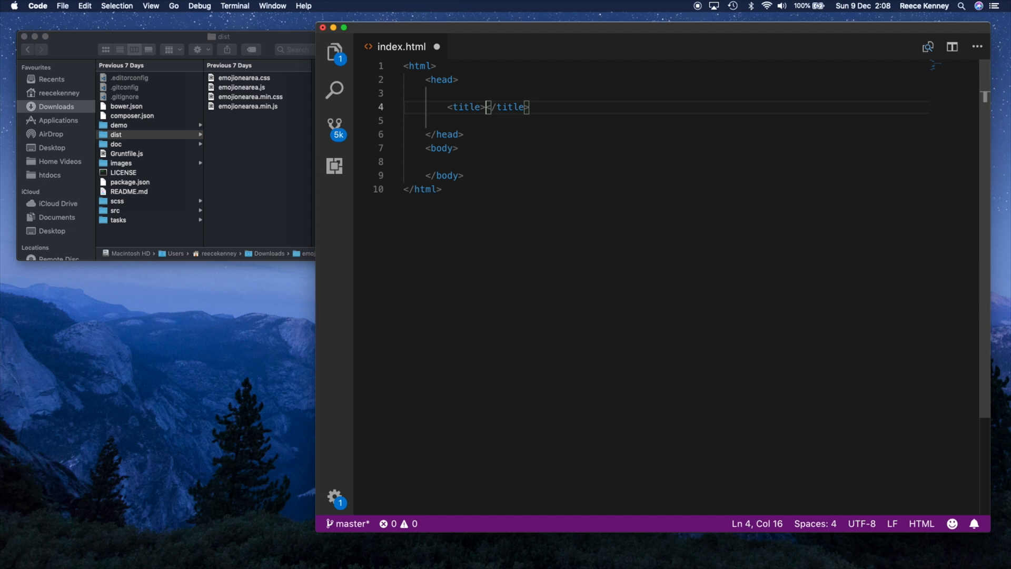
type("This is my site")
left_click(666, 161)
type("<textarea name=\"\" id=\"\" cols=\"30\" rows=\"10\"></textarea>")
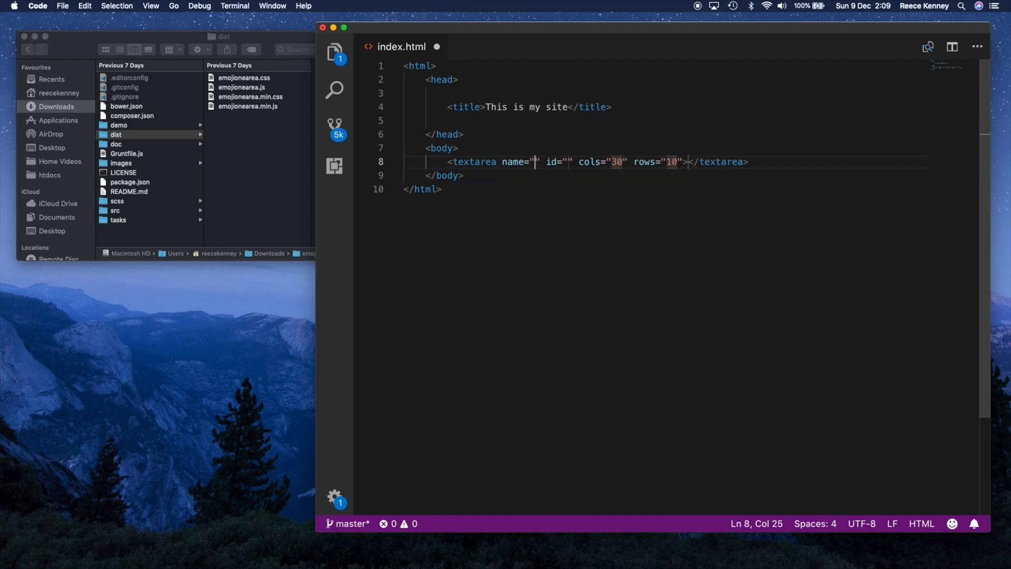
- Add a textarea with id="myTextarea" in the body, save, and reveal the file in Finder
double_click(512, 162)
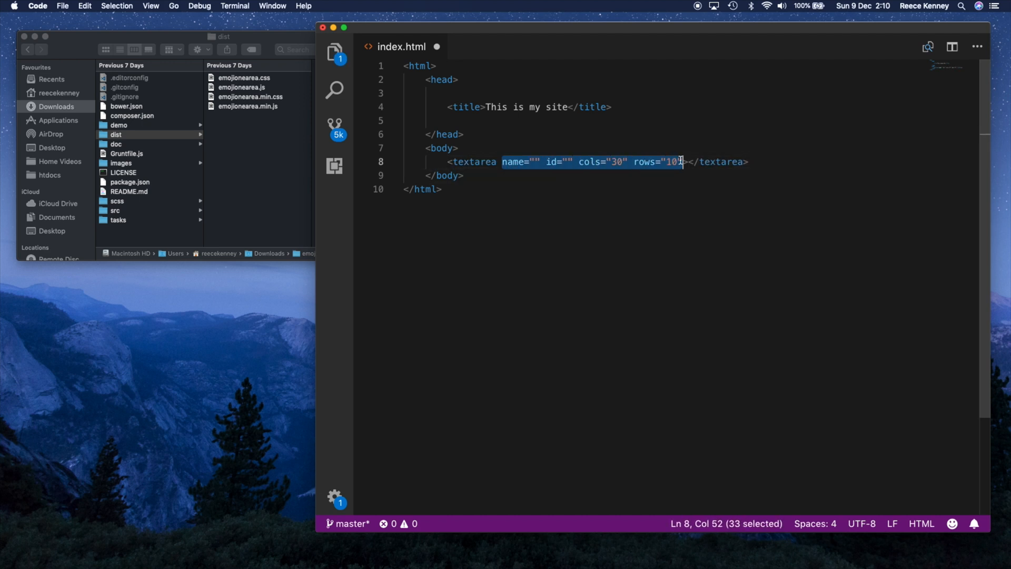
key("Delete")
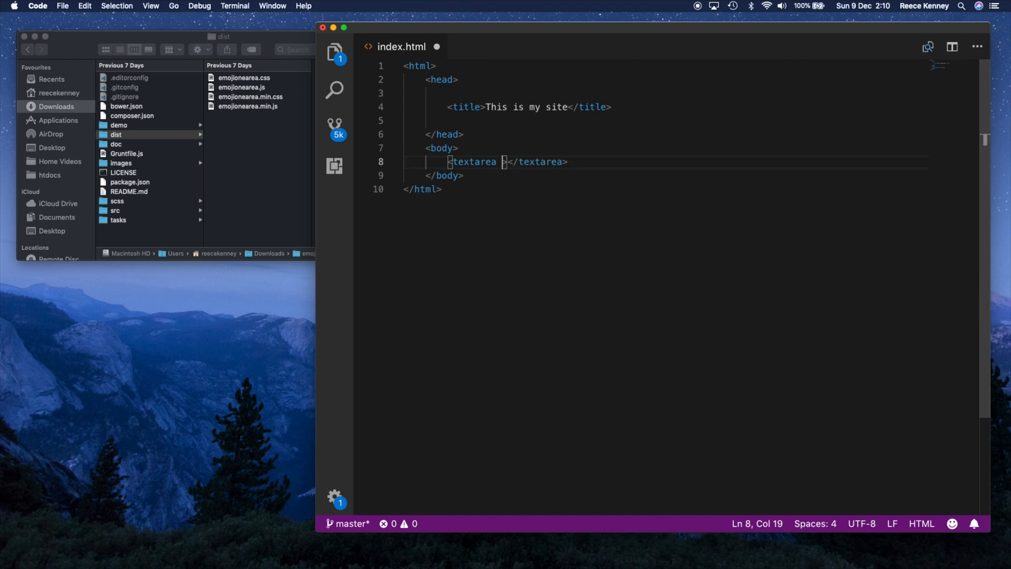
type("id=\"\"")
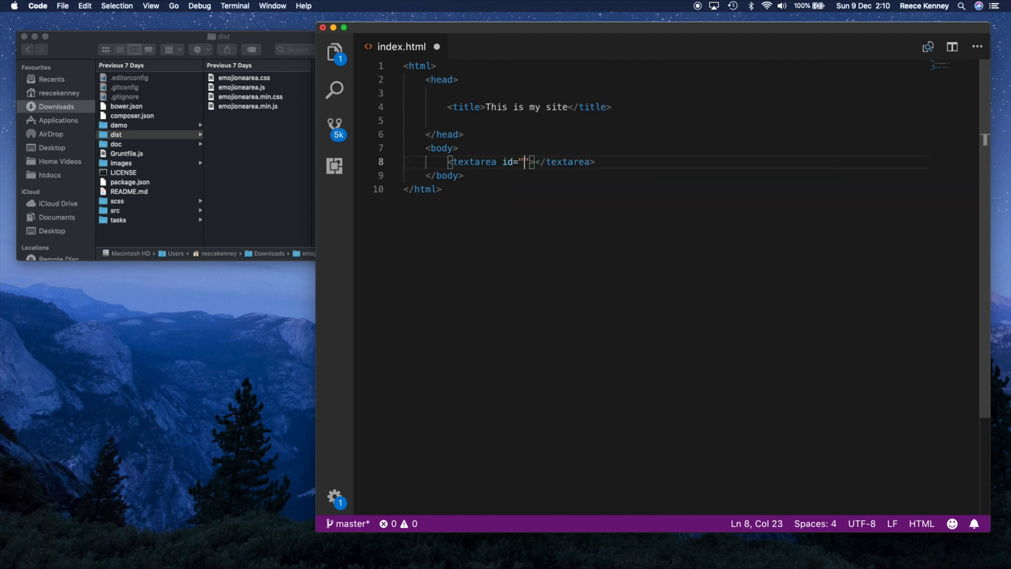
type("myTextarea")
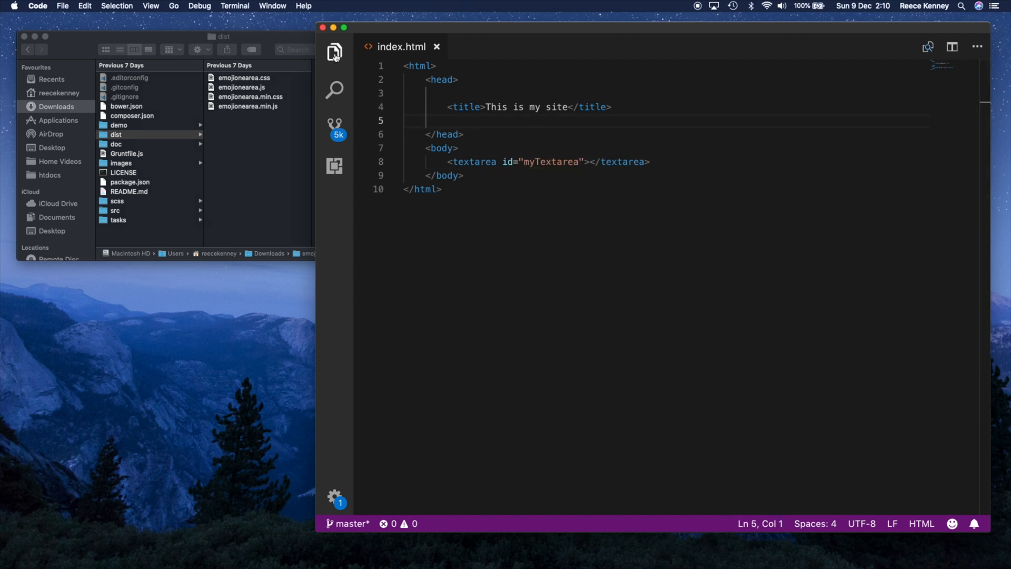
right_click(413, 84)
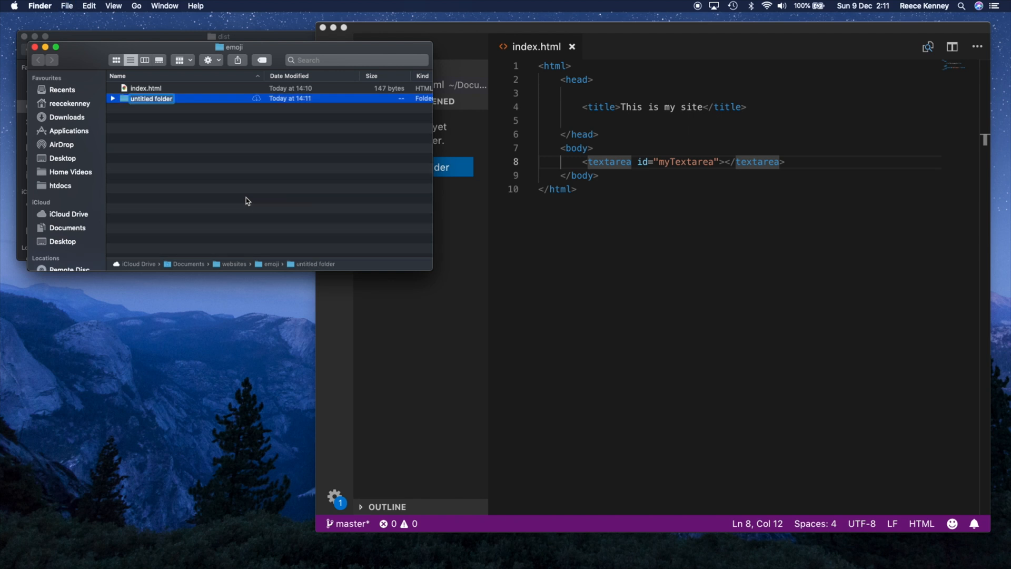
- Create css and js folders in emoji and copy emojionearea.min.css into css
type("js")
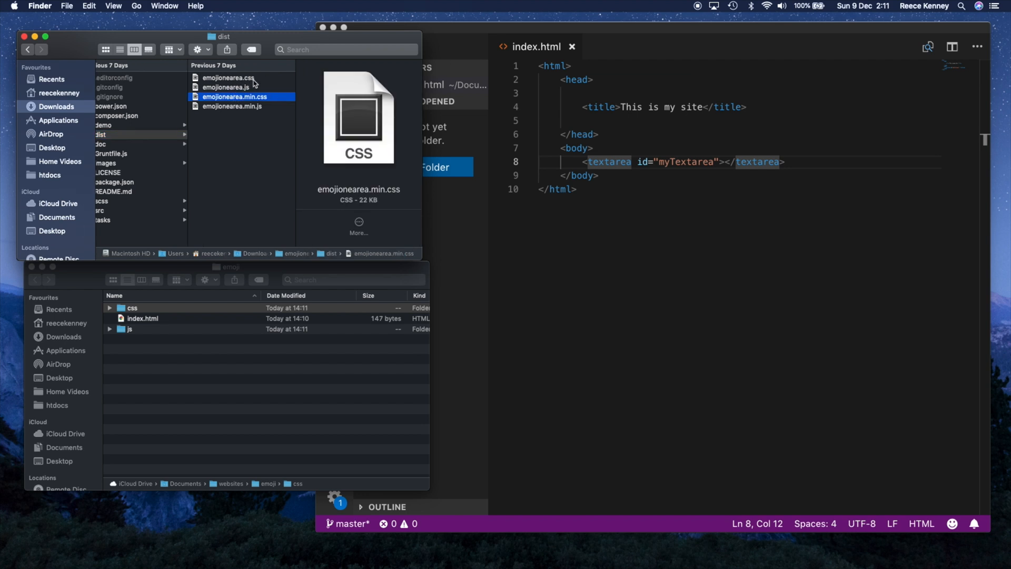
mouse_move(258, 103)
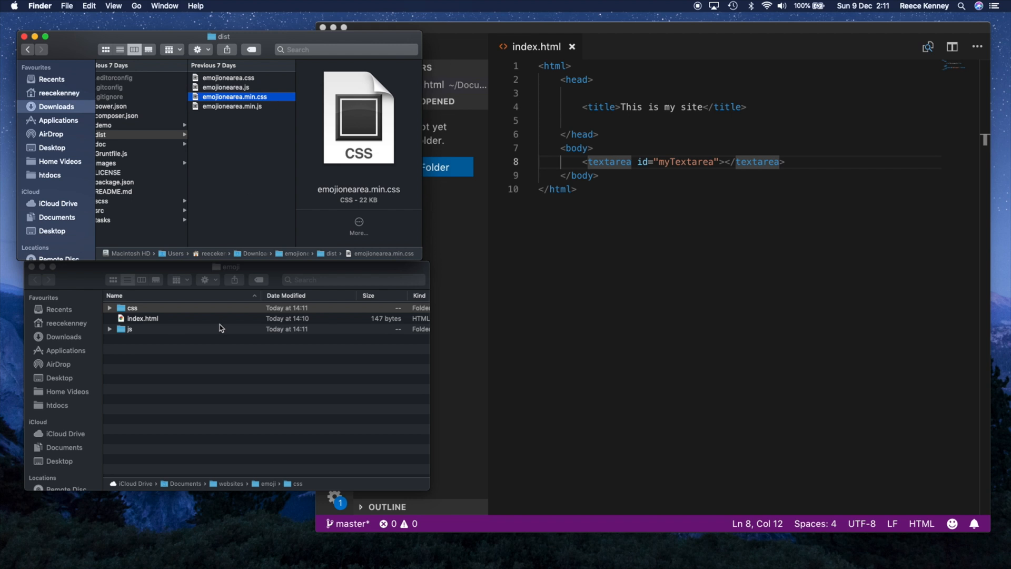
right_click(235, 95)
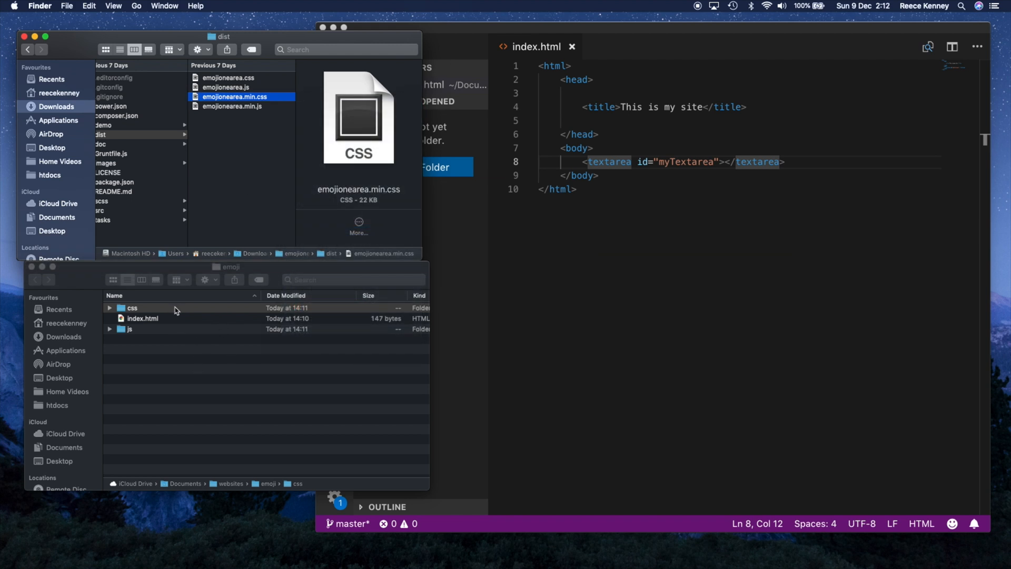
double_click(133, 308)
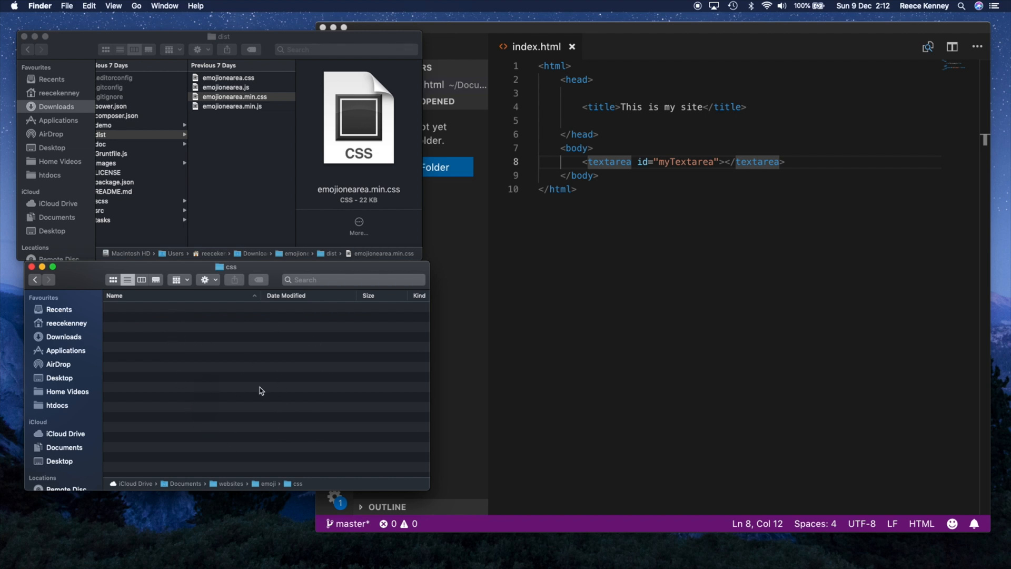
left_click(35, 279)
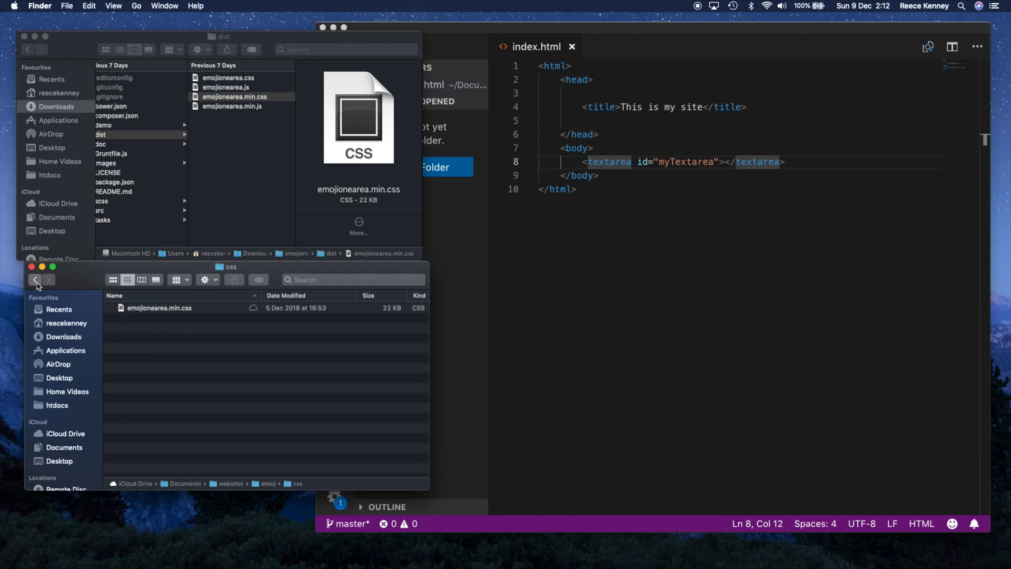
left_click(35, 279)
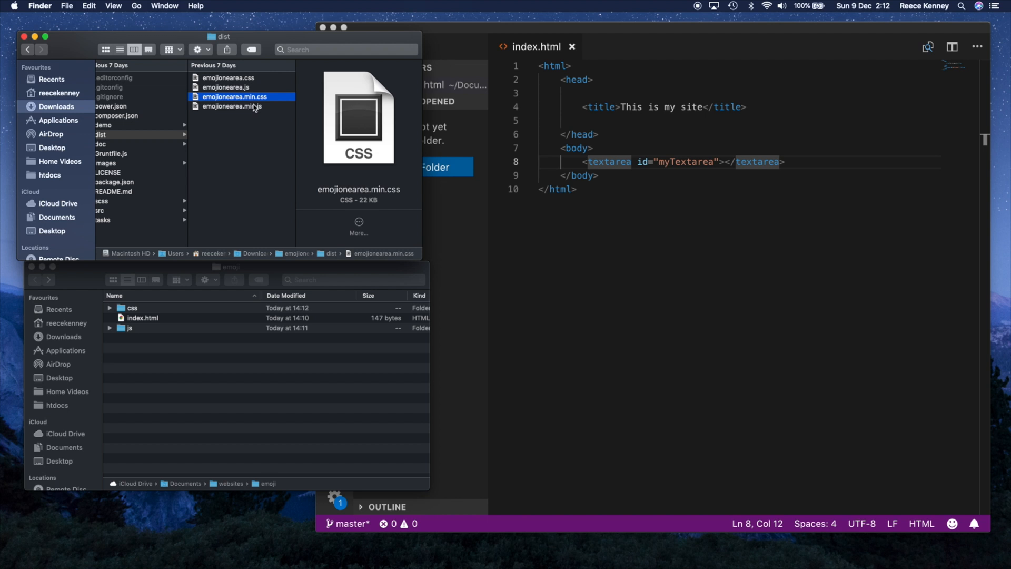
- Copy emojionearea.min.js from dist into the js folder
right_click(239, 106)
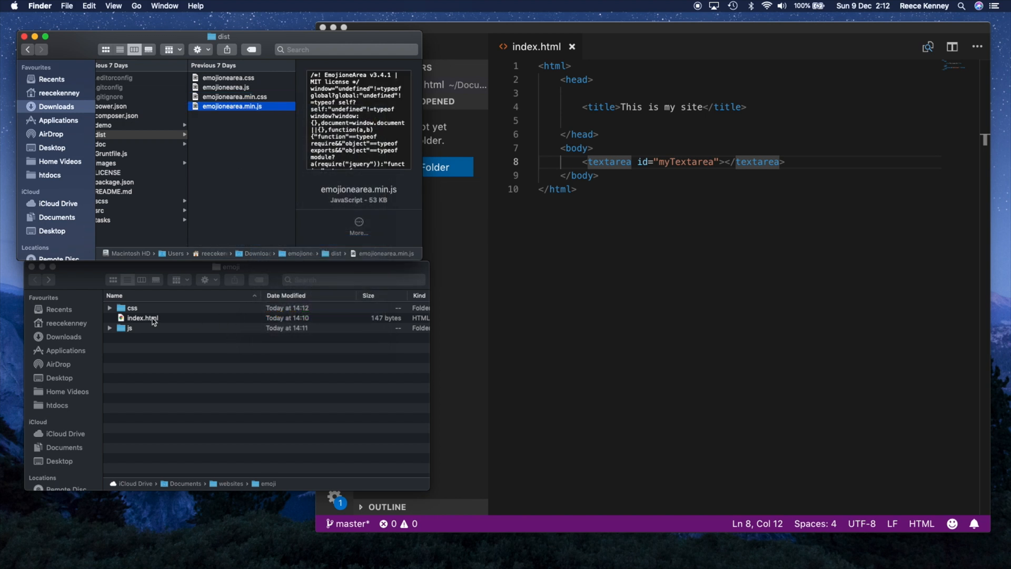
double_click(130, 328)
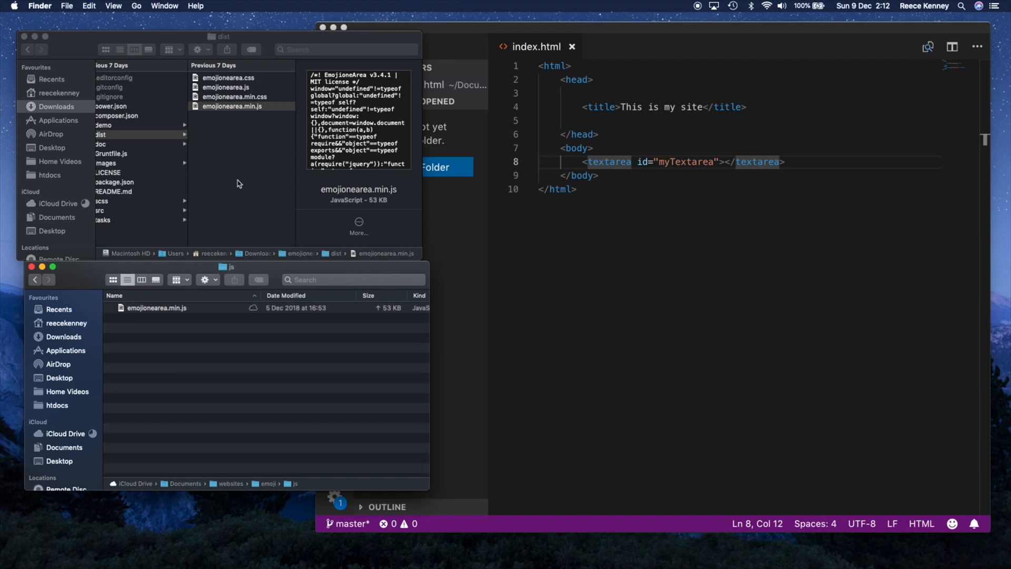
left_click(239, 105)
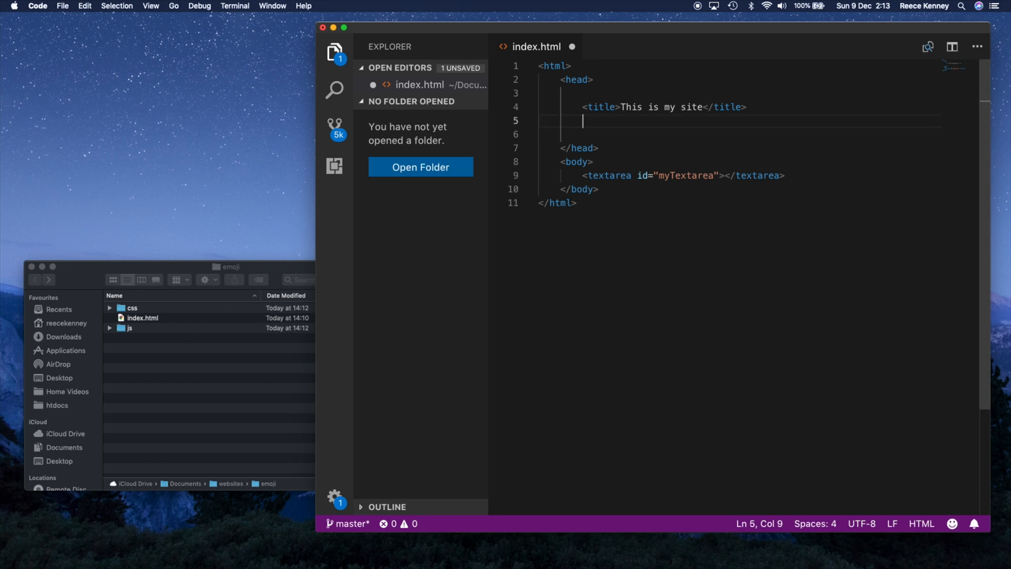
- Link css/emojionearea.min.css as the page stylesheet in the head
type("link rel=\"stylesheet\" href=\"\">")
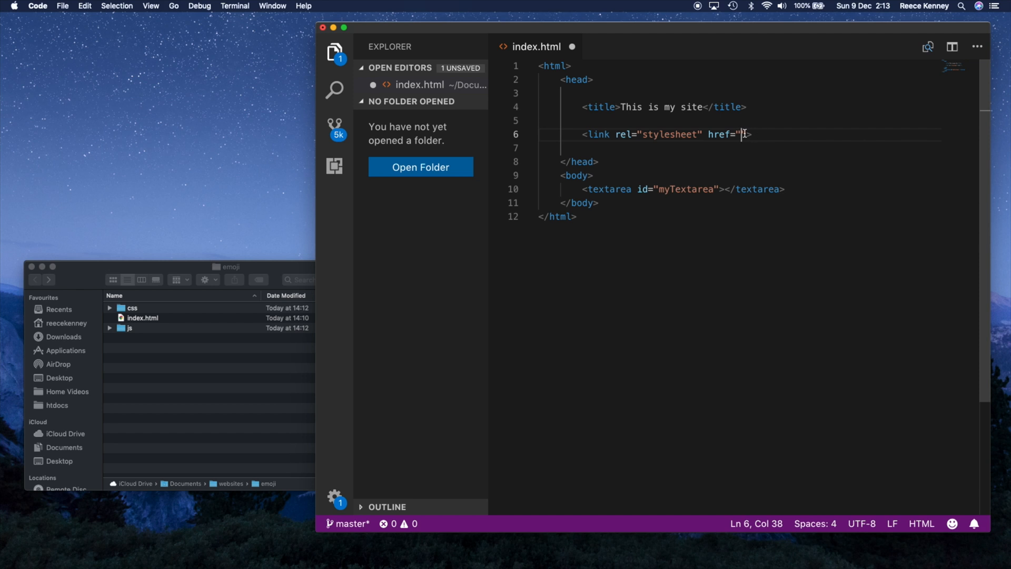
mouse_move(754, 155)
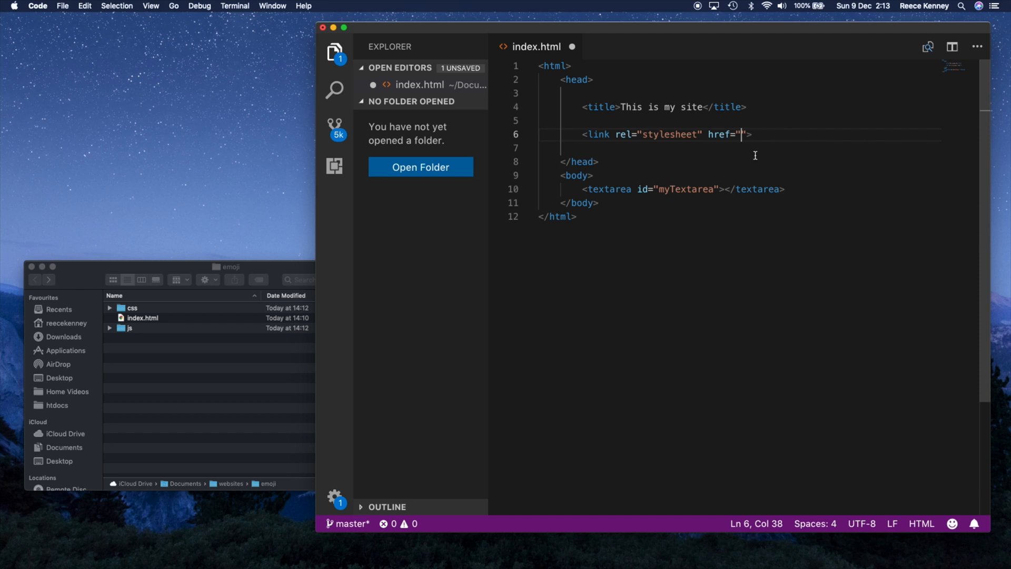
type("css/emojionearea.min.css")
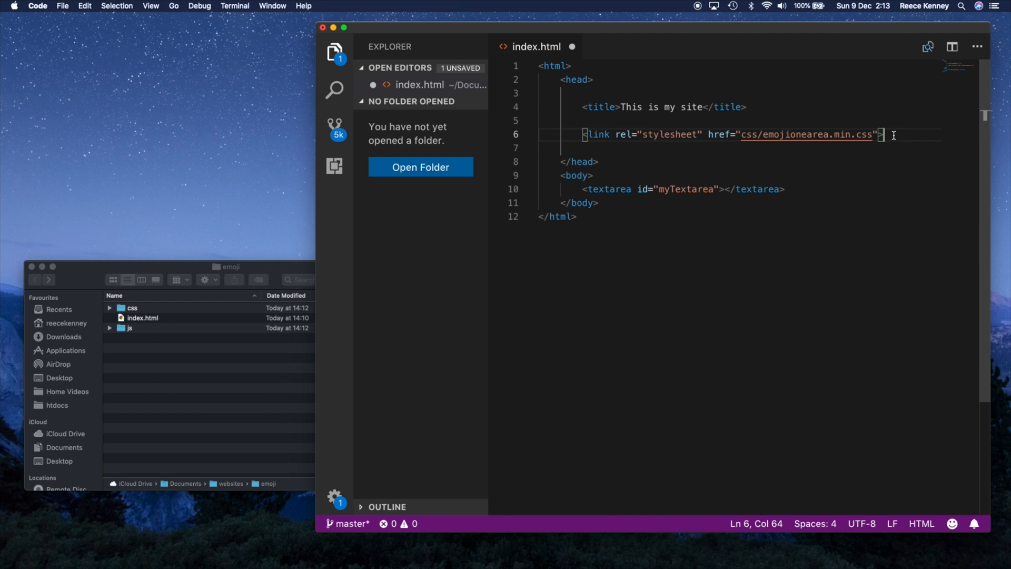
key("enter")
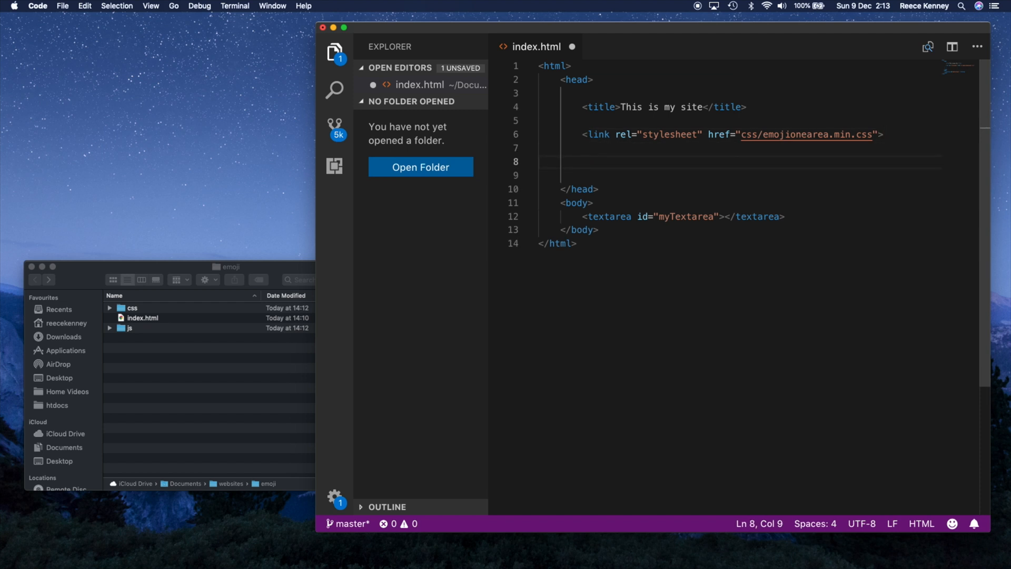
- Load js/emojionearea.min.js with a script tag, save, and open a new Chrome tab
type("<script></script>")
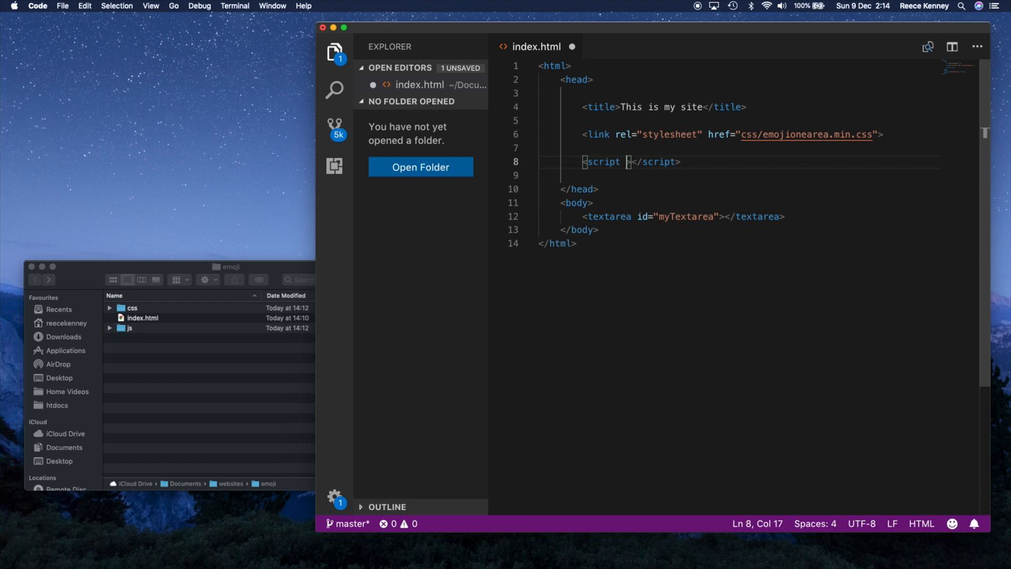
type("src=\"\"")
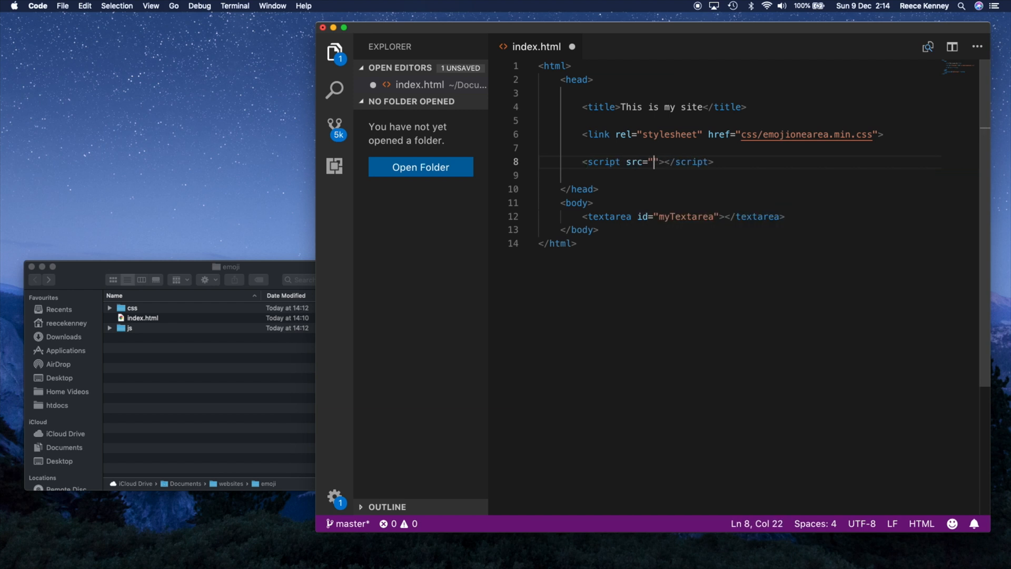
type("js/emojionearea.min.js")
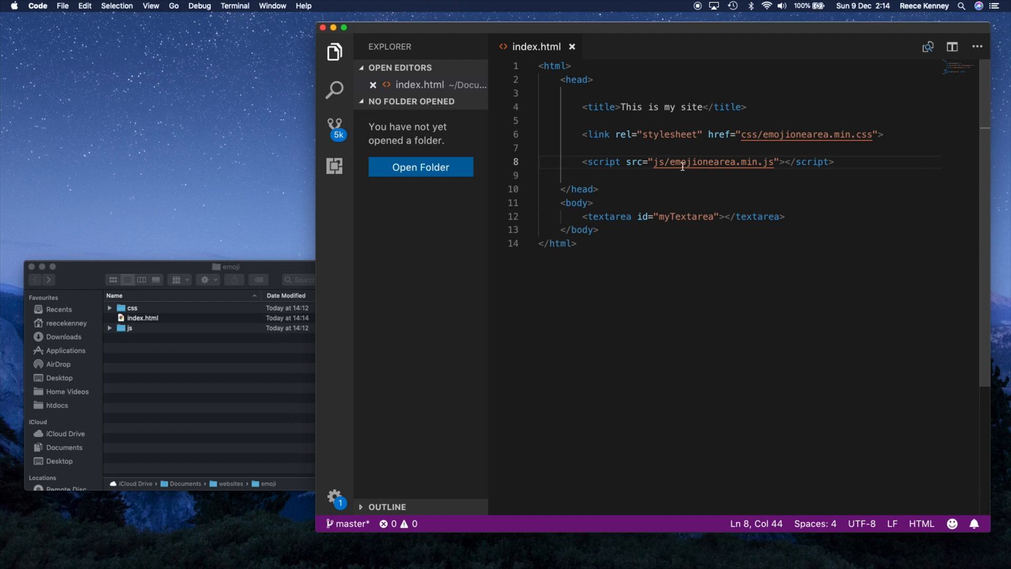
left_click(662, 148)
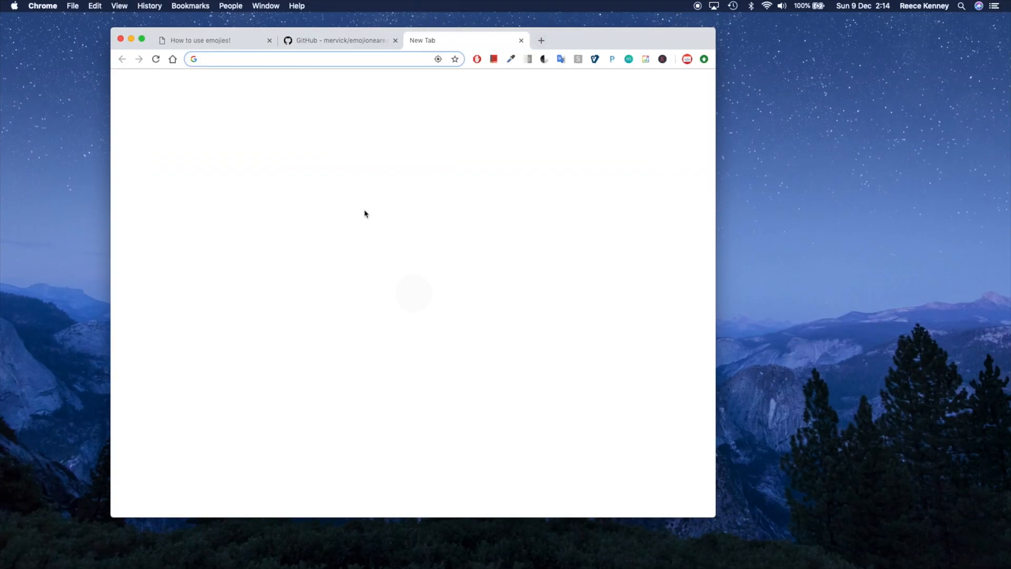
- Search 'jquery cdn', open code.jquery.com and copy the minified jQuery Core 3.3.1 script tag
type("jquery cdn")
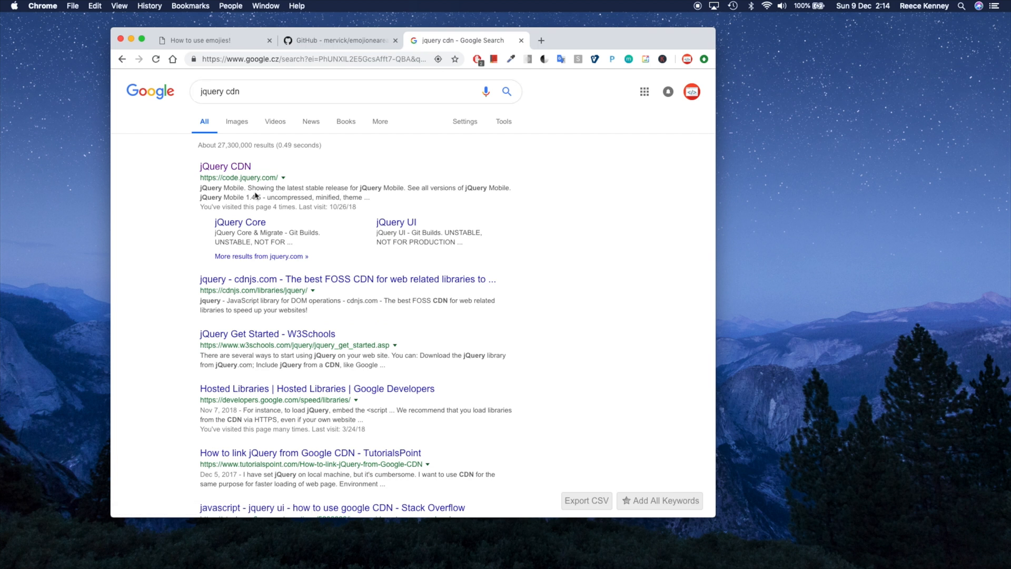
left_click(225, 166)
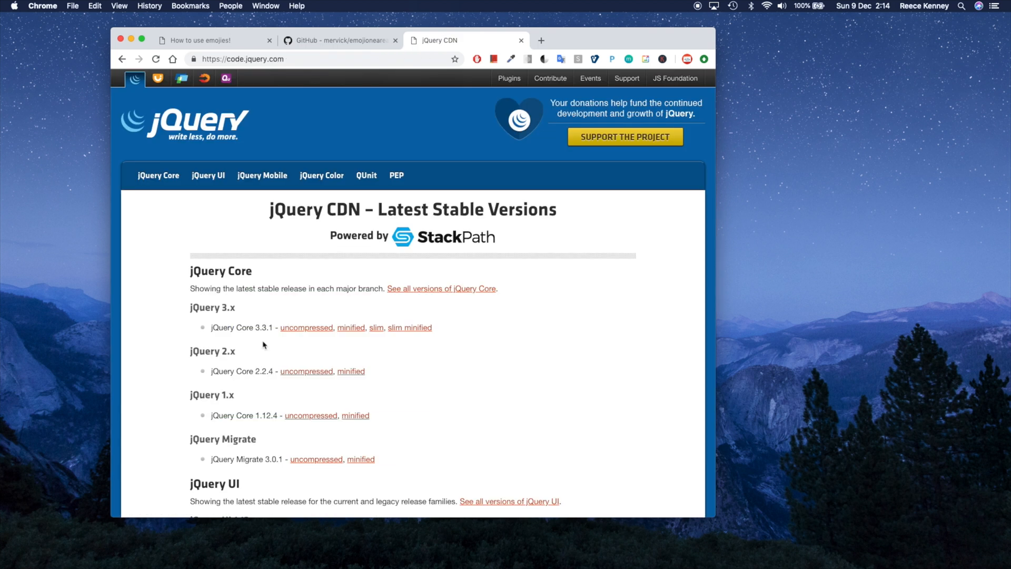
mouse_move(350, 330)
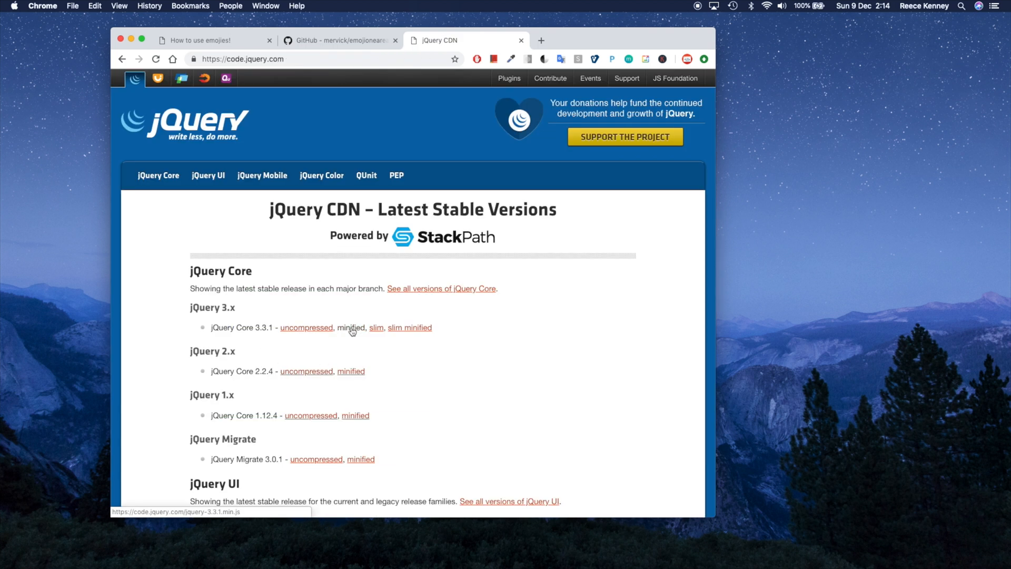
left_click(345, 328)
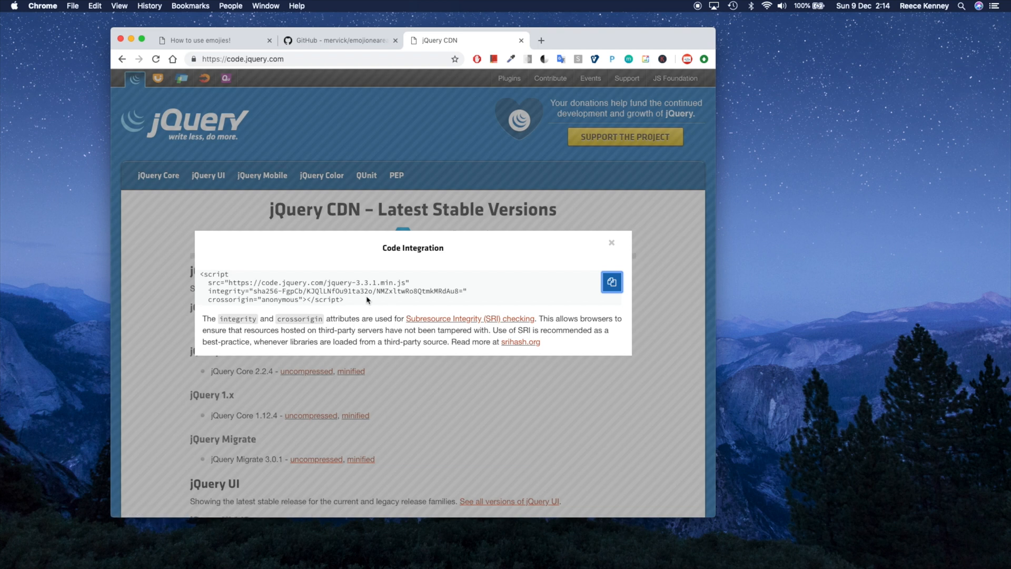
left_click(611, 282)
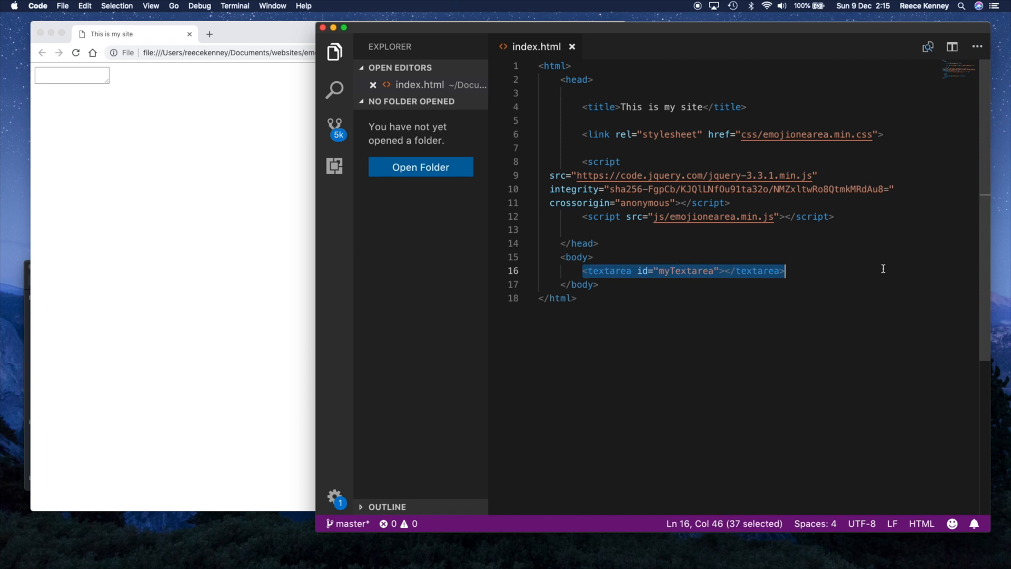
- Add a body script block with a $(document).ready(function() ...) handler below the textarea
key("Enter")
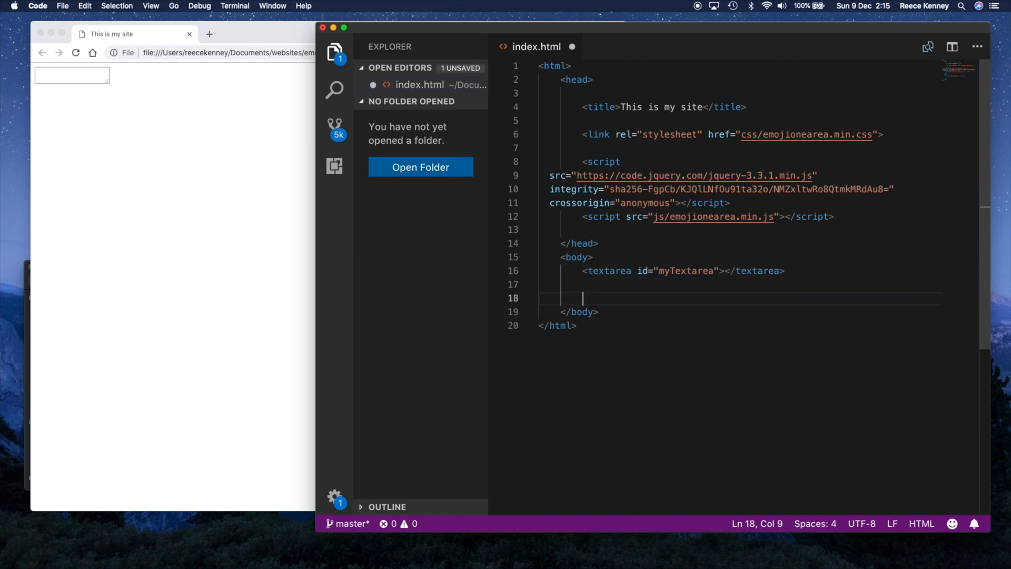
type("<script>")
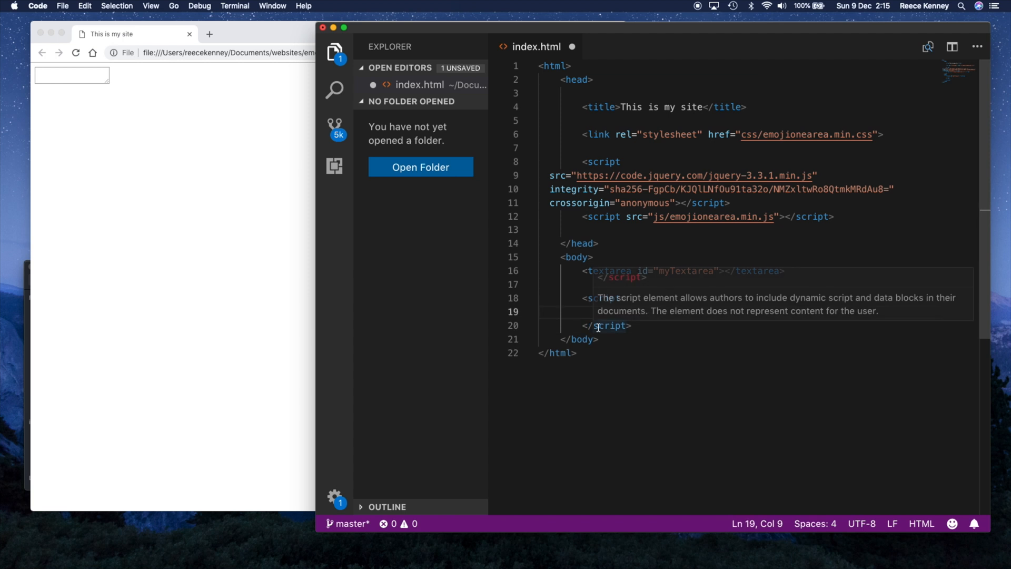
mouse_move(590, 316)
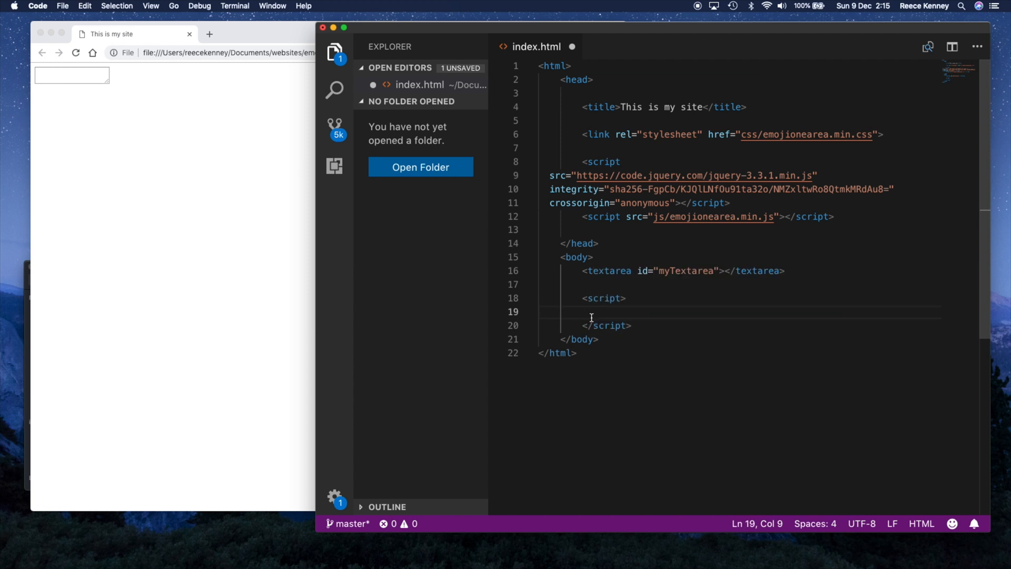
left_click_drag(602, 298, 601, 325)
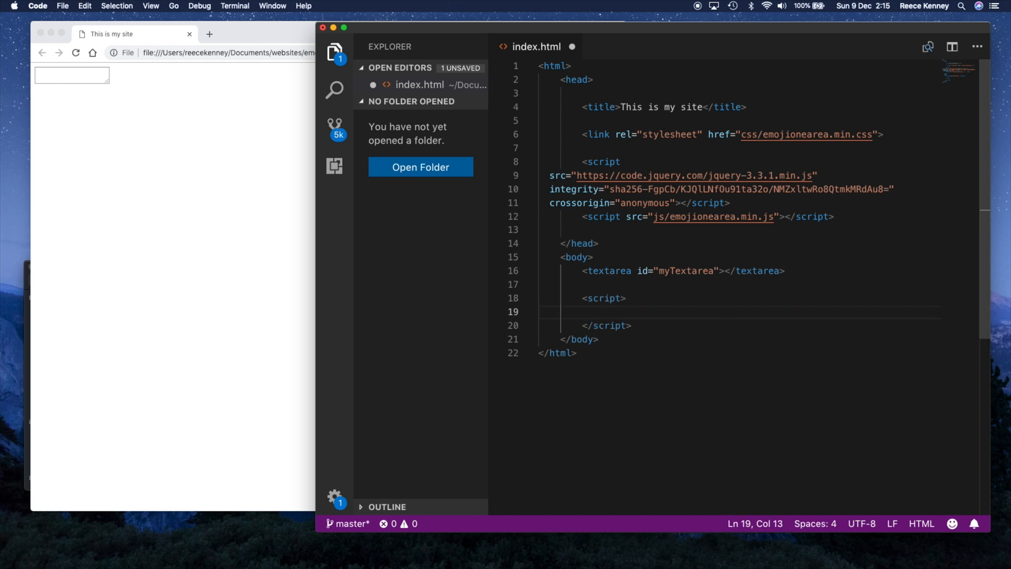
type("$")
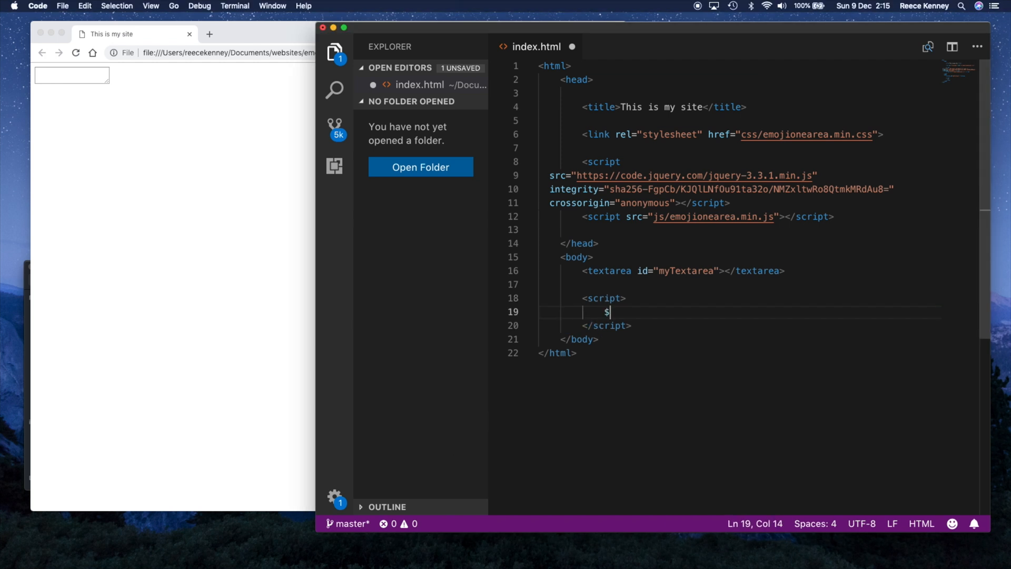
type("(document)")
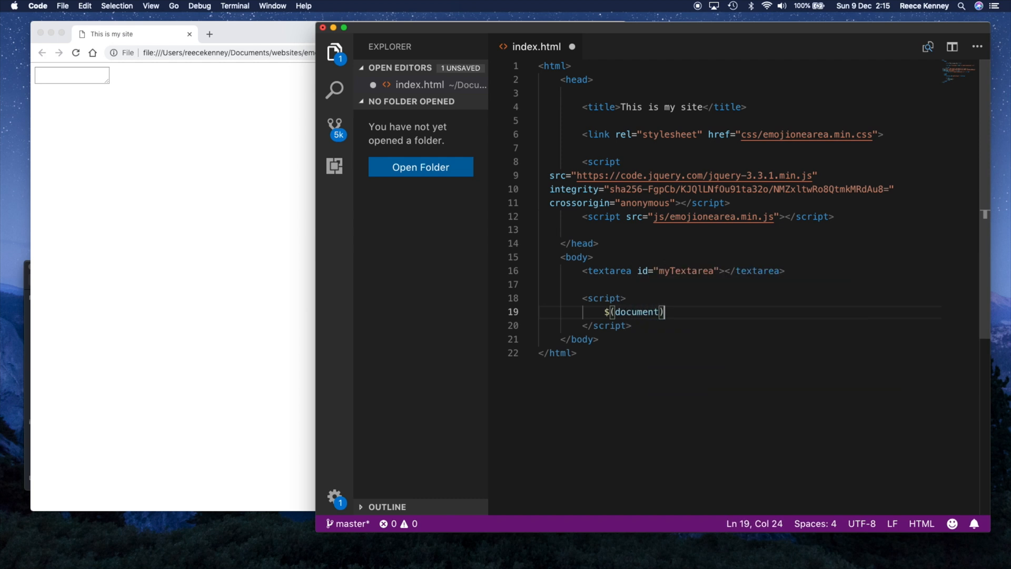
type(".ready()")
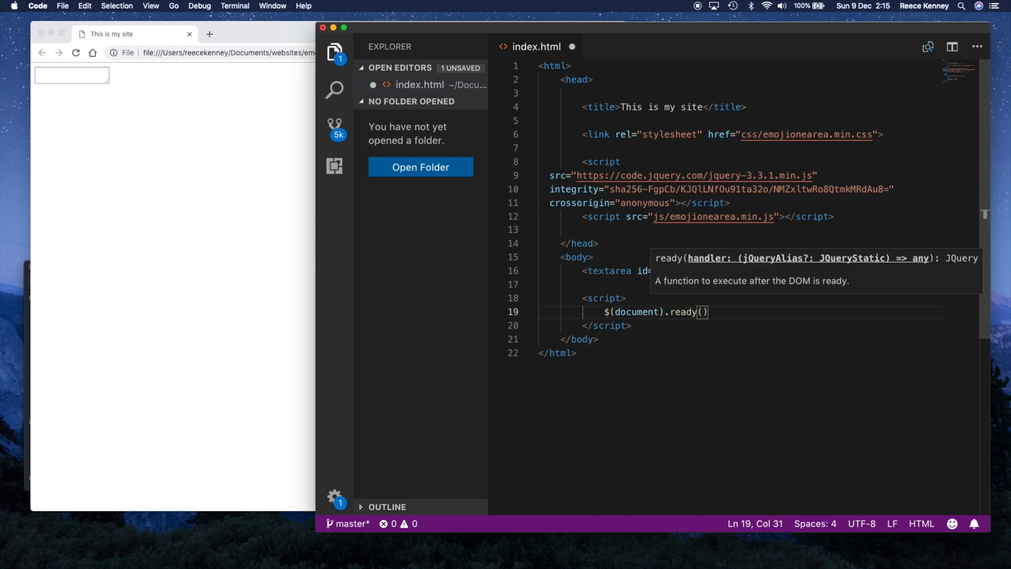
type("function()")
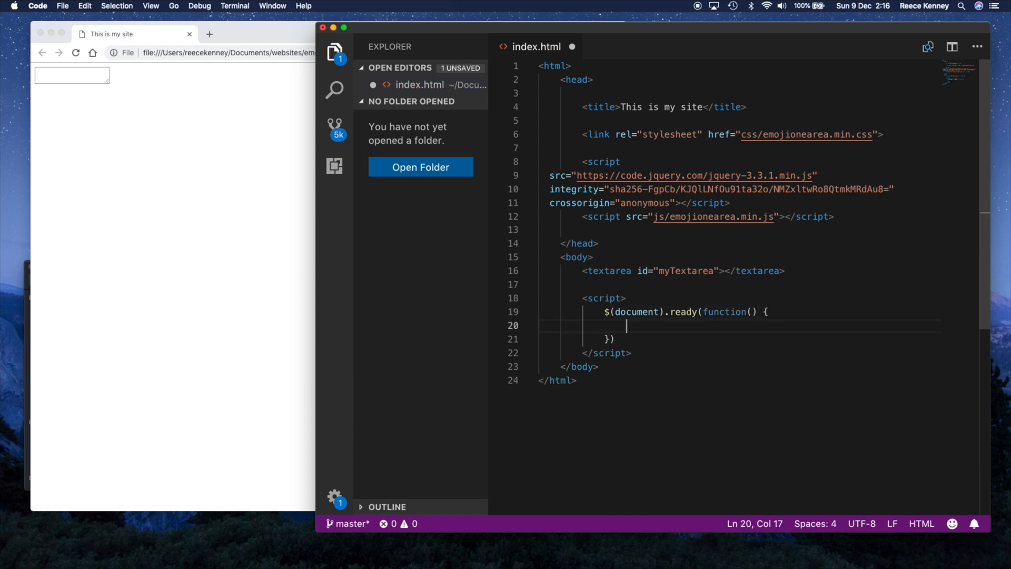
mouse_move(653, 326)
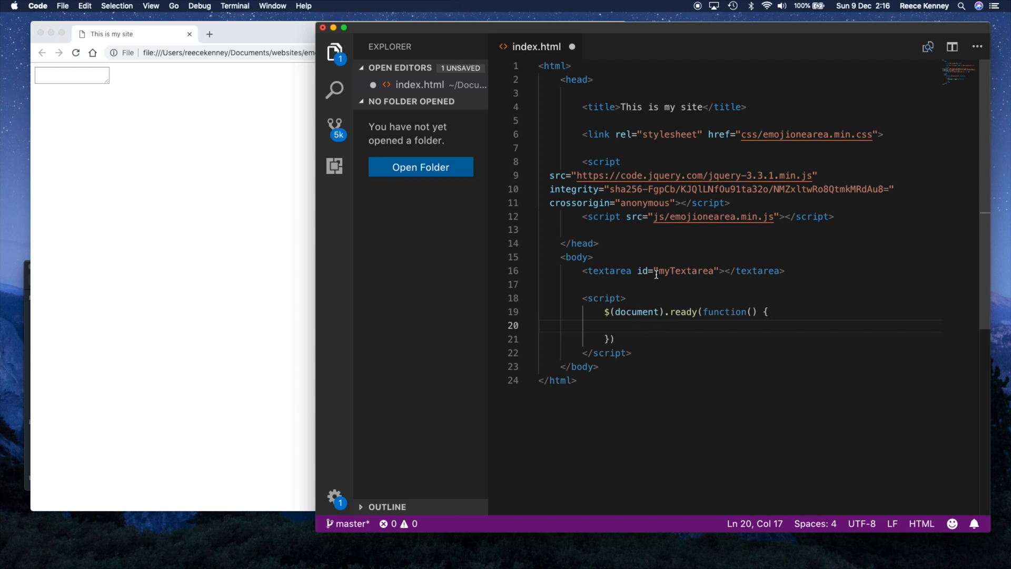
- Inside the ready handler, call $("#myTextarea").emojioneArea(); on the textarea's id
left_click(651, 271)
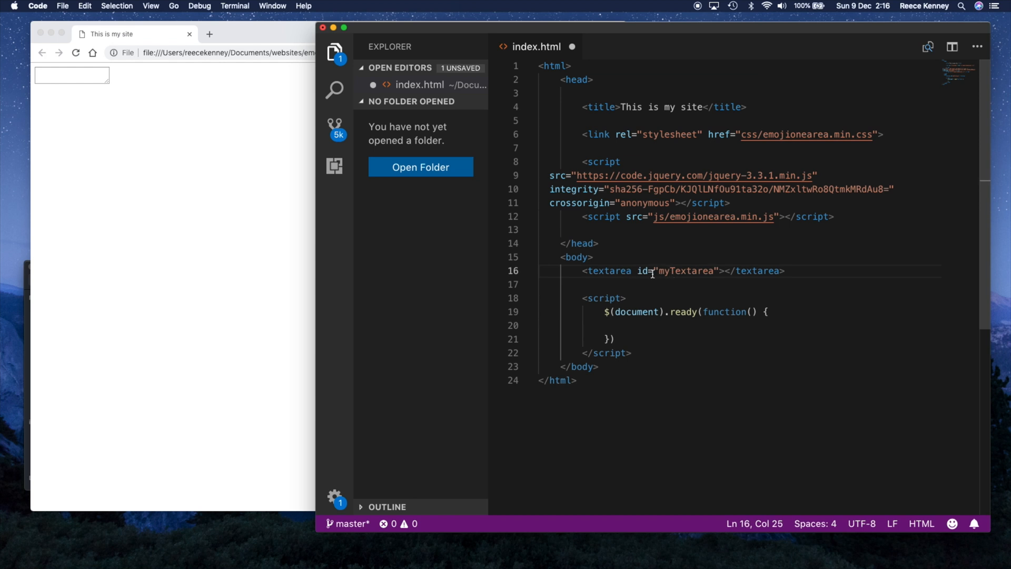
type("$")
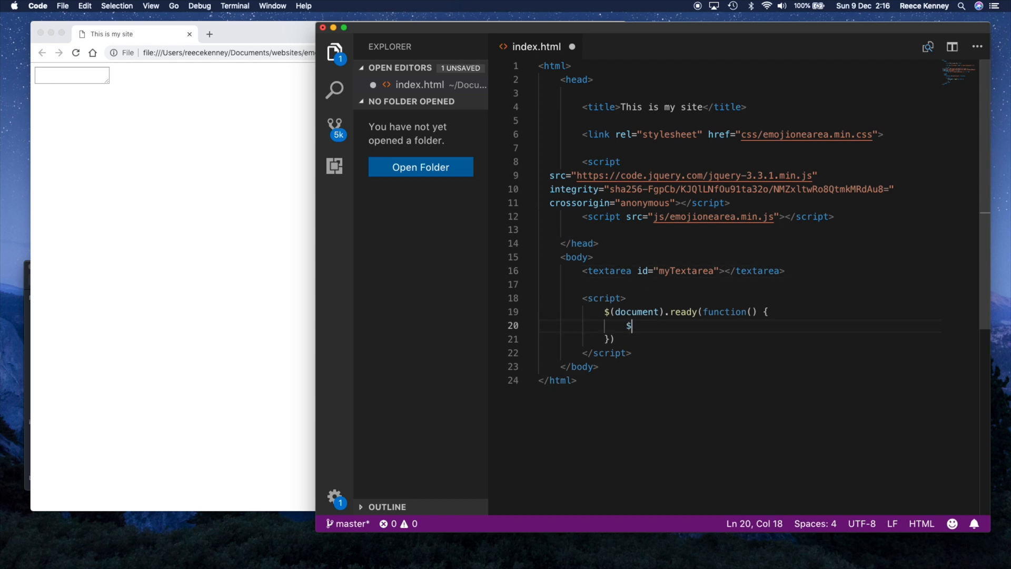
type("(\"\")")
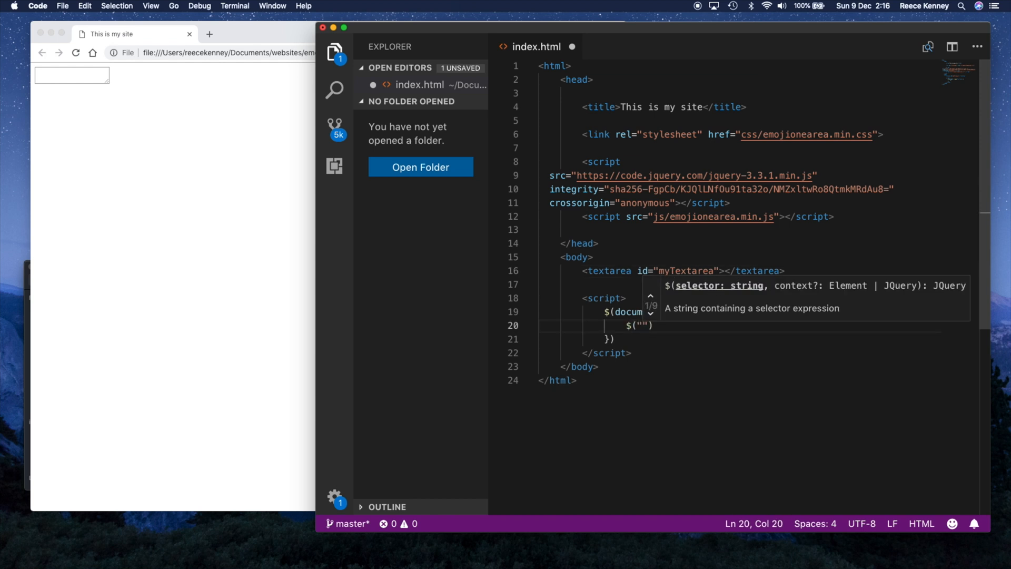
type("#")
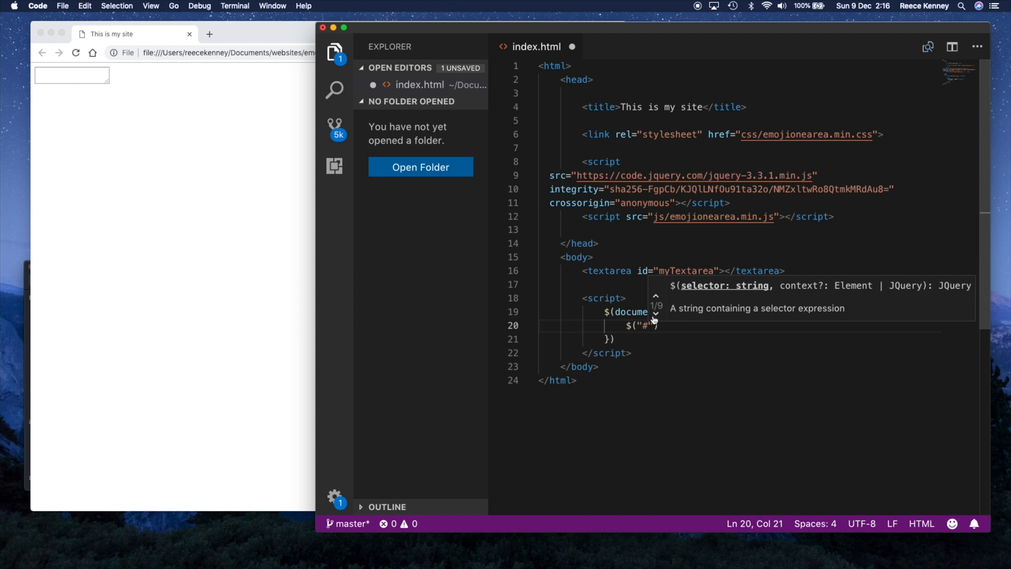
double_click(688, 270)
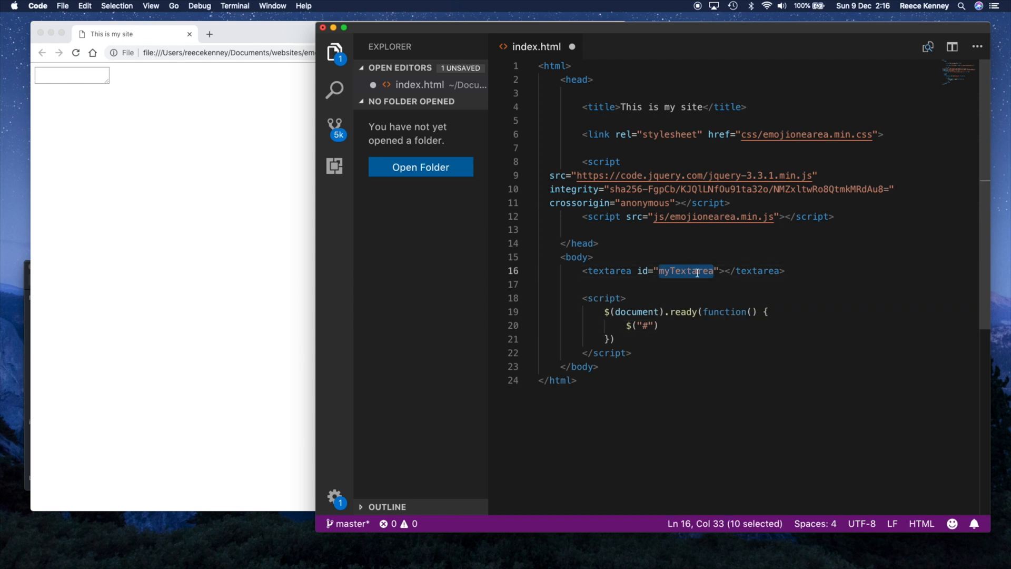
type("myTextarea")
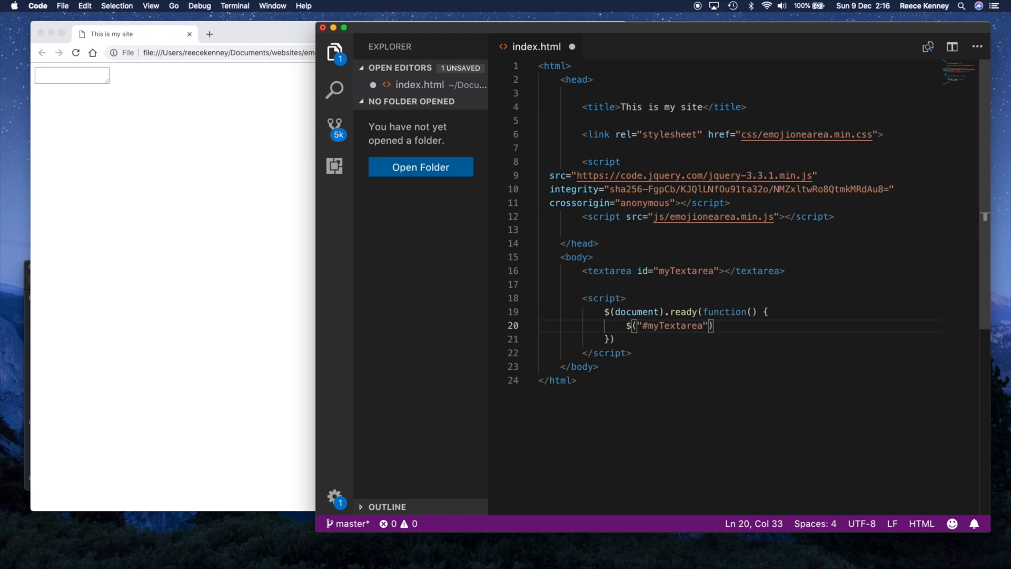
type(".emoji")
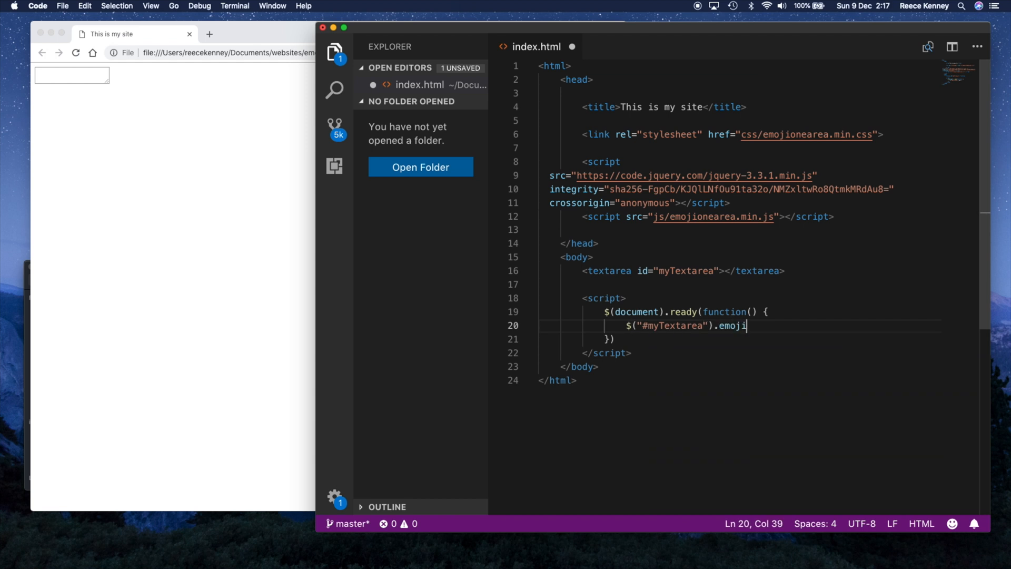
type("oneArea")
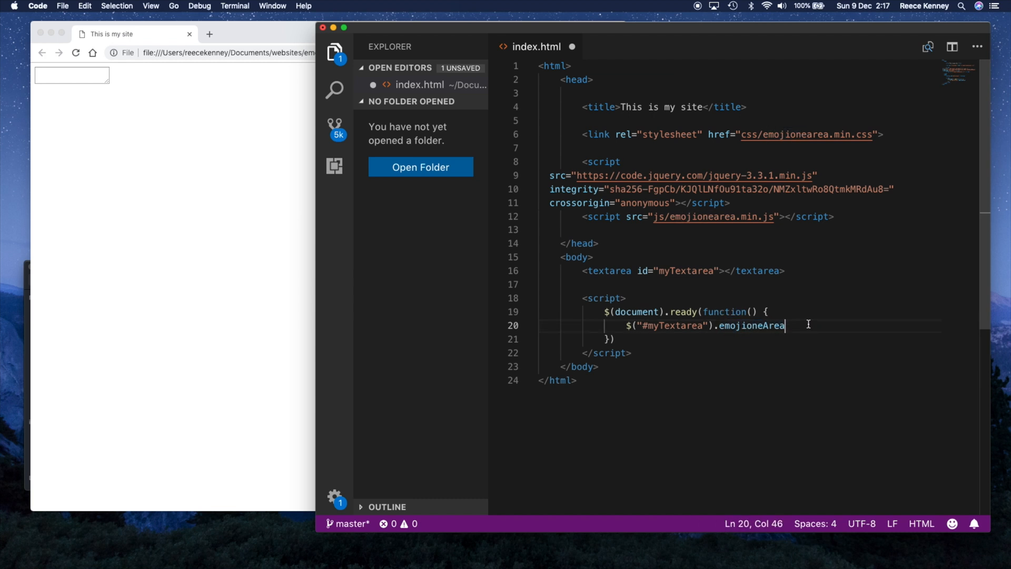
type("();")
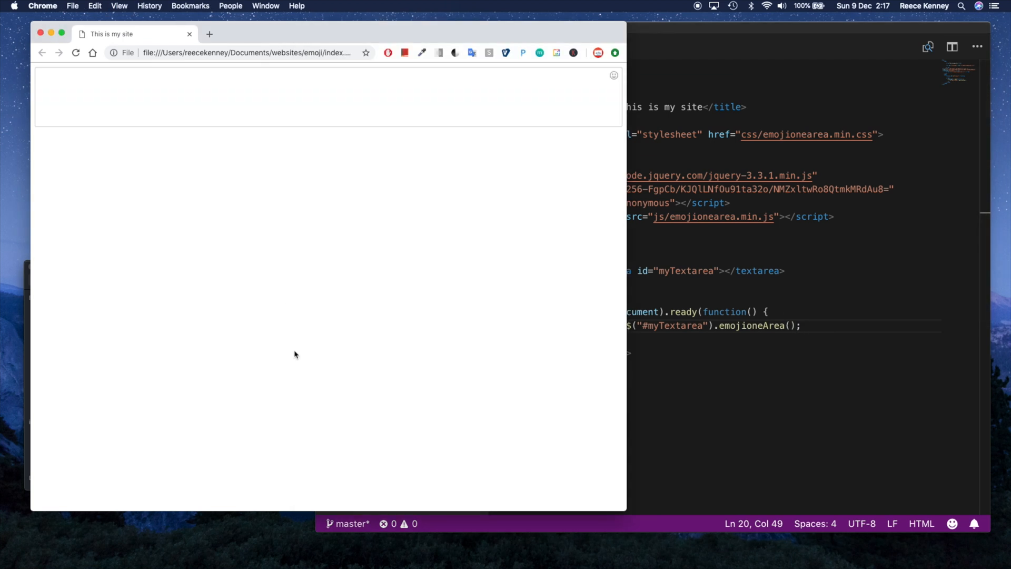
- Enter test text 'klsmaskd:' in the emoji box and insert the abc emoji from the suggestions
left_click(467, 106)
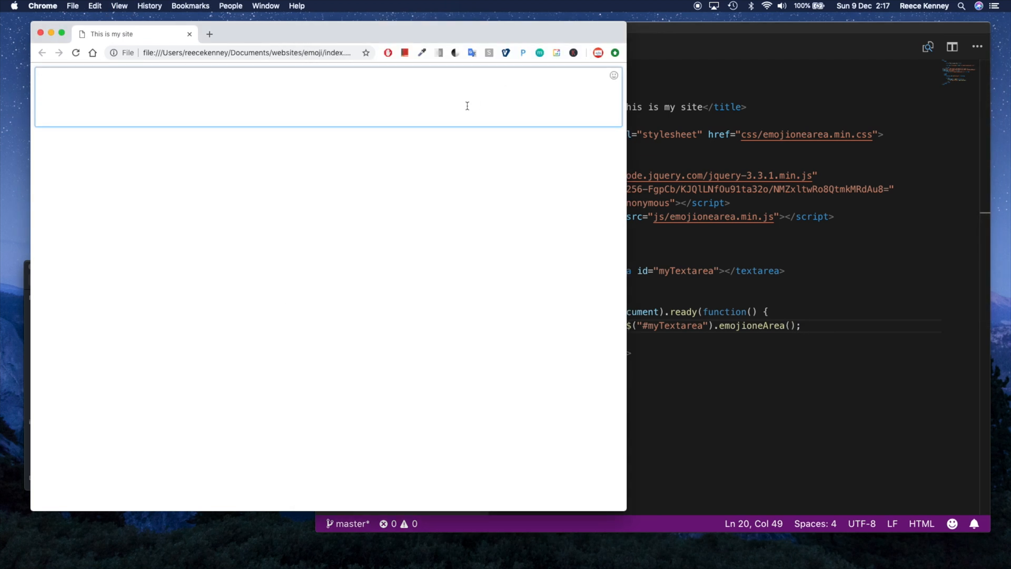
type("klsmaskd")
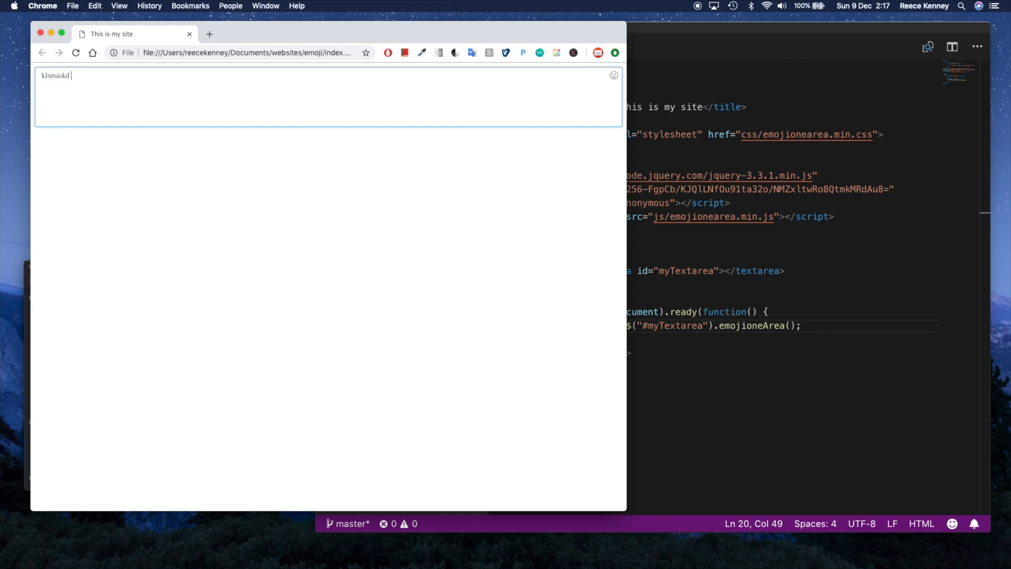
type(":")
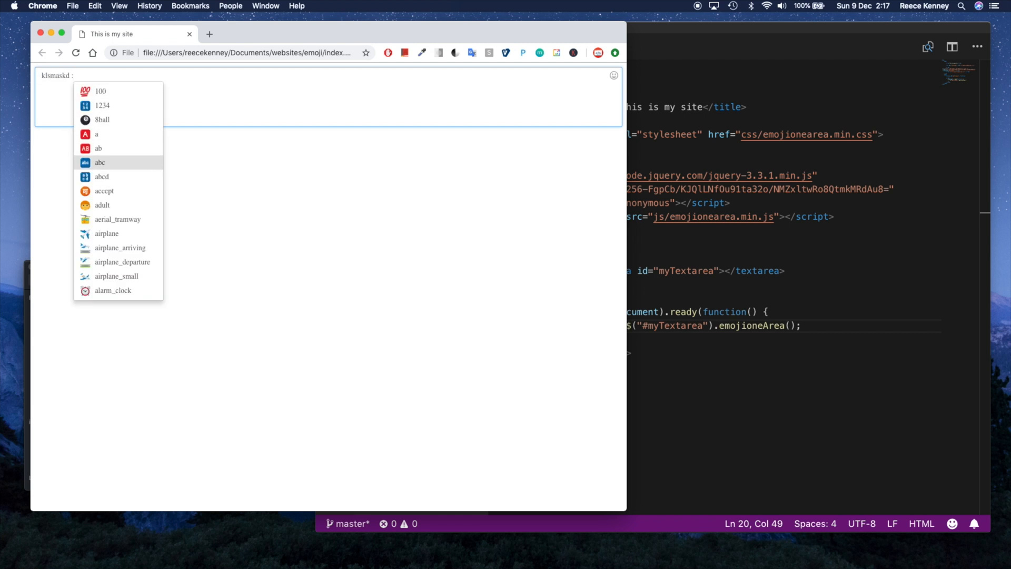
left_click(100, 162)
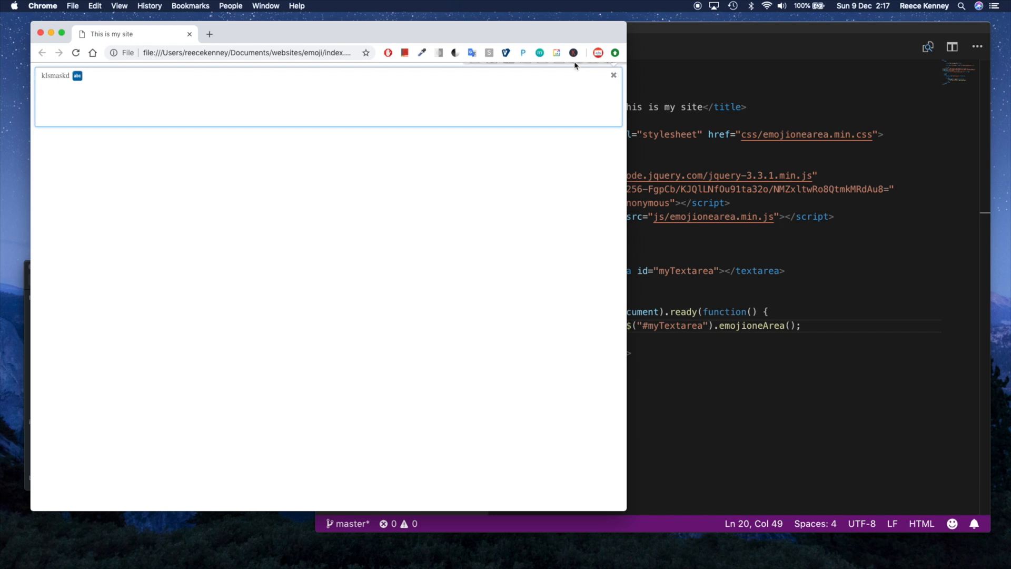
mouse_move(580, 65)
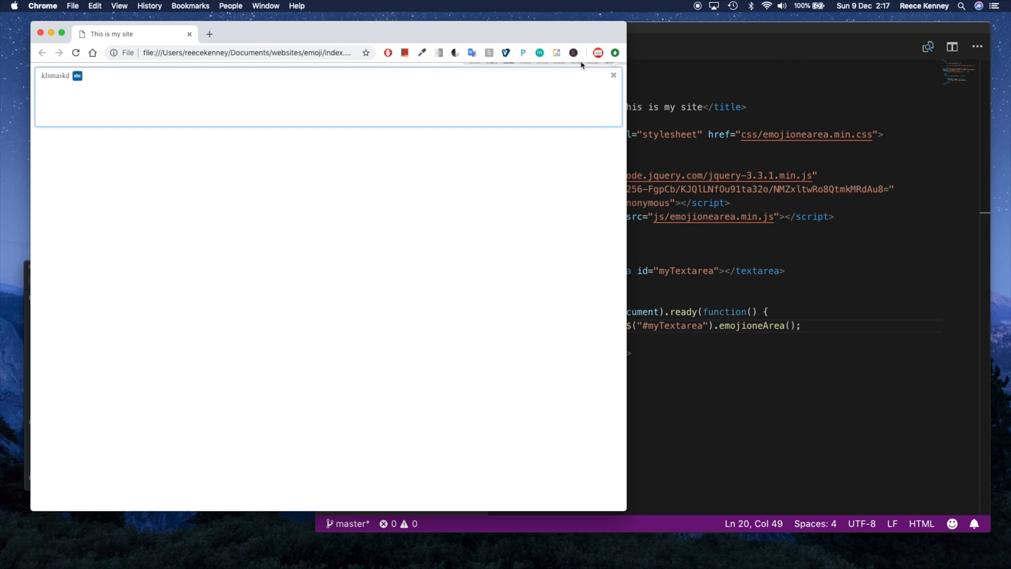
mouse_move(546, 180)
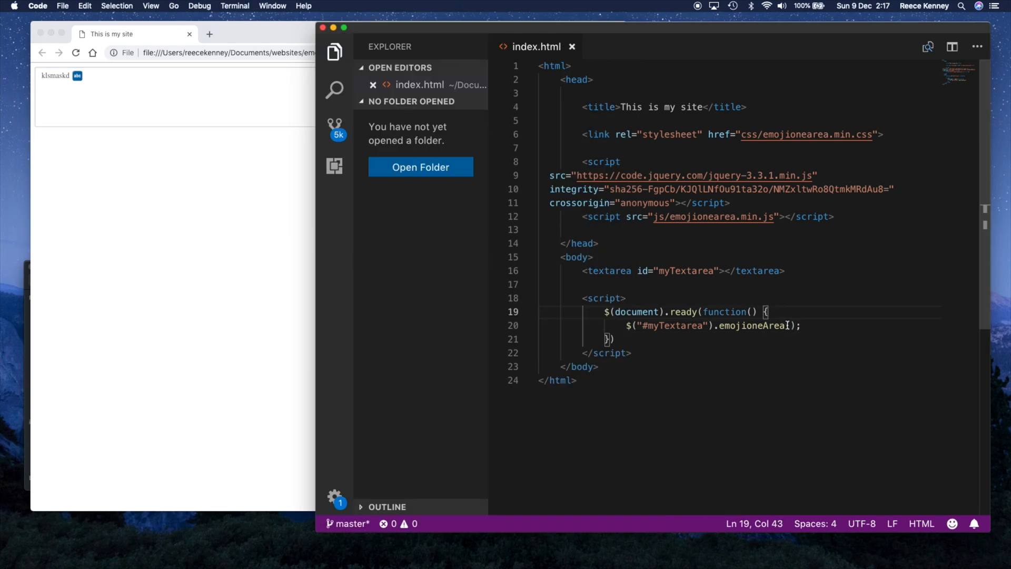
- Pass an options object to emojioneArea with pickerPosition set to "bottom"
double_click(748, 325)
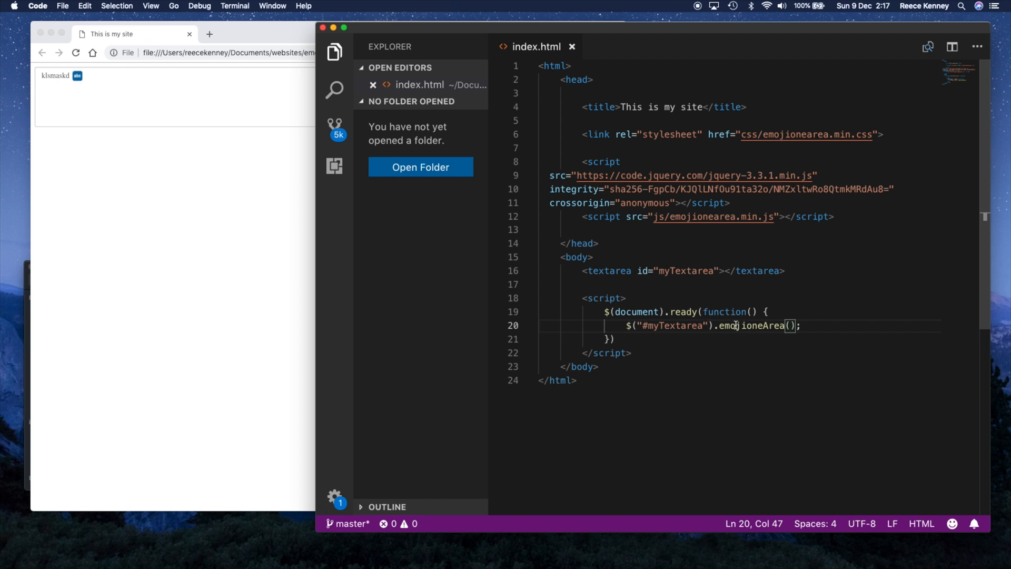
mouse_move(843, 335)
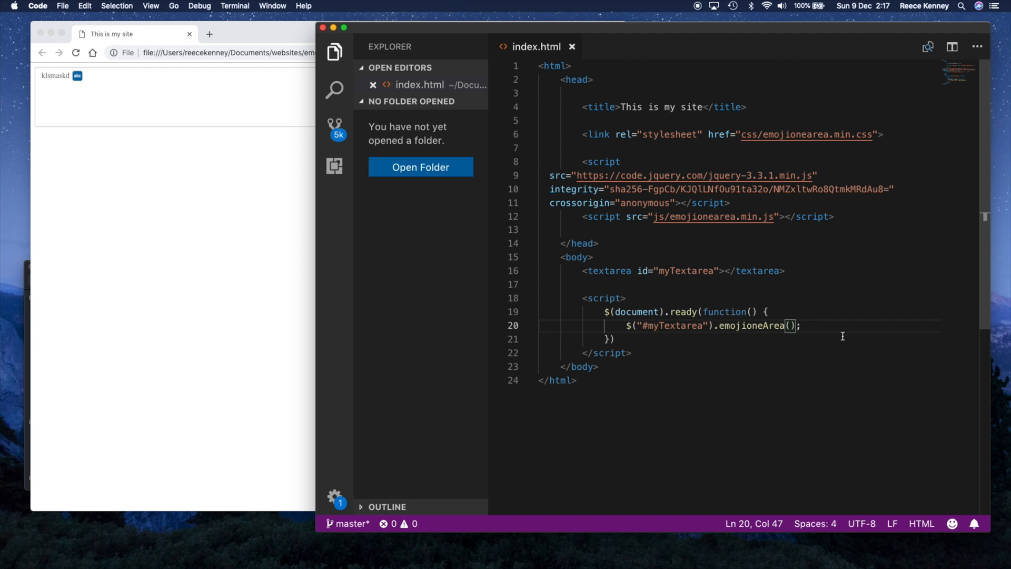
type("{}")
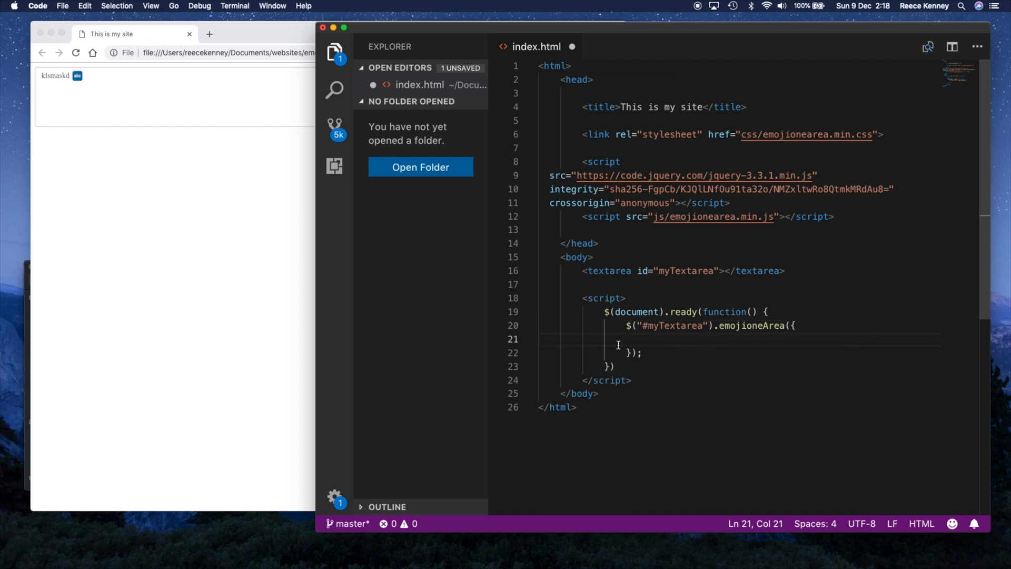
type("pickerPosition:")
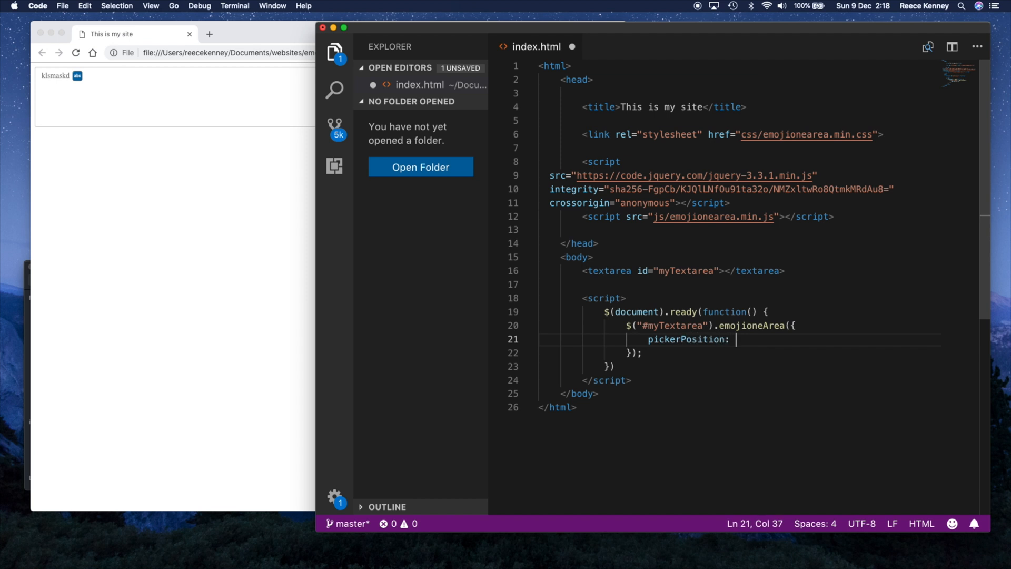
type("\"bo")
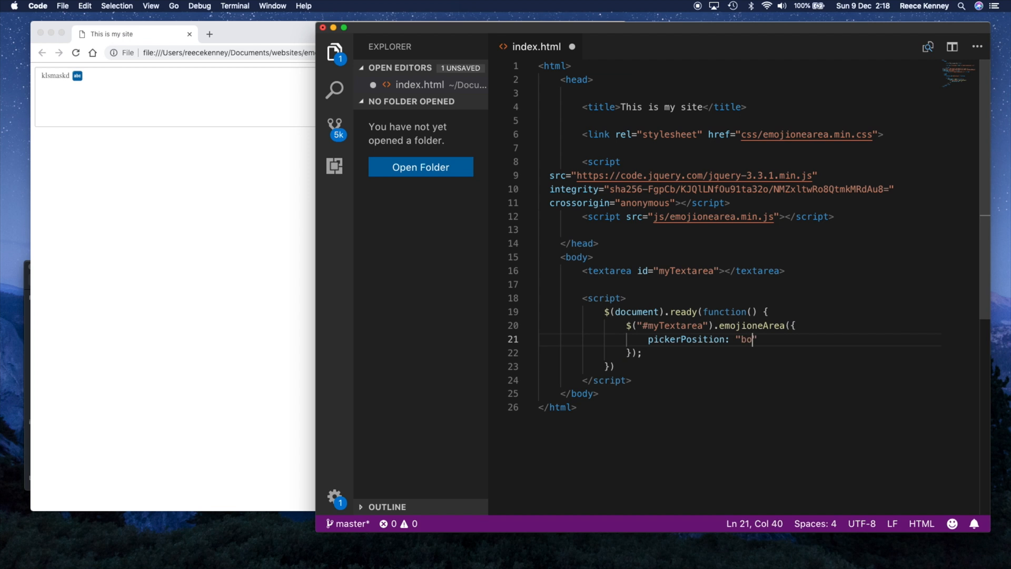
type("ttom")
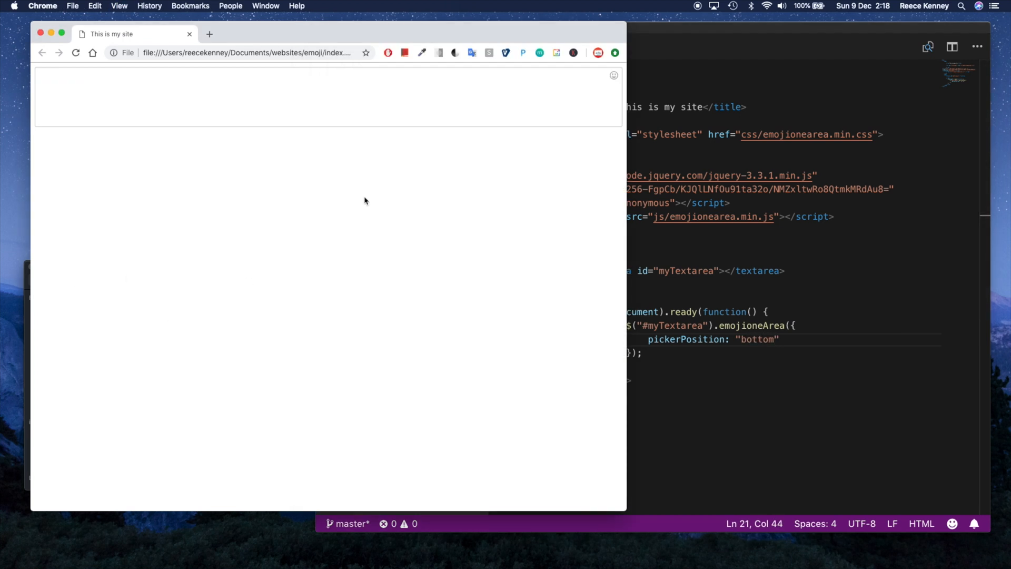
left_click(613, 75)
type("😆 fdsfsd fsfsd 😜")
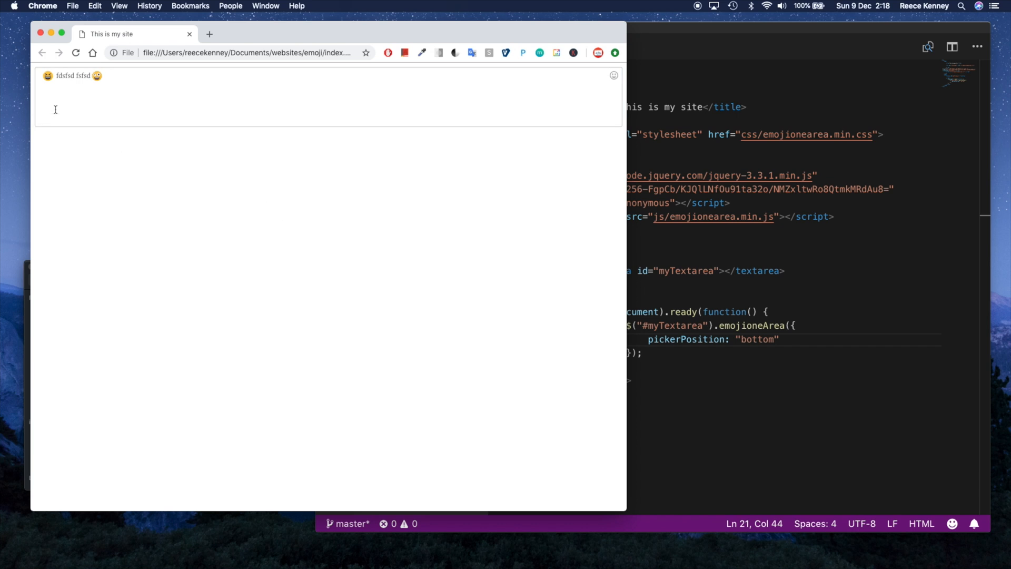
left_click(76, 52)
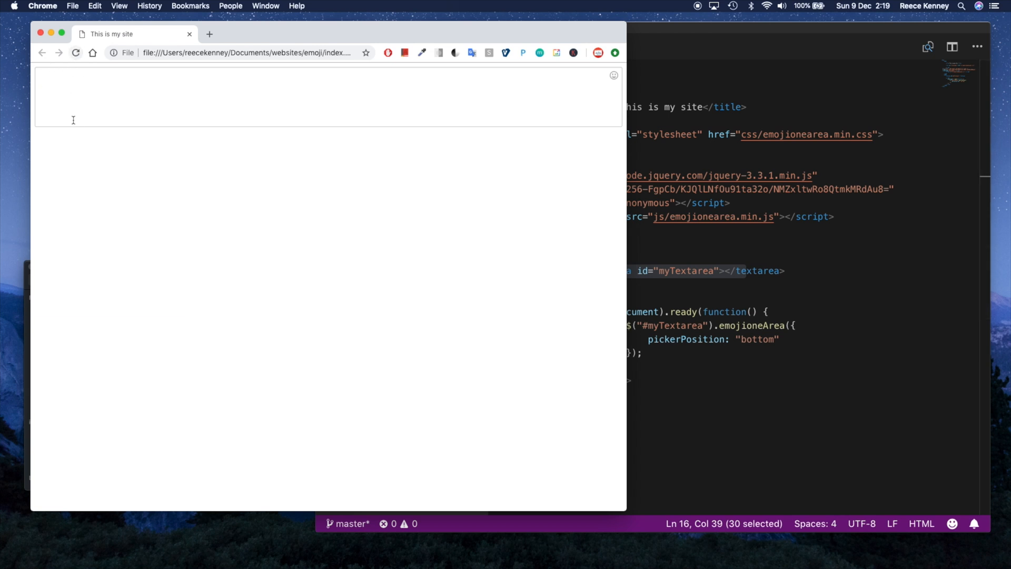
mouse_move(267, 275)
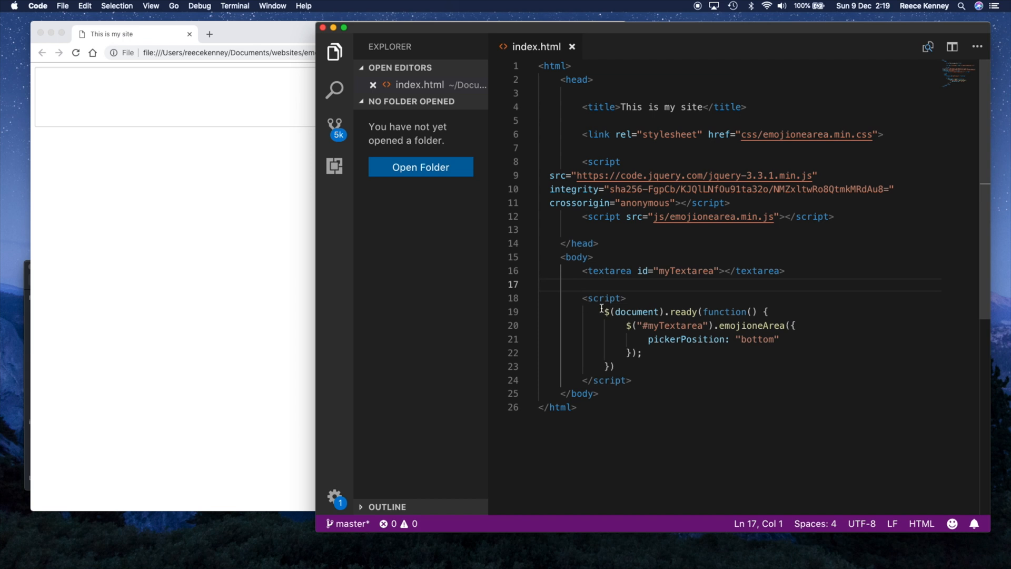
mouse_move(664, 322)
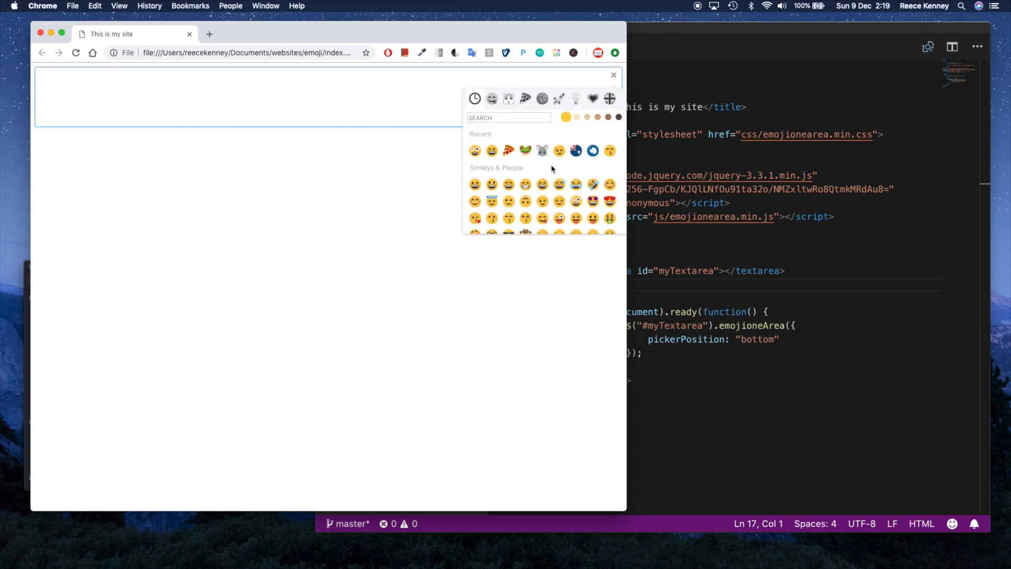
- Add style="display: none;" to the myTextarea tag so the original textarea stays hidden
left_click(613, 75)
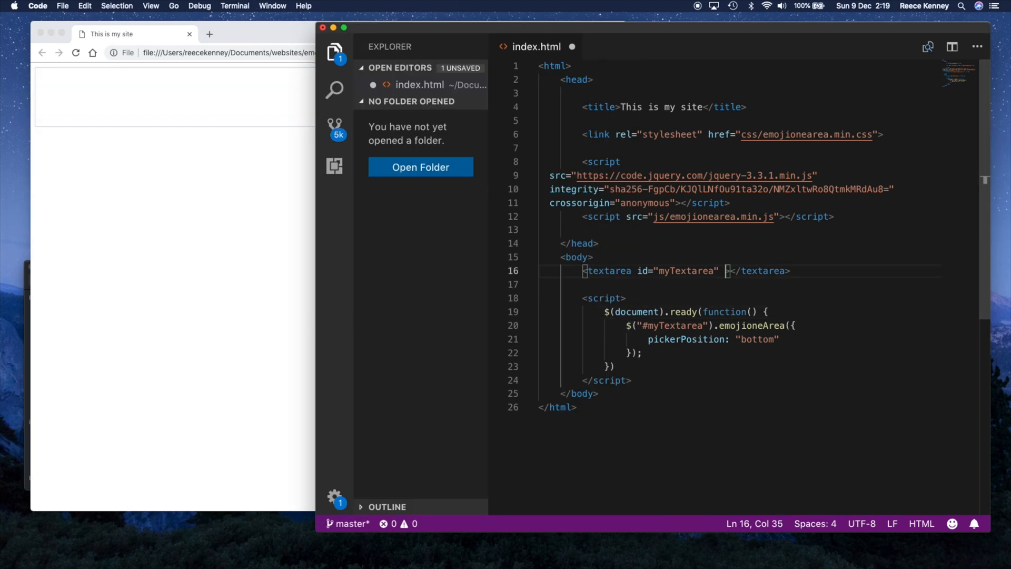
type("style=\"")
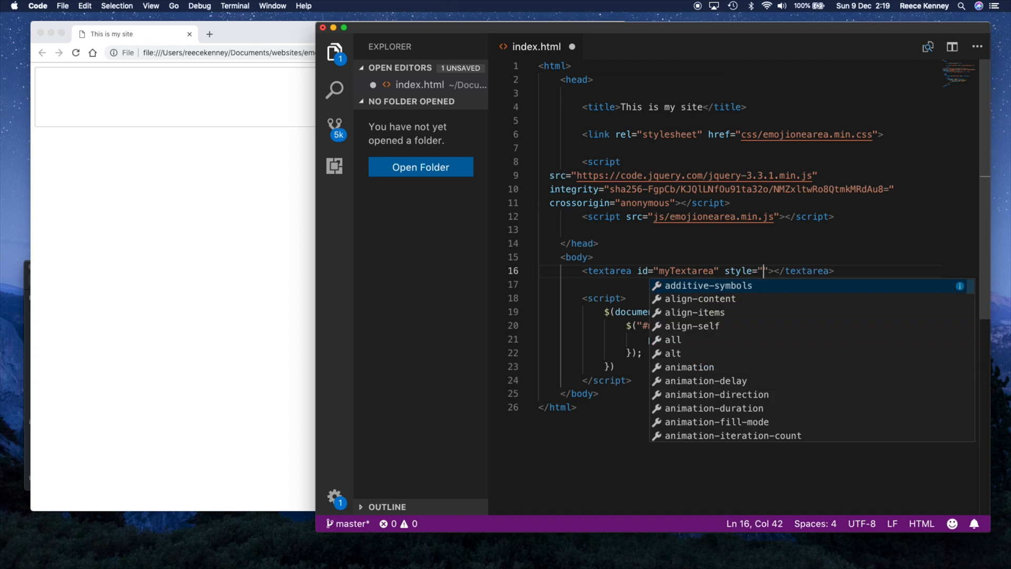
type("display: none;")
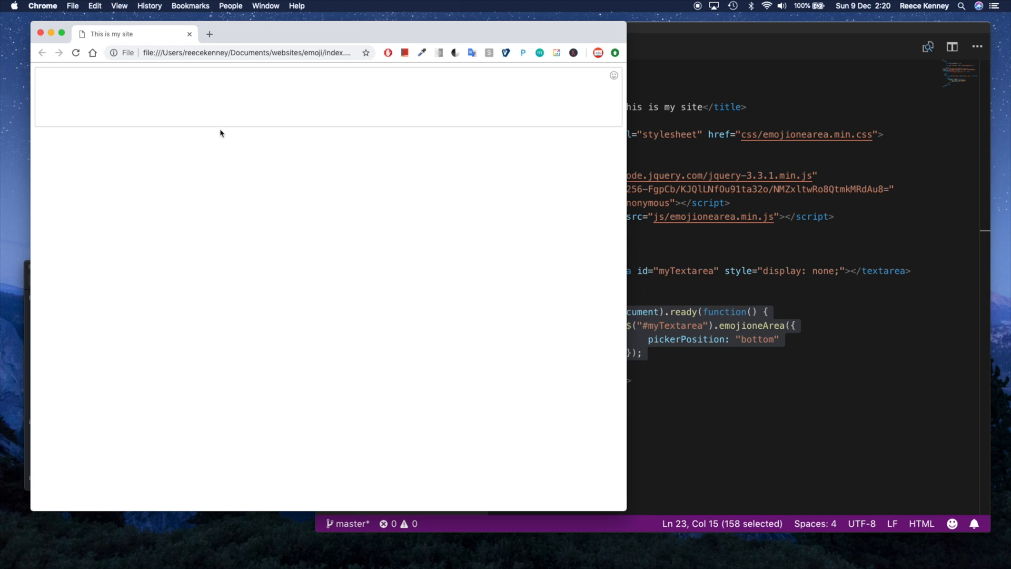
mouse_move(282, 111)
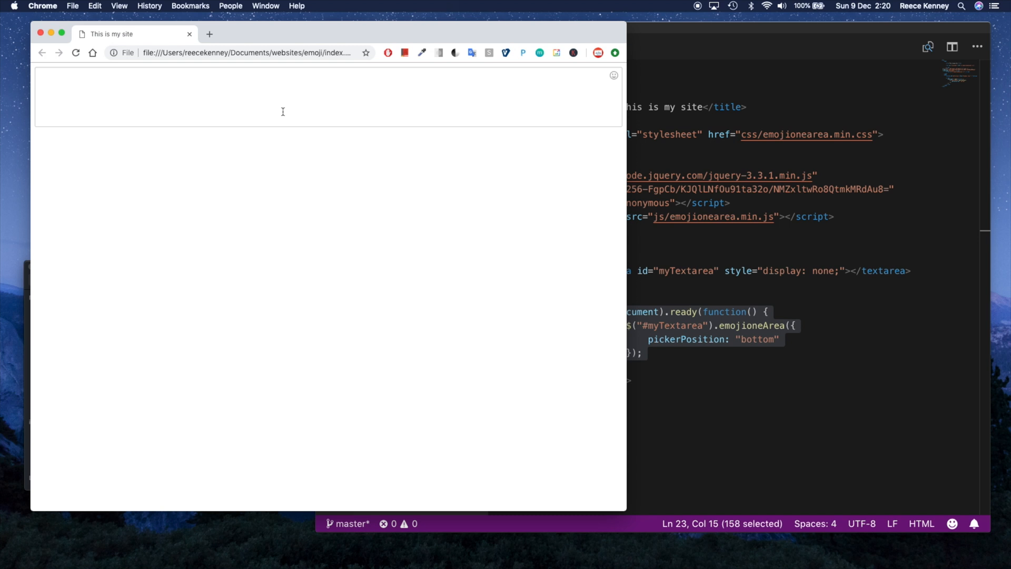
mouse_move(194, 179)
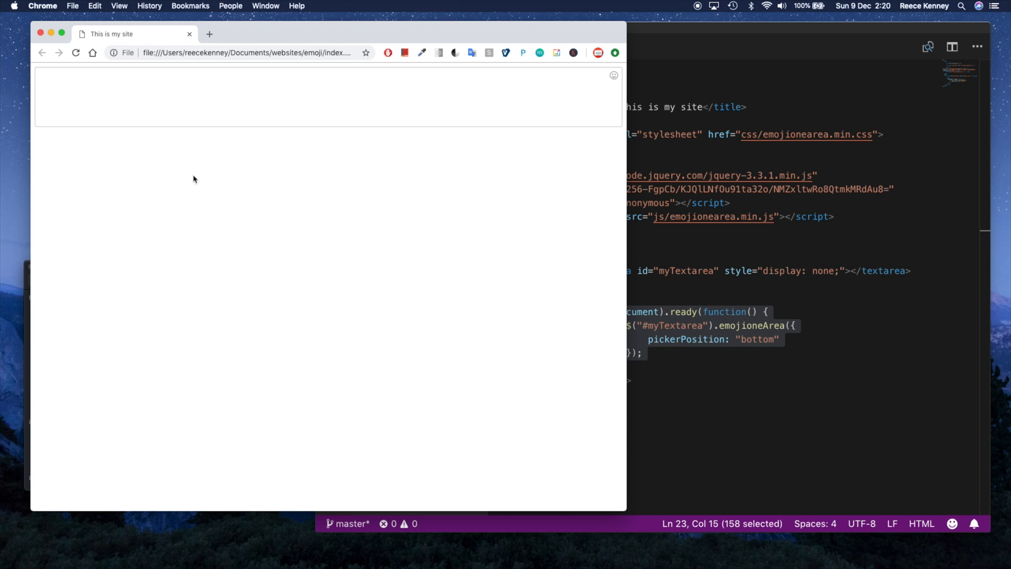
left_click(208, 34)
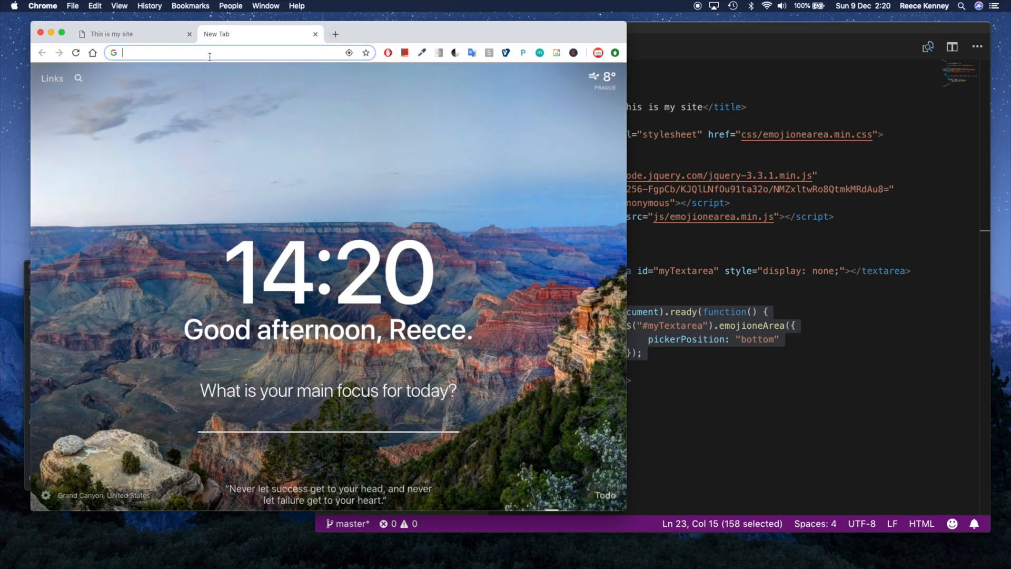
- Go to localhost/CourseTestCode/demo/index.php and publish a Swirlfeed post with an emoji and text
type("localhost/CourseTestCode/demo/index.php")
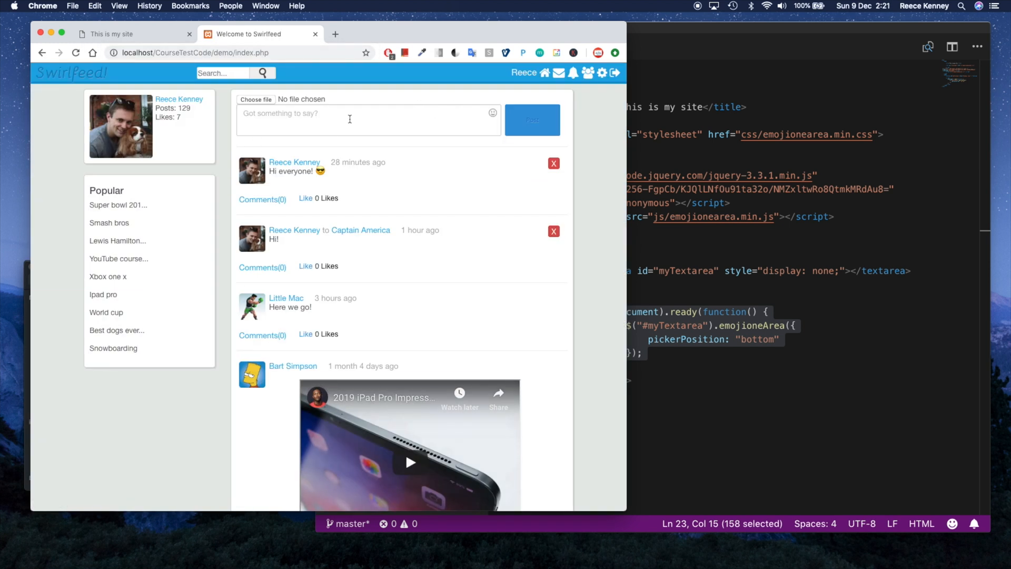
left_click(493, 113)
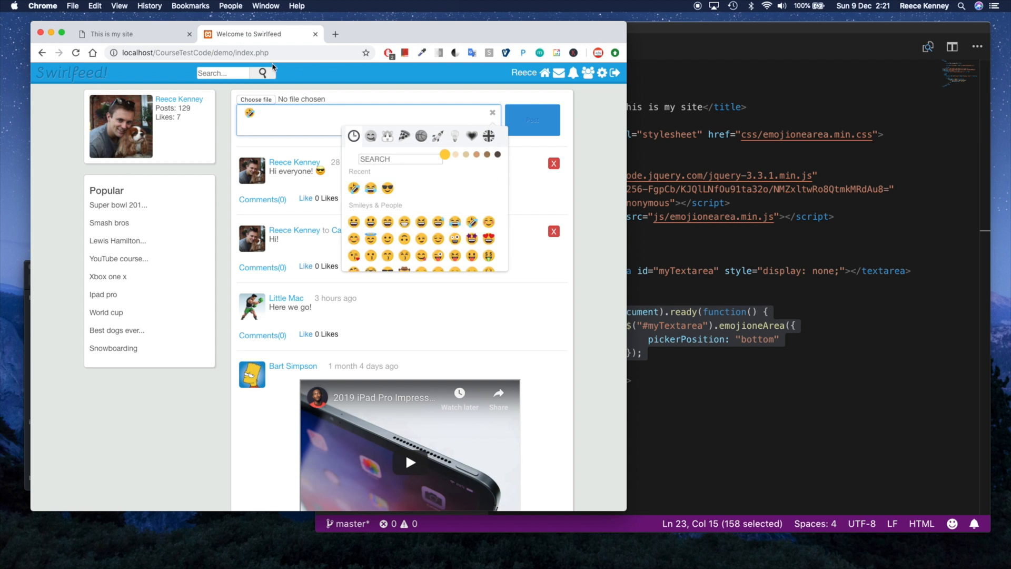
left_click(133, 34)
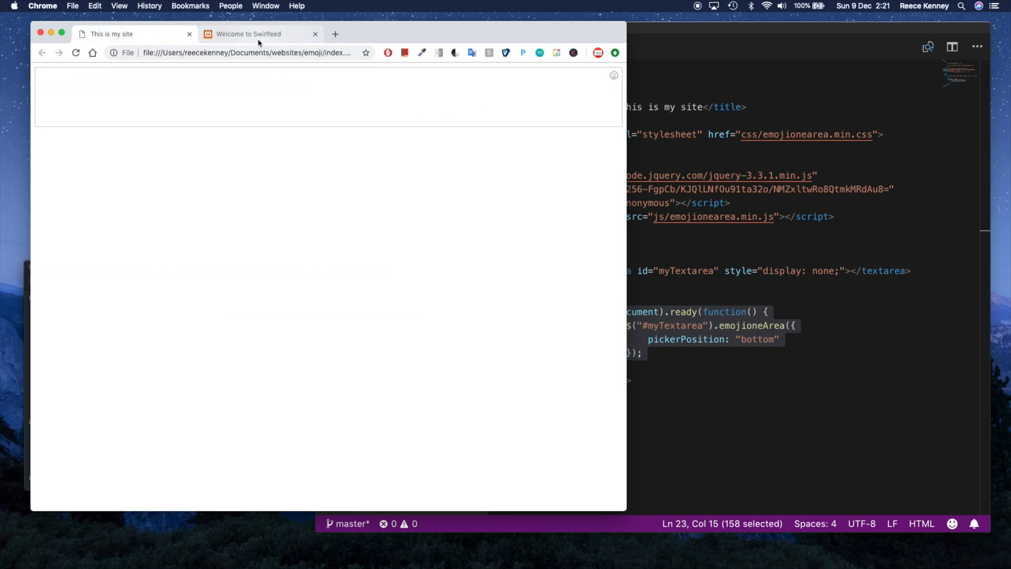
left_click(260, 33)
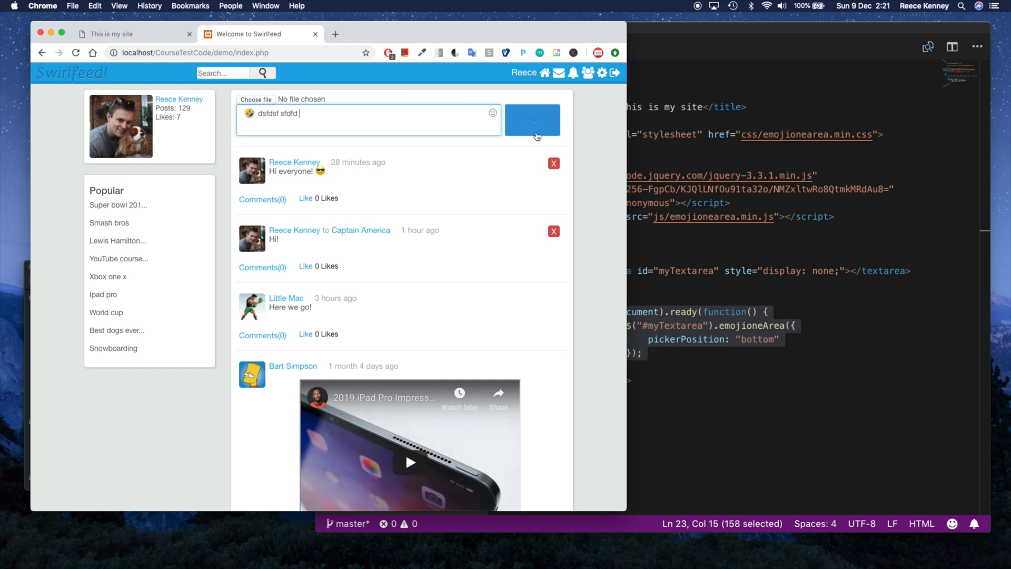
left_click(532, 120)
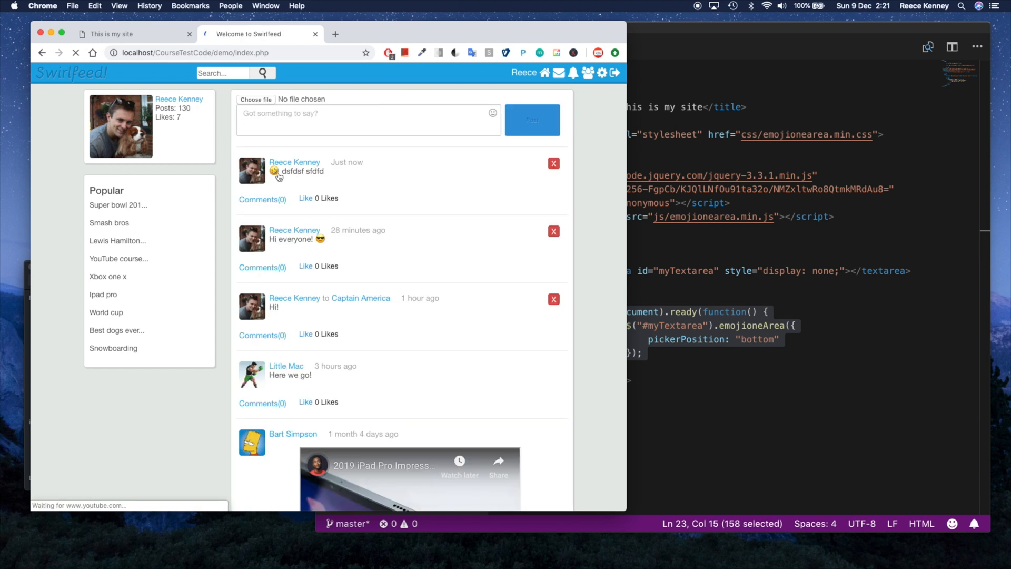